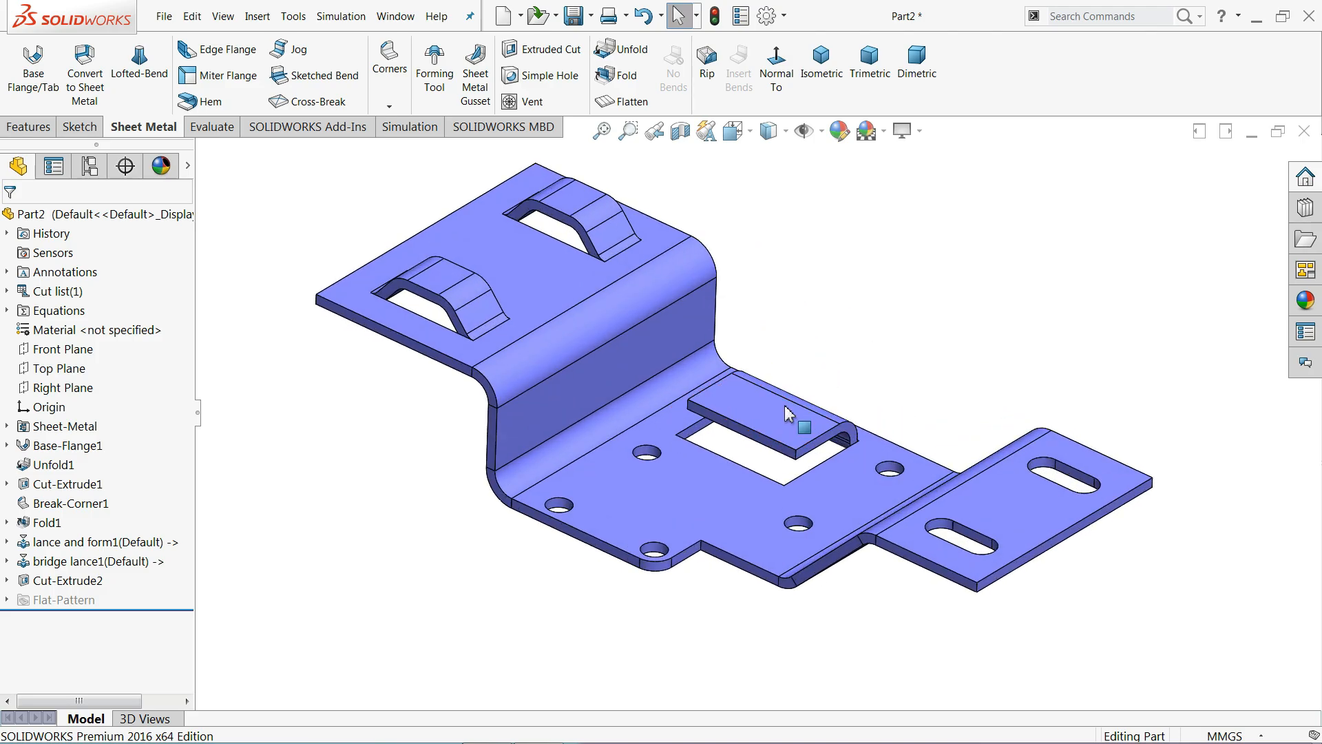
{"action": "mouse_move", "coordinate": [418, 287]}
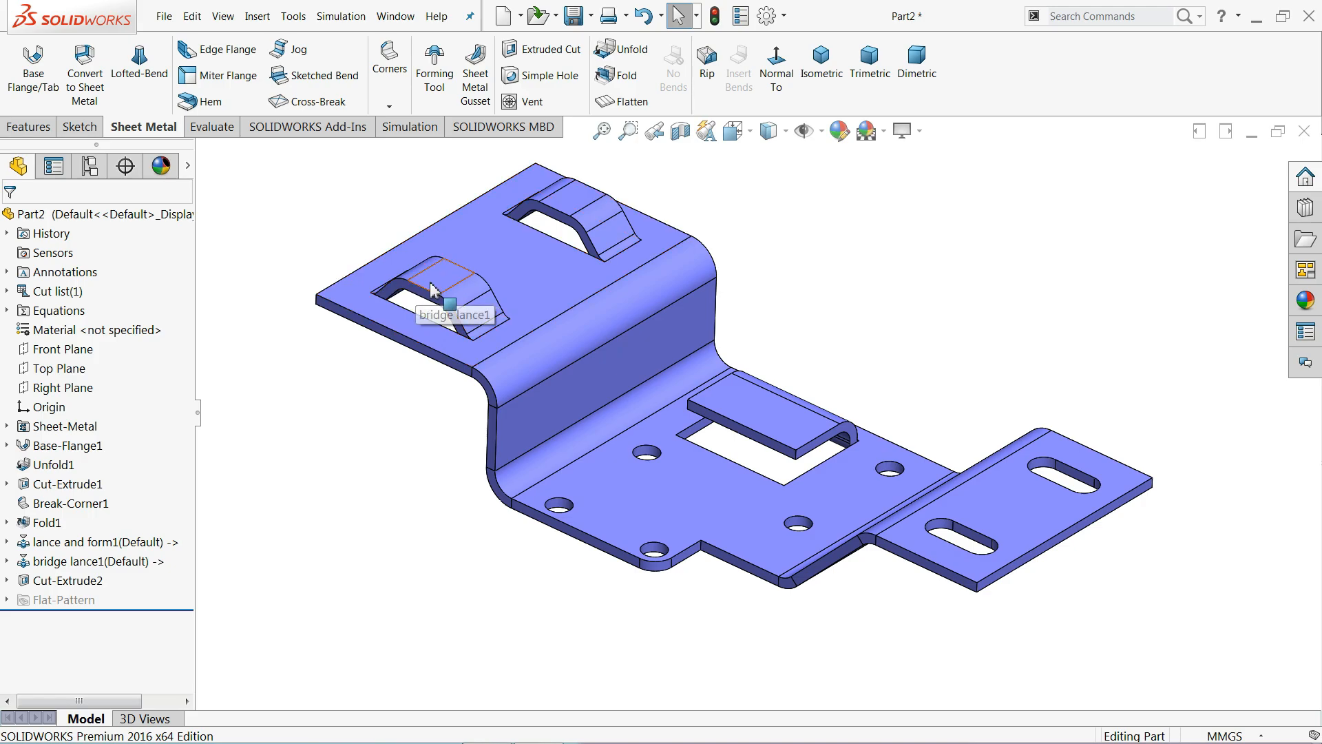
{"action": "mouse_move", "coordinate": [735, 419]}
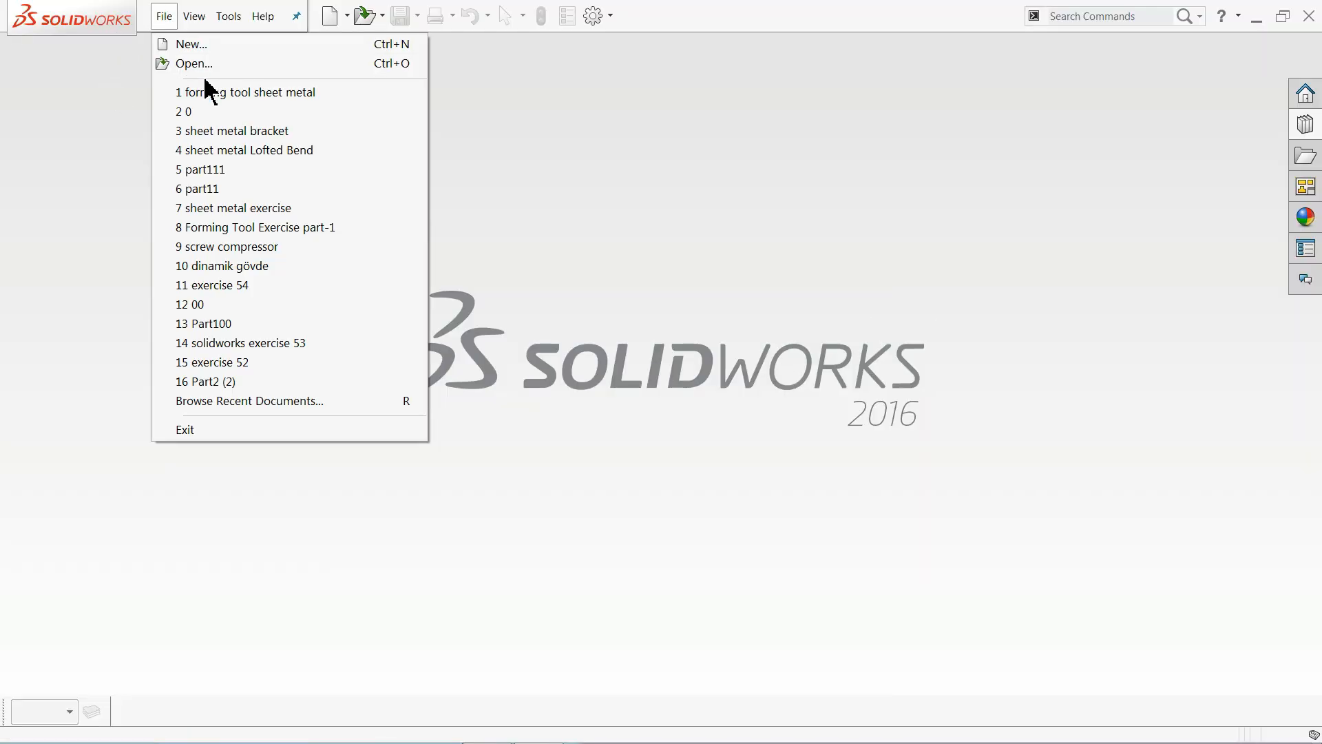
Step: Create a new part, briefly browse the library's lance forming tools, and select the front plane
{"action": "left_click", "coordinate": [194, 44]}
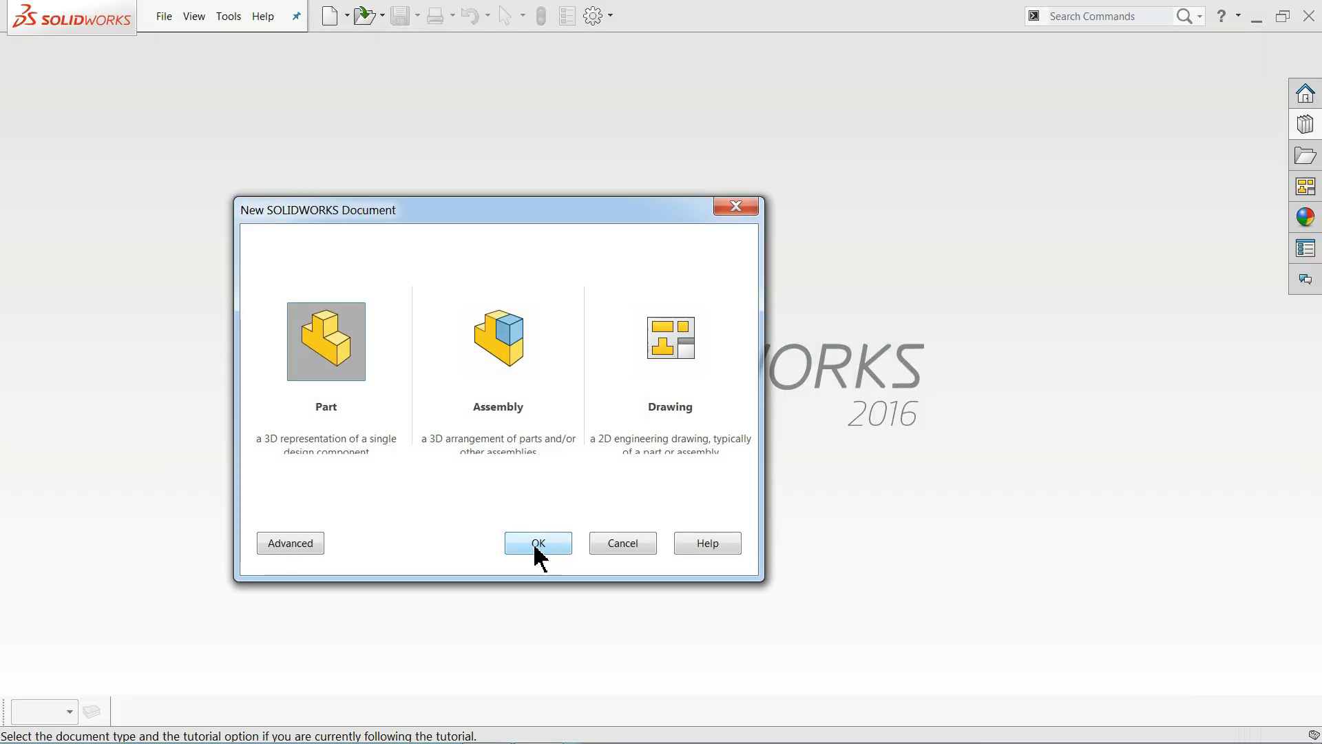
{"action": "left_click", "coordinate": [538, 543]}
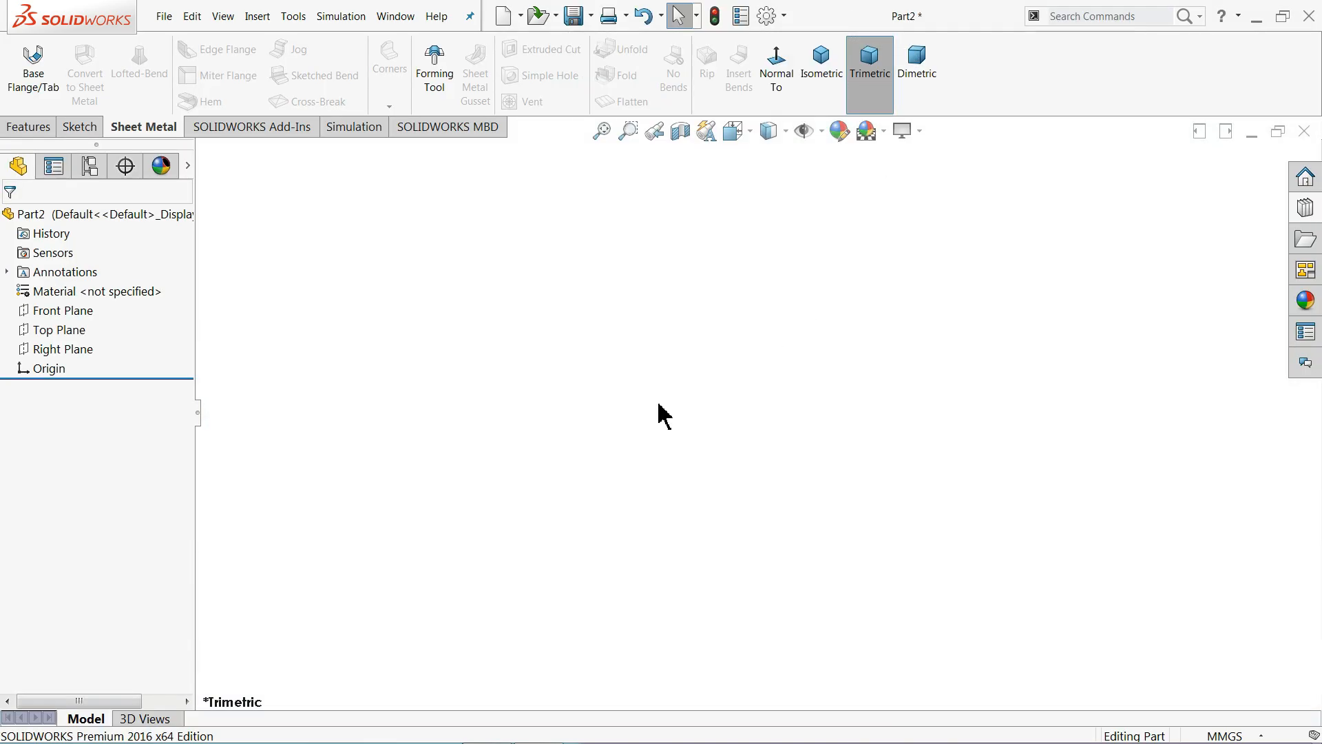
{"action": "mouse_move", "coordinate": [669, 400]}
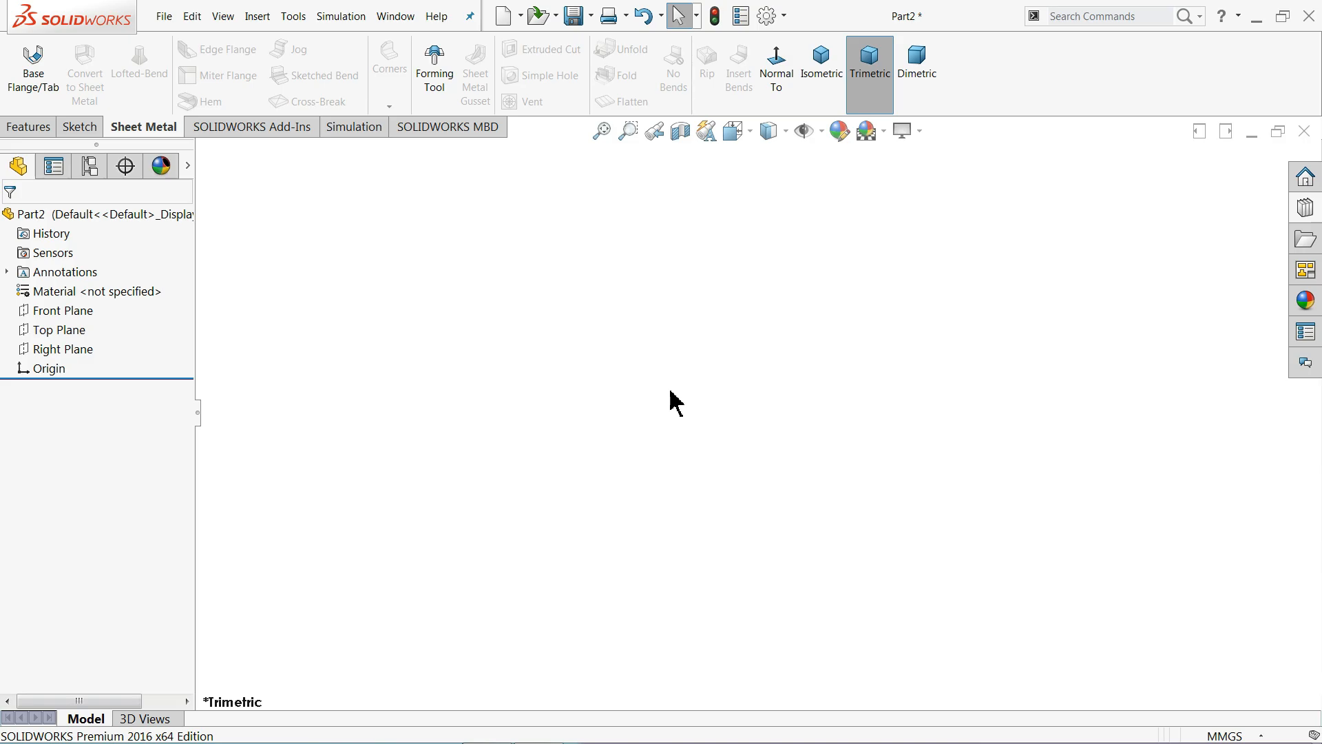
{"action": "mouse_move", "coordinate": [135, 146]}
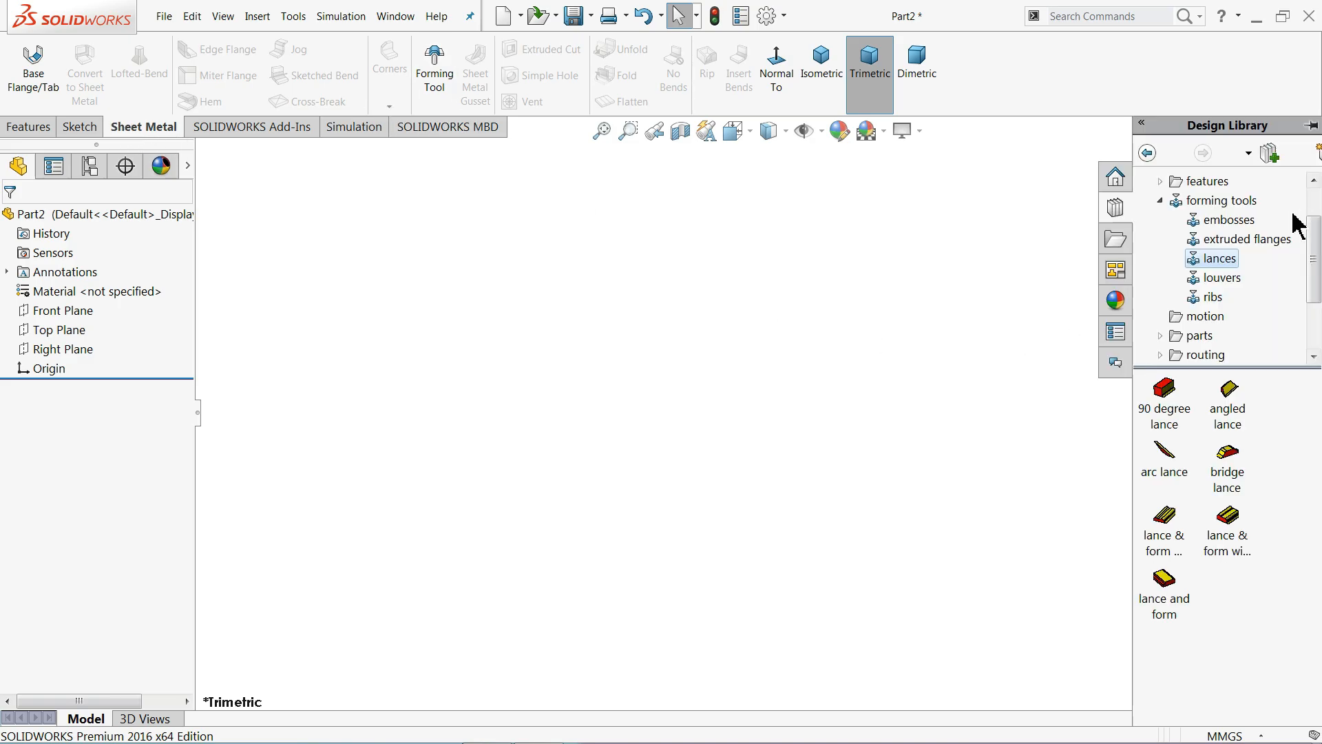
{"action": "left_click", "coordinate": [1161, 201]}
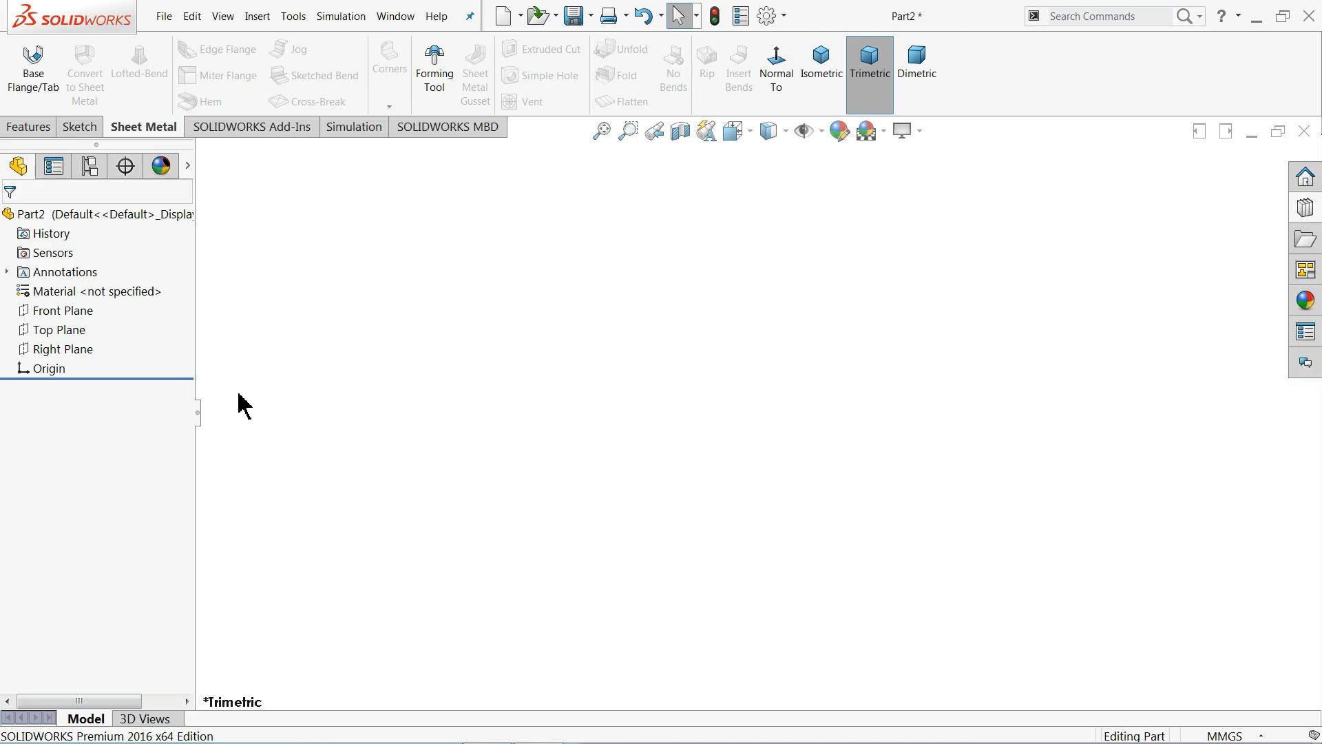
{"action": "left_click", "coordinate": [64, 310]}
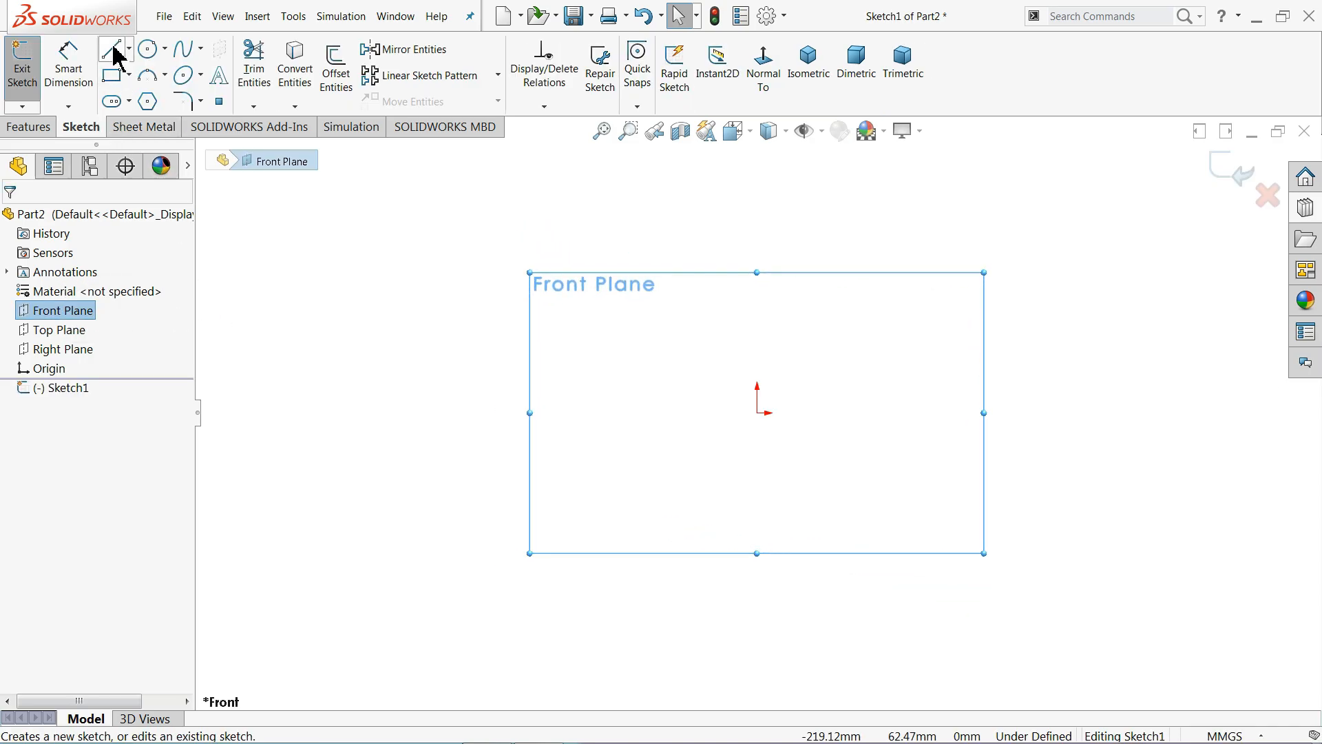
Step: Draw an open five-line stepped profile starting at the origin with the Line tool
{"action": "left_click", "coordinate": [110, 49]}
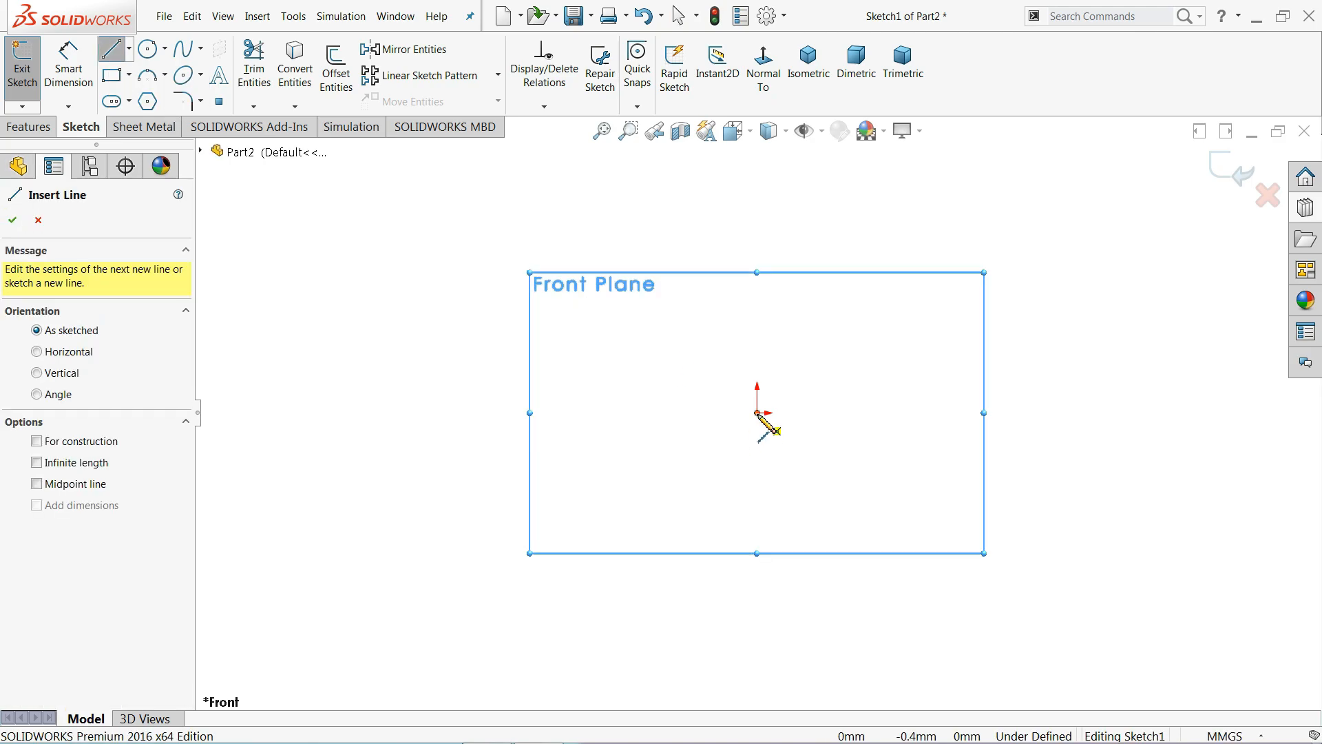
{"action": "left_click_drag", "start_coordinate": [756, 413], "coordinate": [923, 413]}
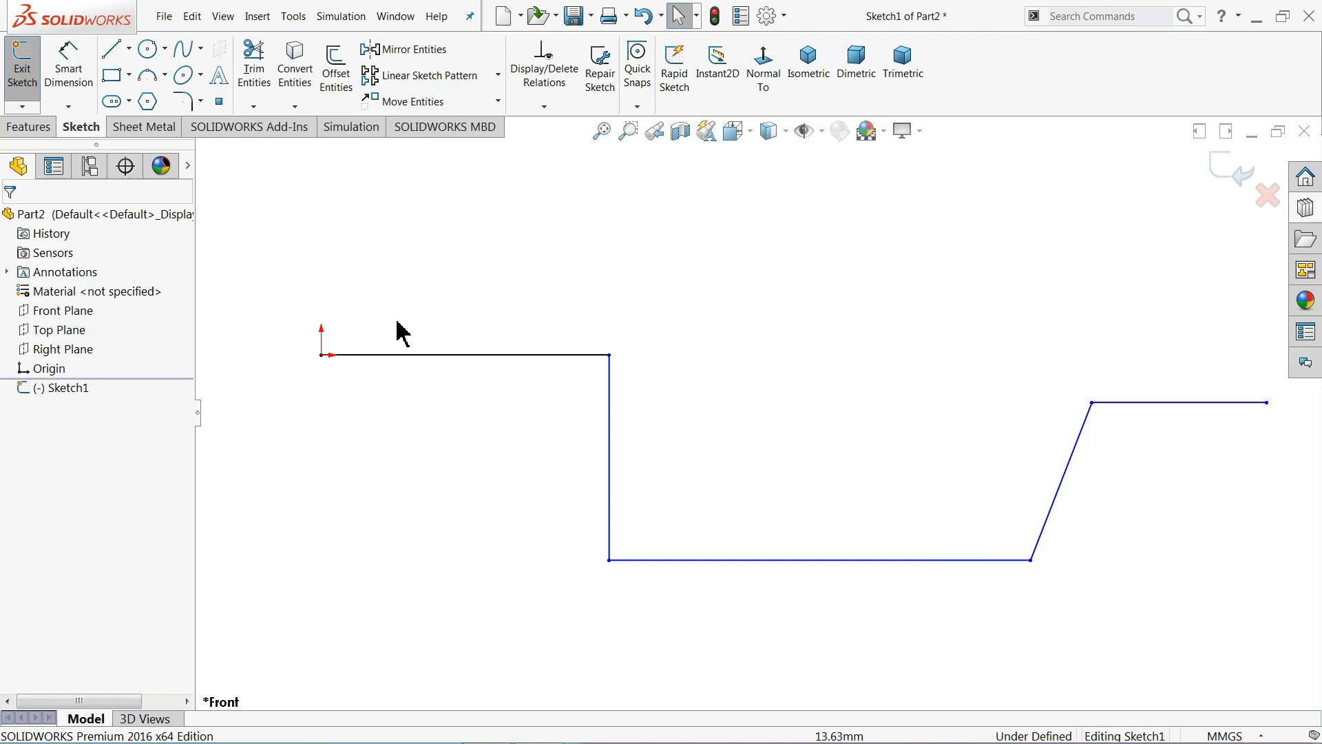
{"action": "left_click", "coordinate": [144, 127]}
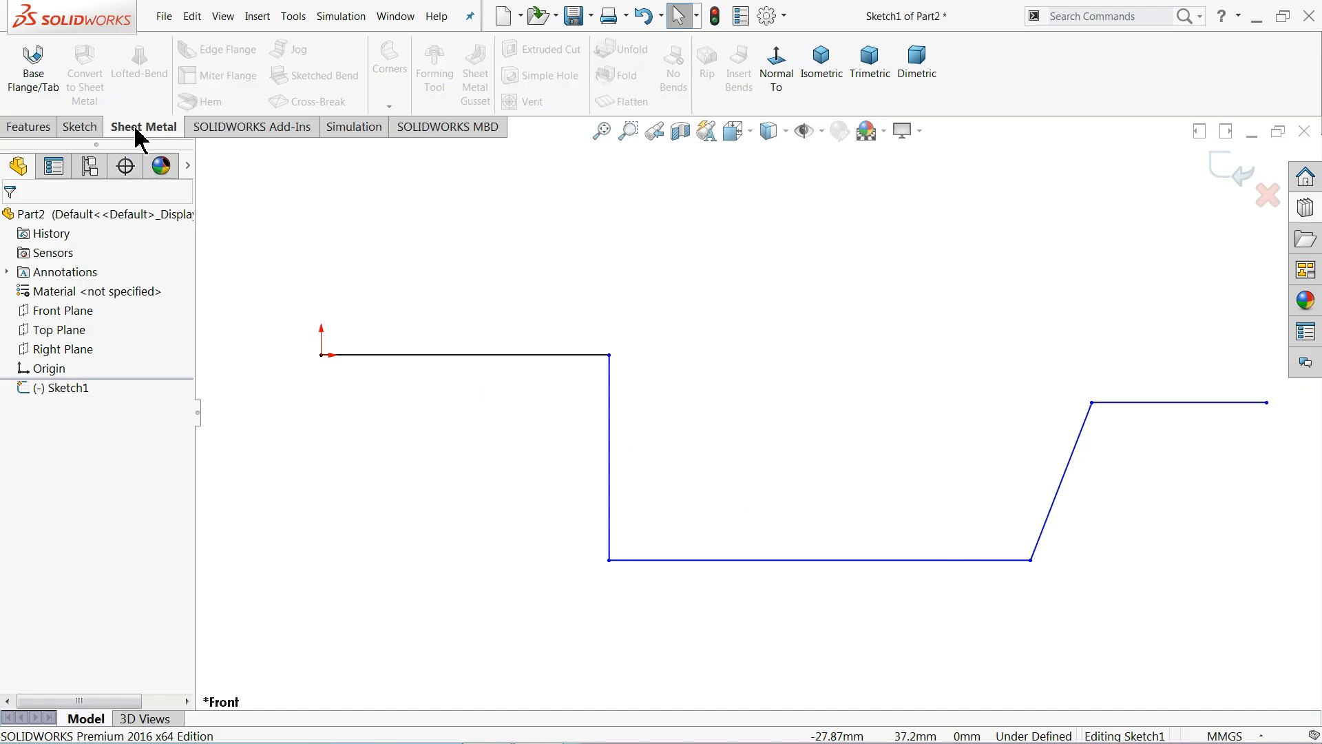
{"action": "right_click", "coordinate": [143, 127]}
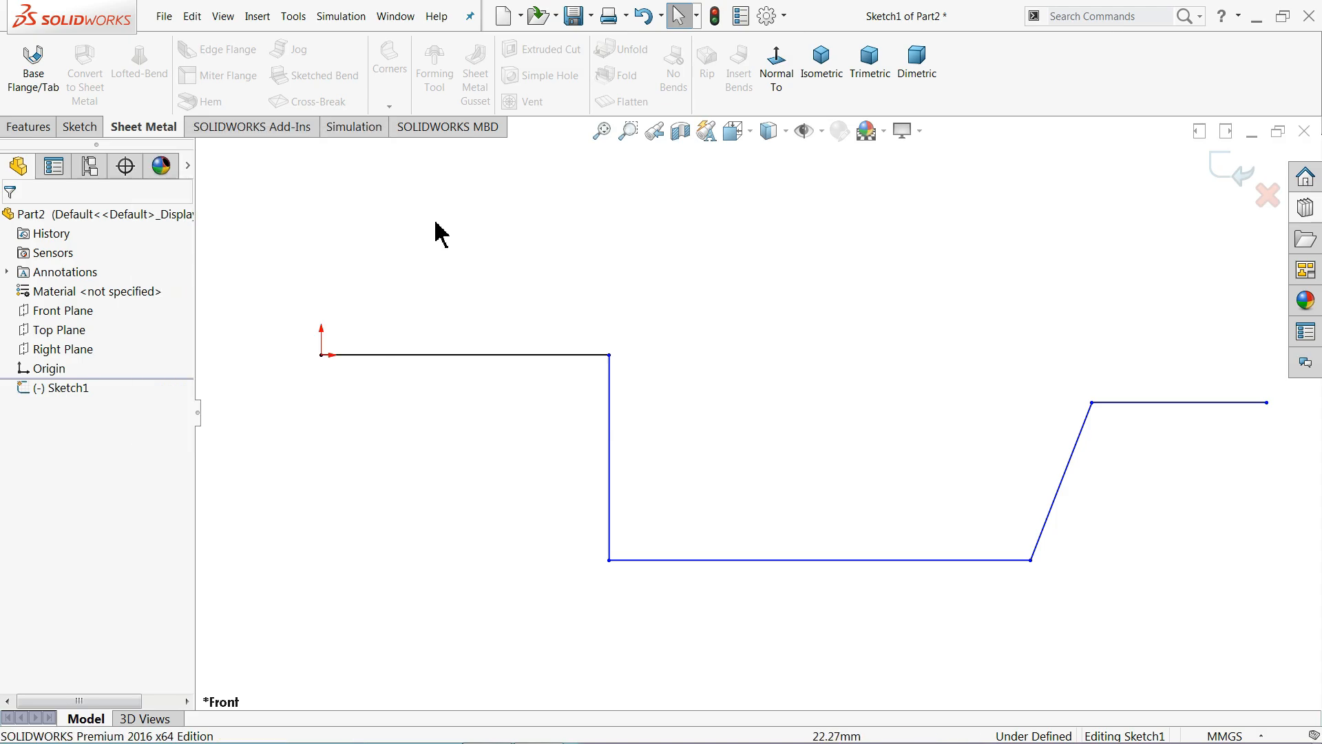
{"action": "left_click", "coordinate": [80, 126]}
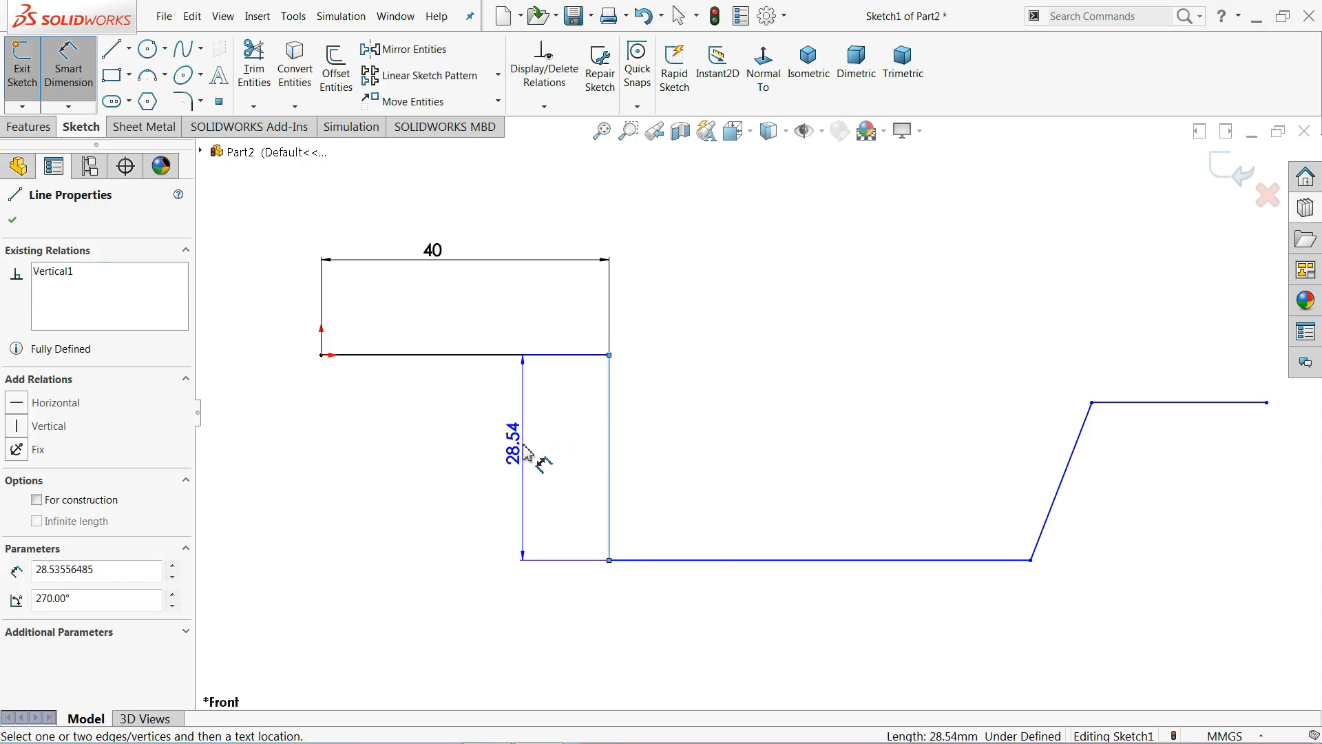
Step: Dimension the 23 drop, the 40, 60 and 25 flats, and the 25 leg at 135°
{"action": "left_click", "coordinate": [514, 446]}
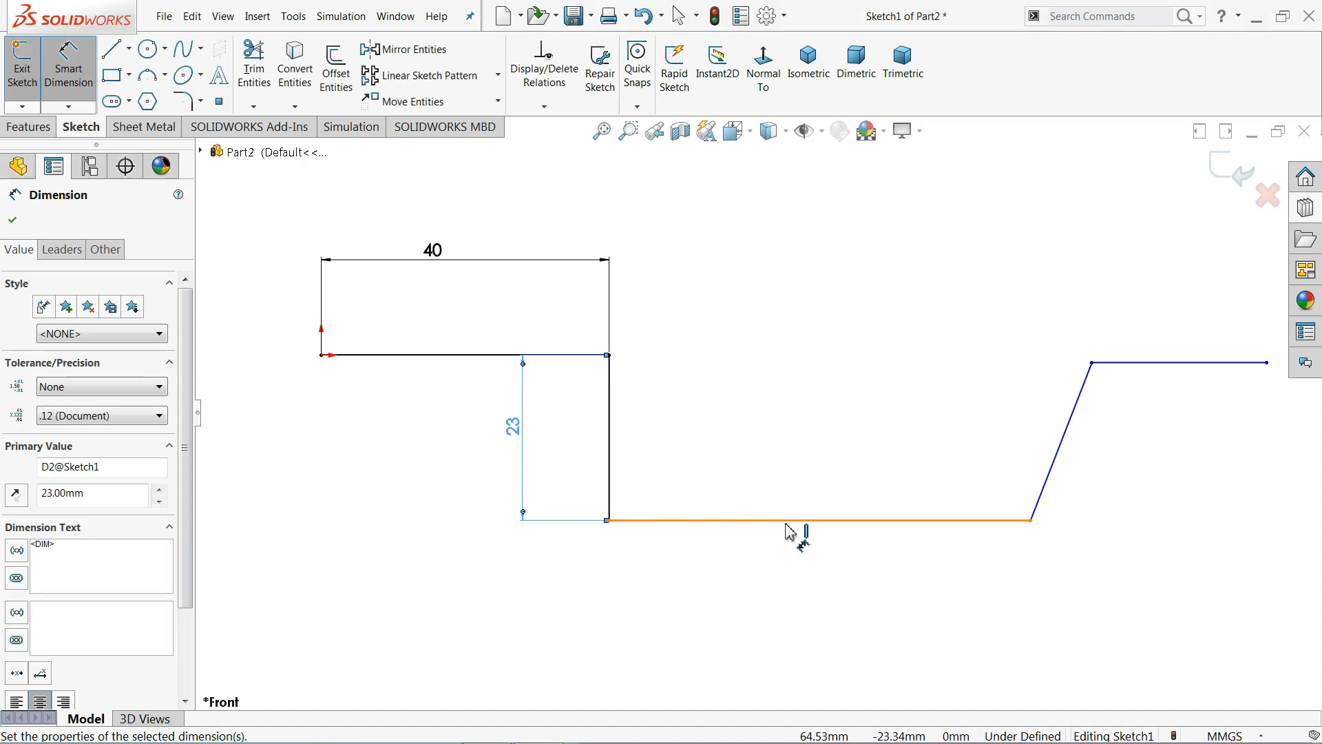
{"action": "left_click", "coordinate": [790, 530]}
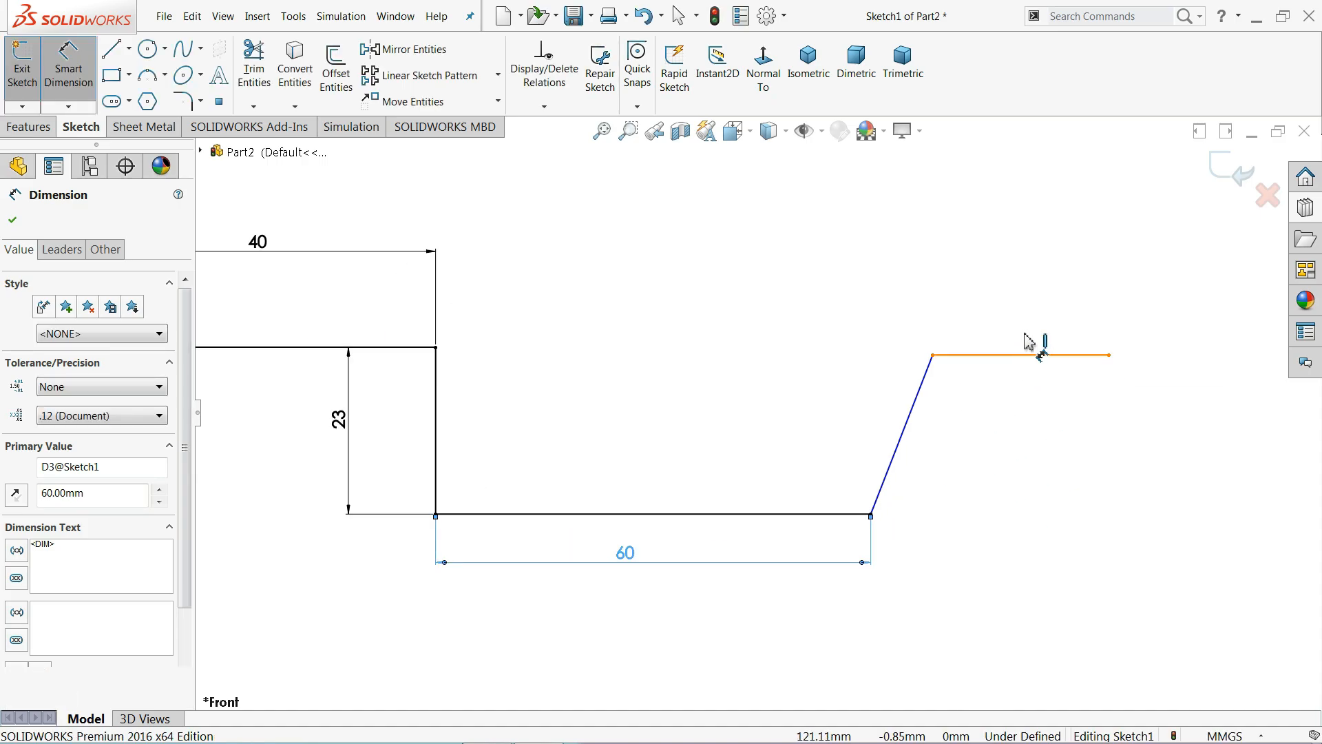
{"action": "left_click", "coordinate": [1040, 354]}
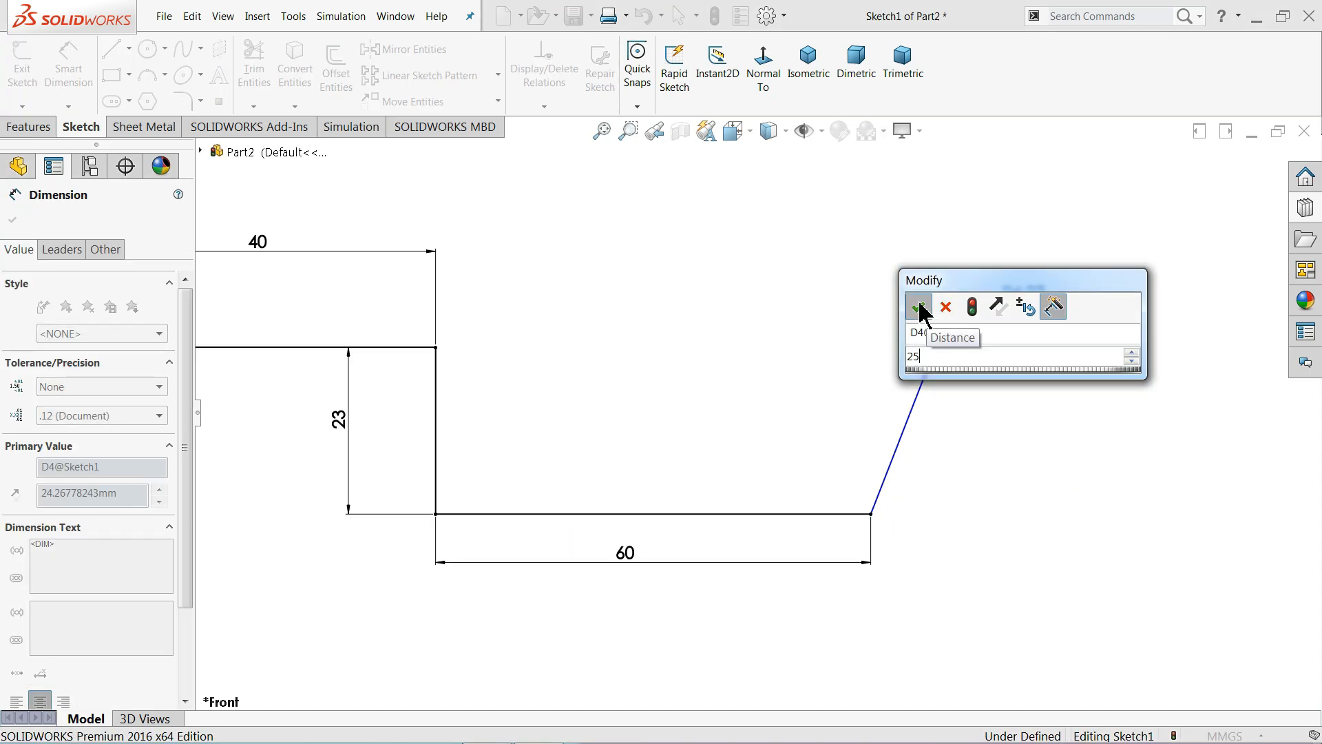
{"action": "left_click", "coordinate": [918, 307]}
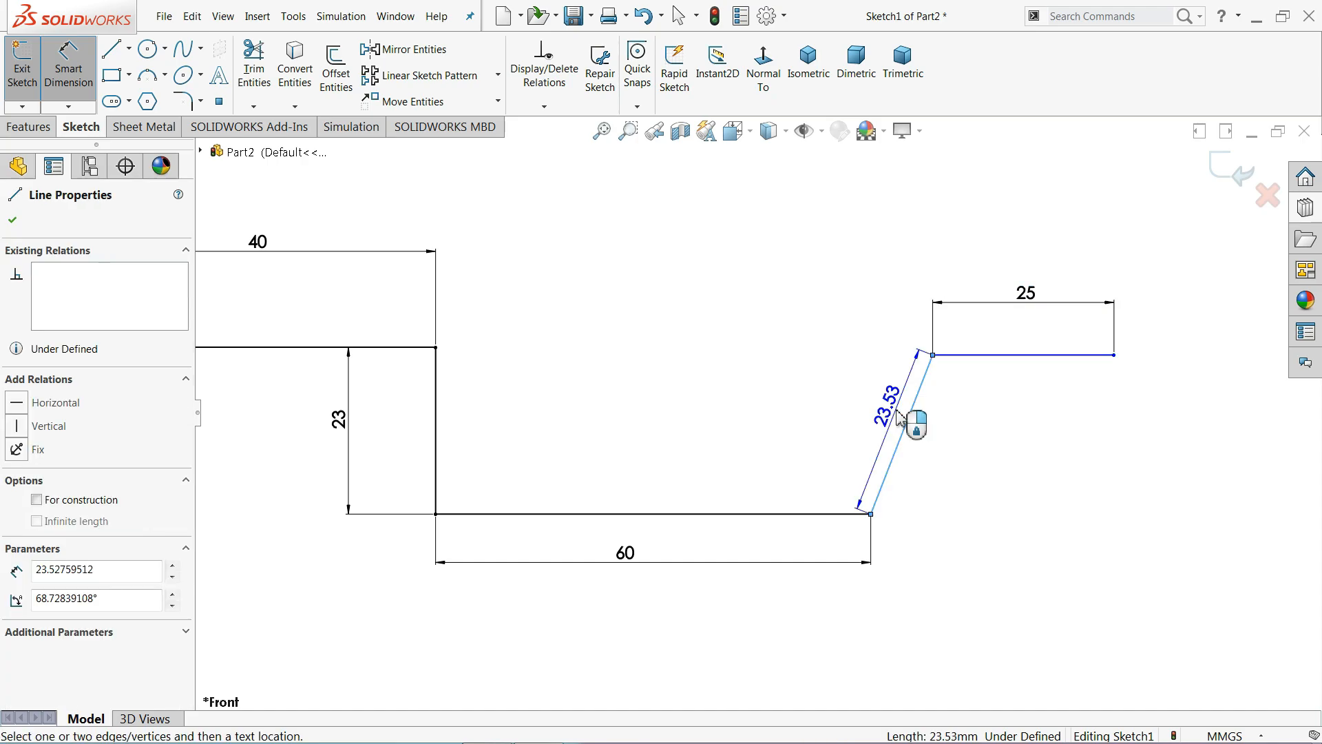
{"action": "left_click", "coordinate": [896, 421]}
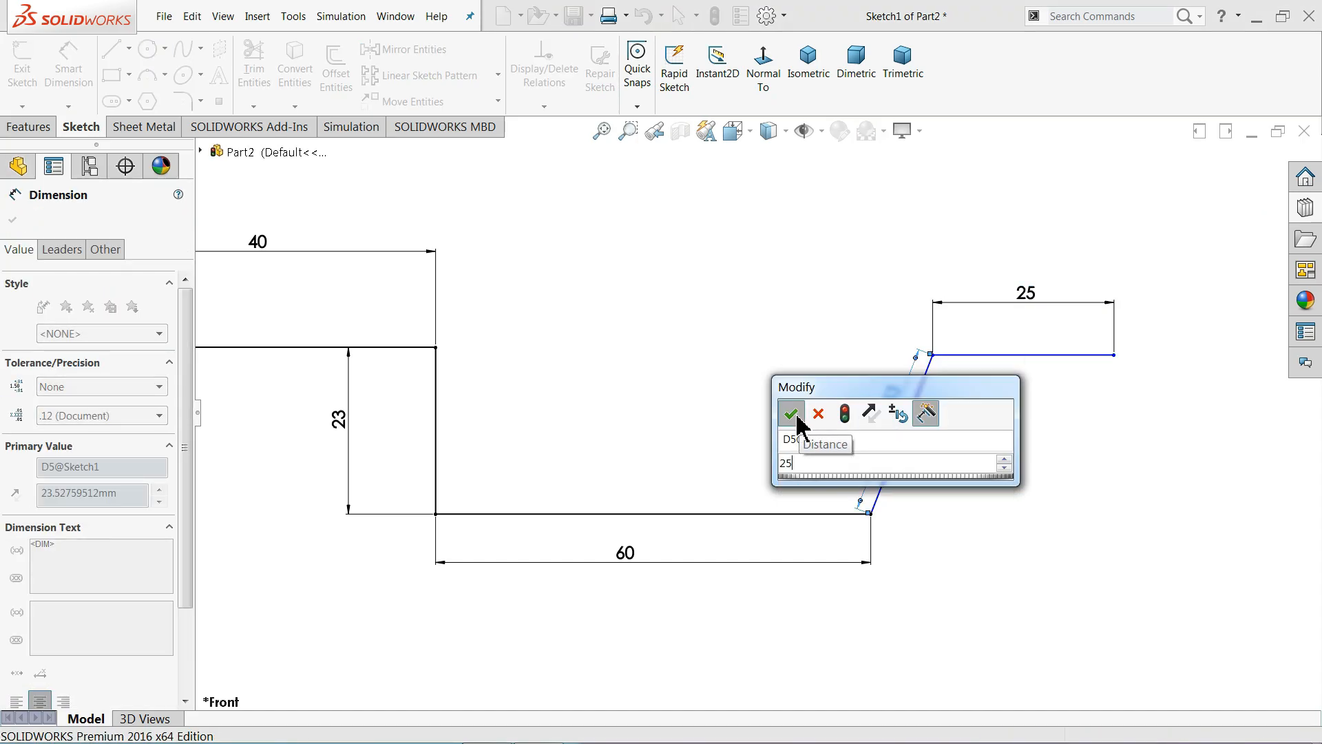
{"action": "left_click", "coordinate": [792, 413]}
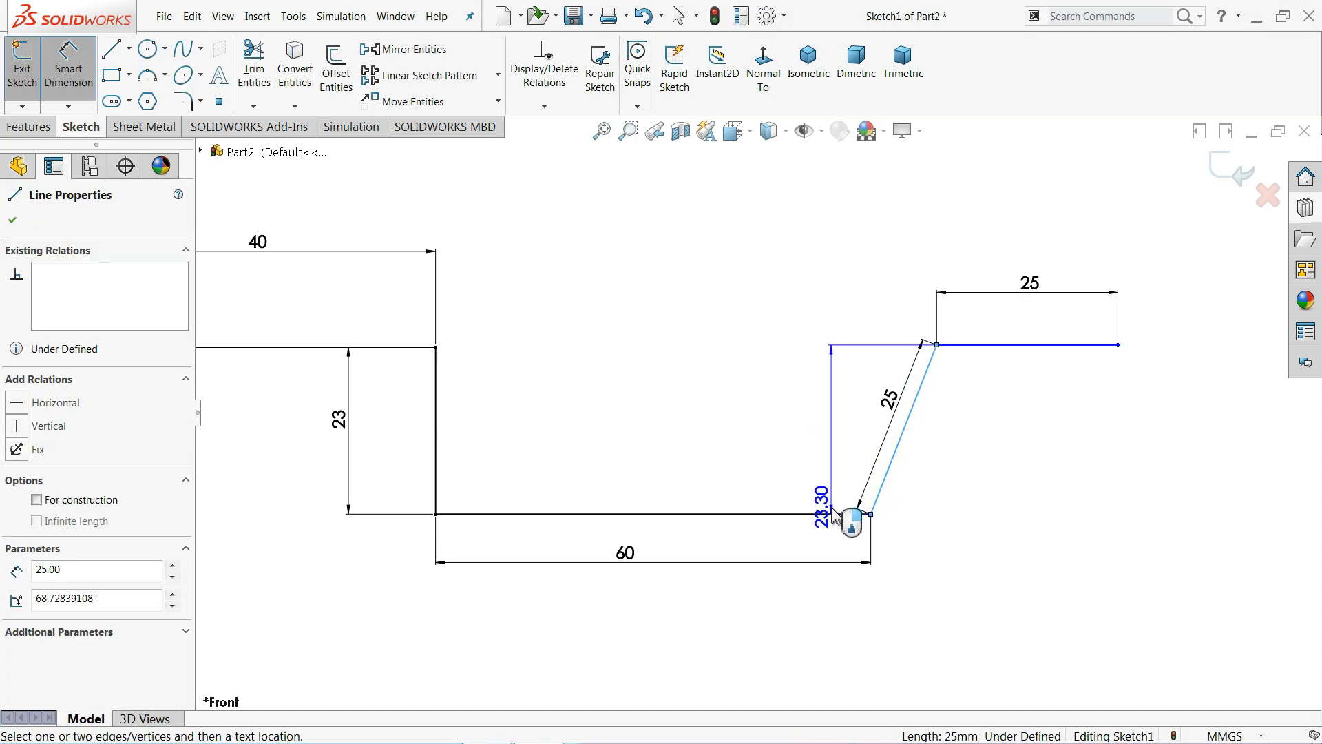
{"action": "left_click", "coordinate": [839, 516]}
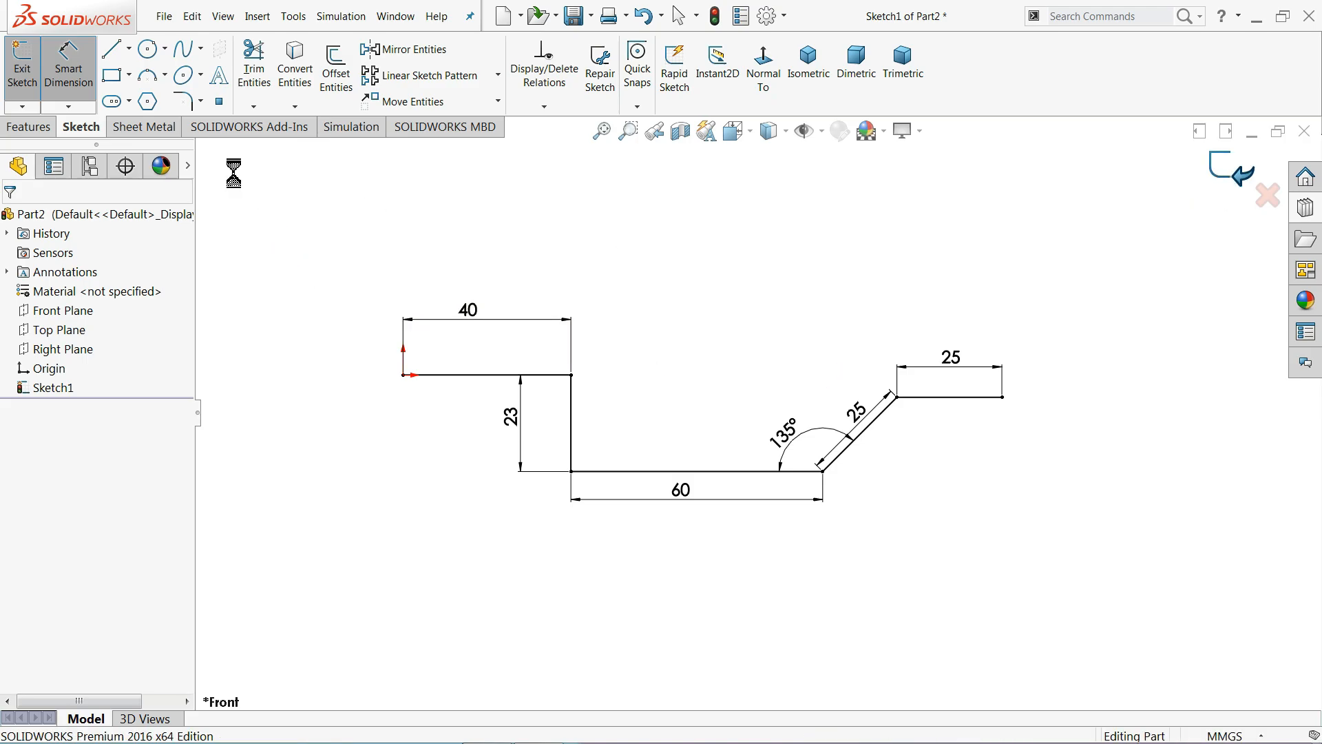
Step: Make Sketch1 a Base Flange, blind 60 mm deep, 2 mm thick, with thickness reversed
{"action": "left_click", "coordinate": [144, 126]}
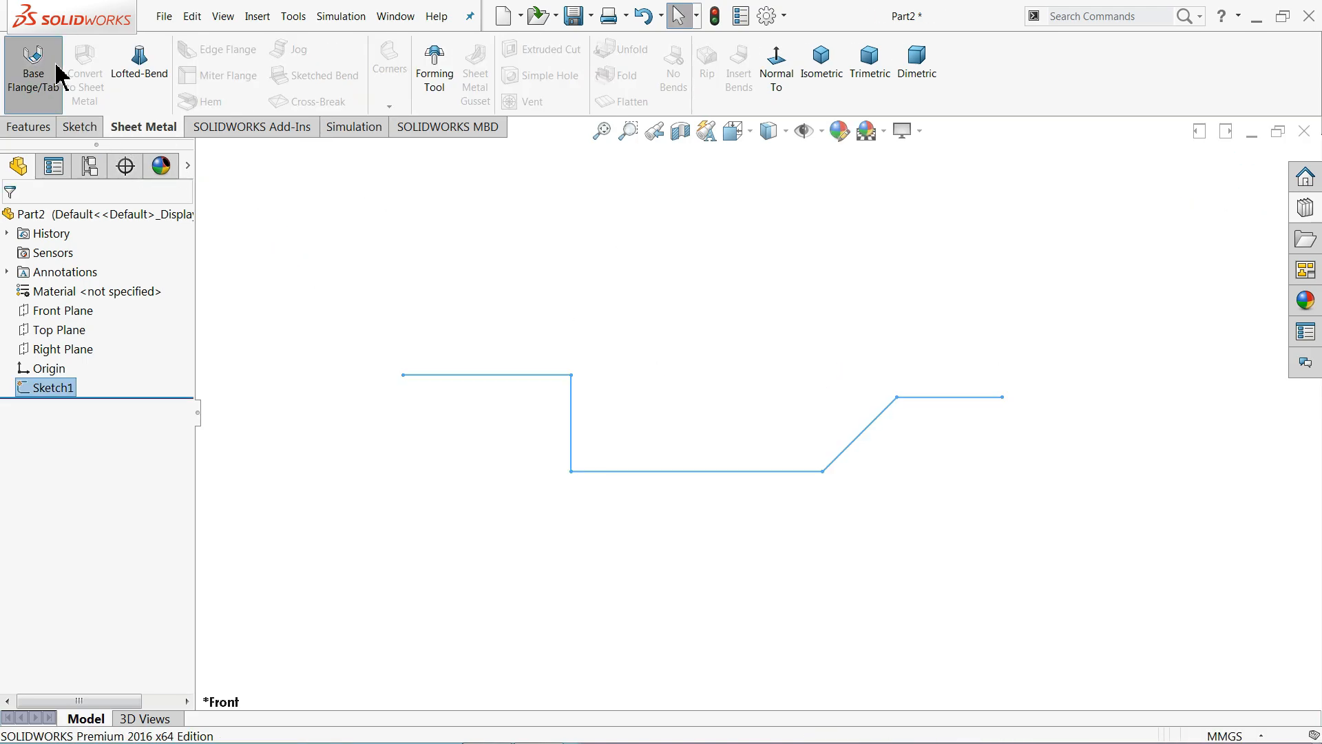
{"action": "left_click", "coordinate": [32, 59]}
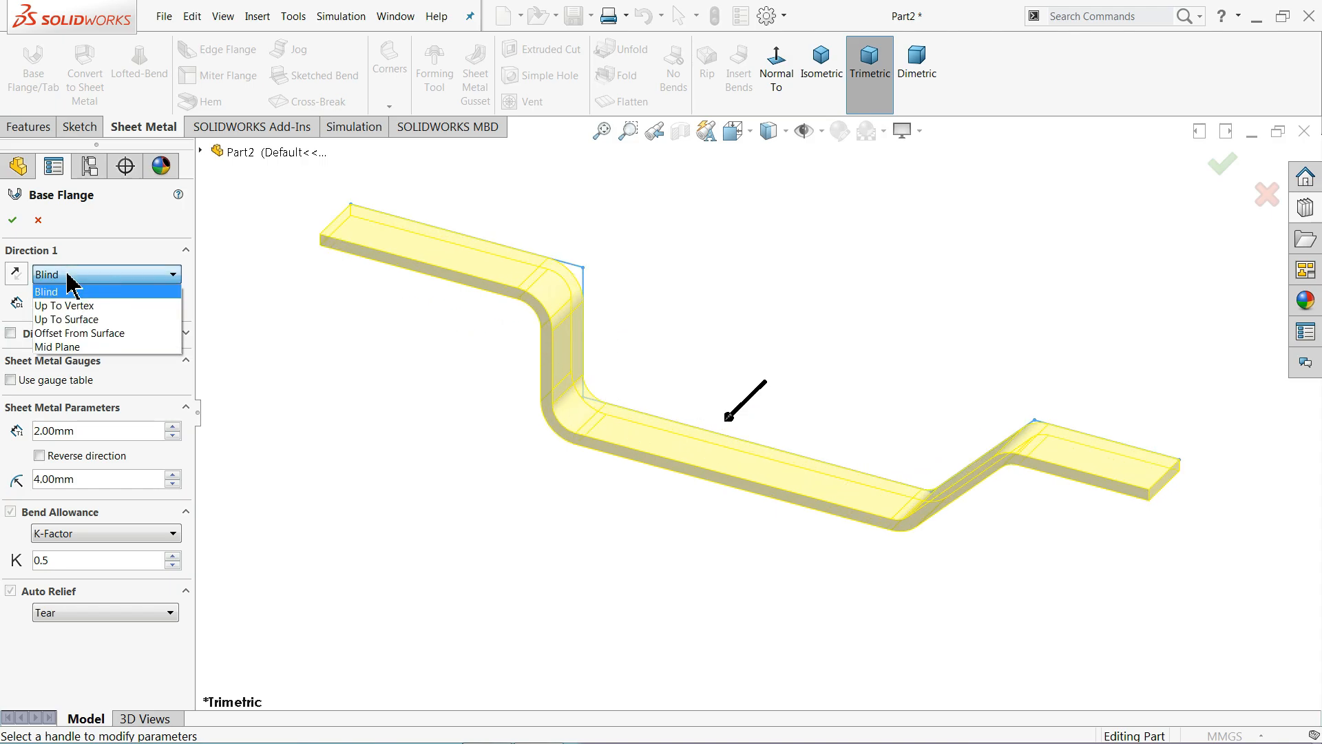
{"action": "left_click", "coordinate": [47, 291]}
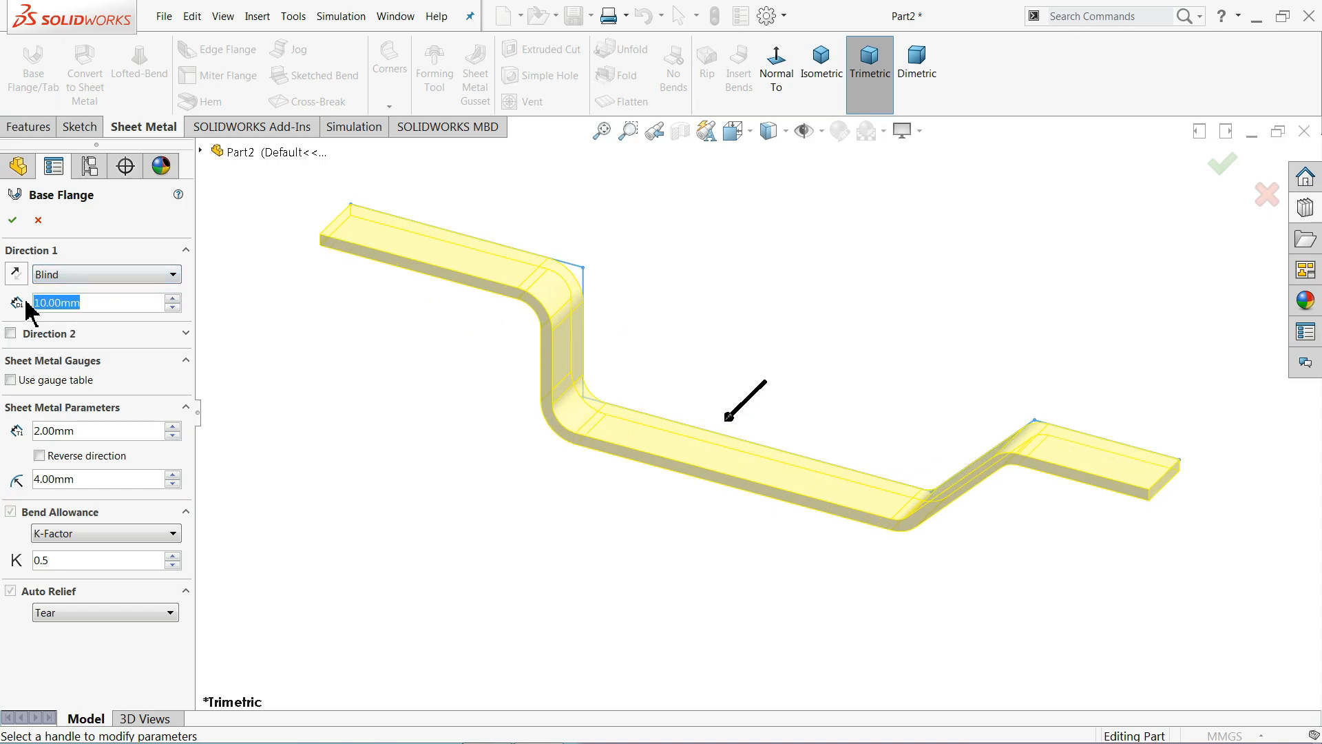
{"action": "type", "text": "60.00mm"}
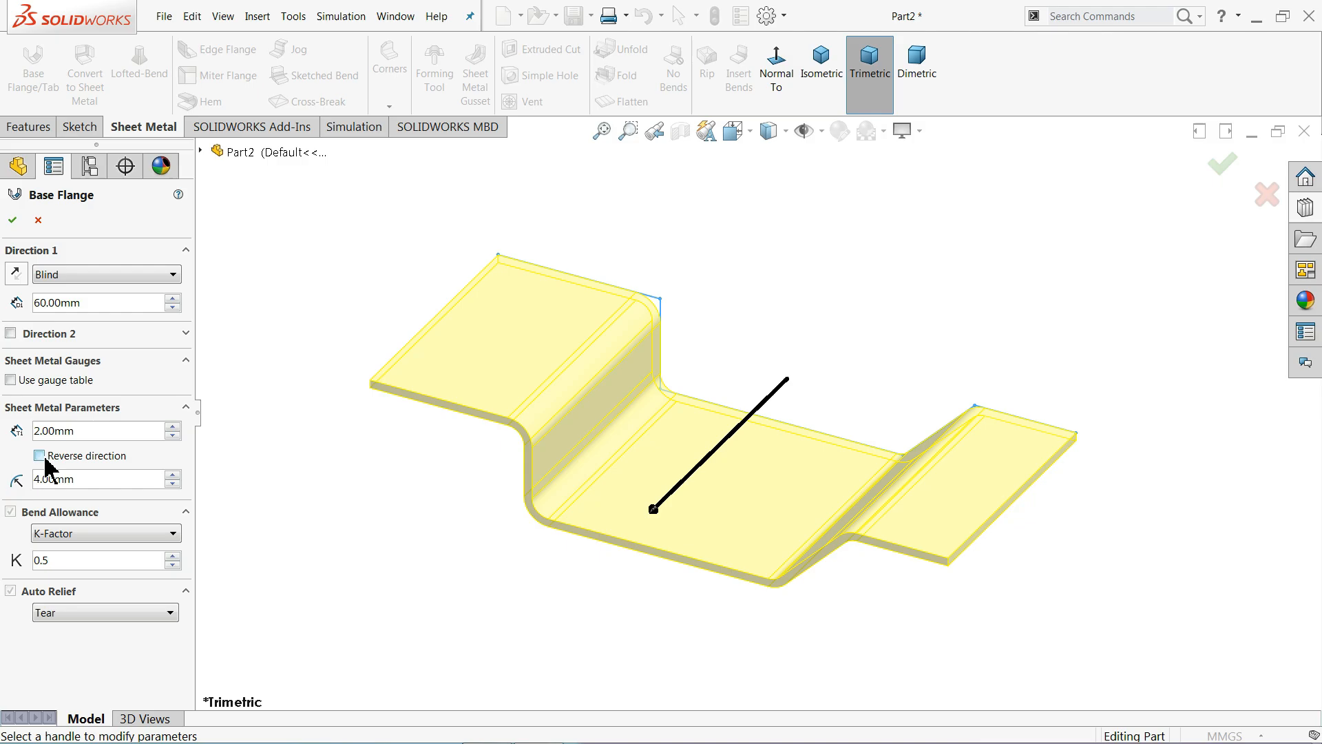
{"action": "left_click", "coordinate": [40, 456]}
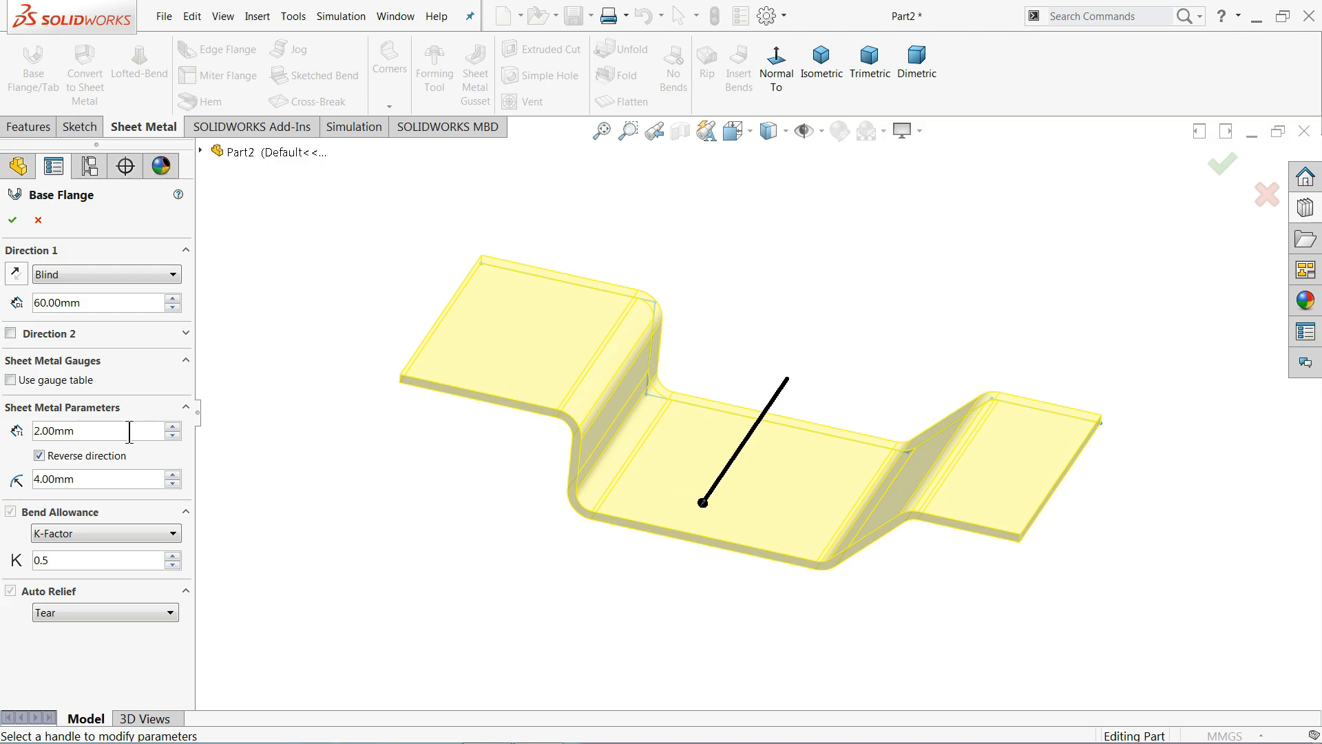
{"action": "left_click", "coordinate": [12, 221]}
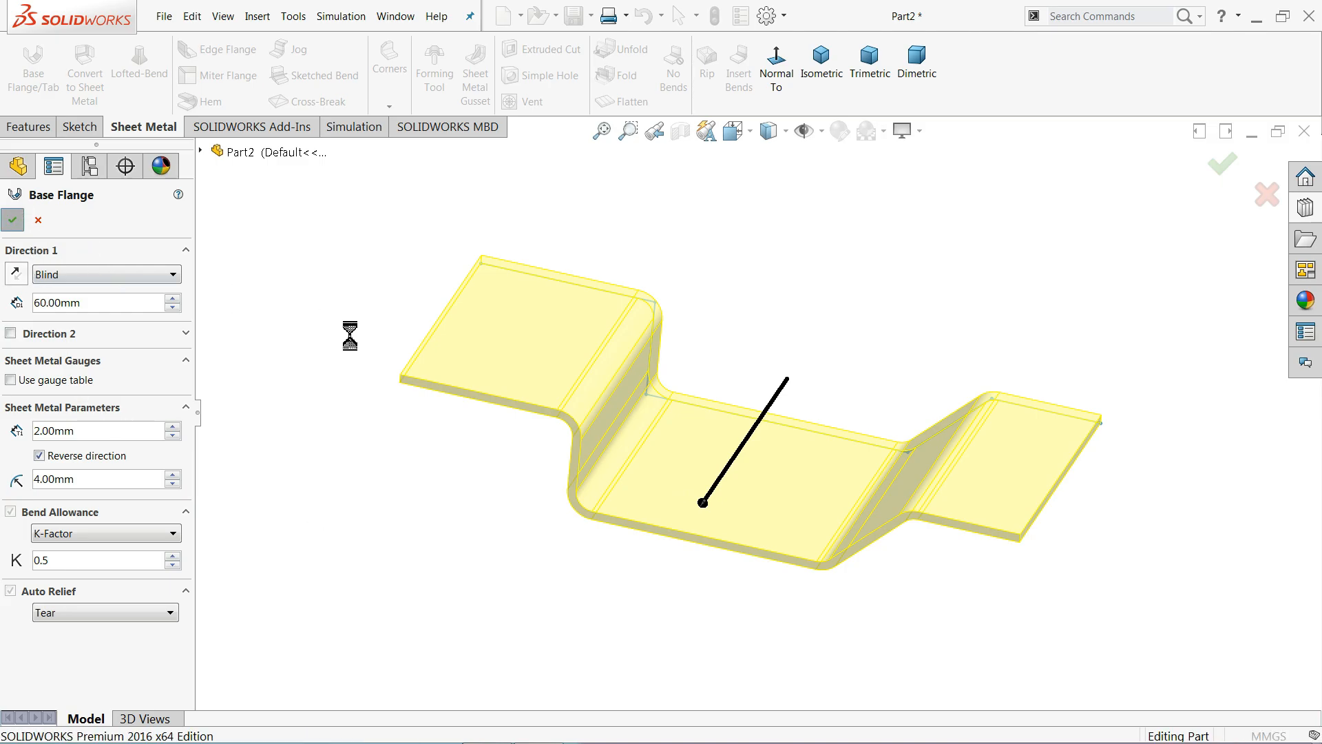
{"action": "left_click", "coordinate": [14, 219]}
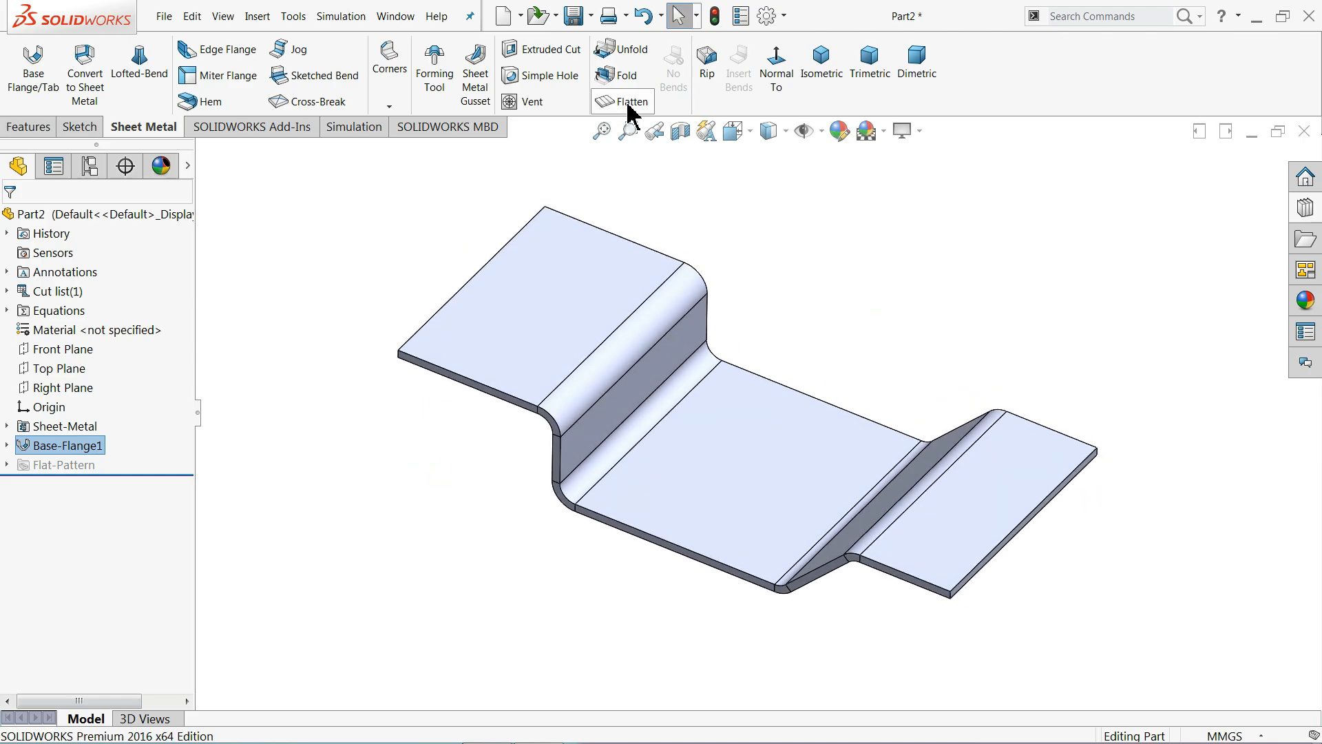
{"action": "left_click", "coordinate": [622, 101]}
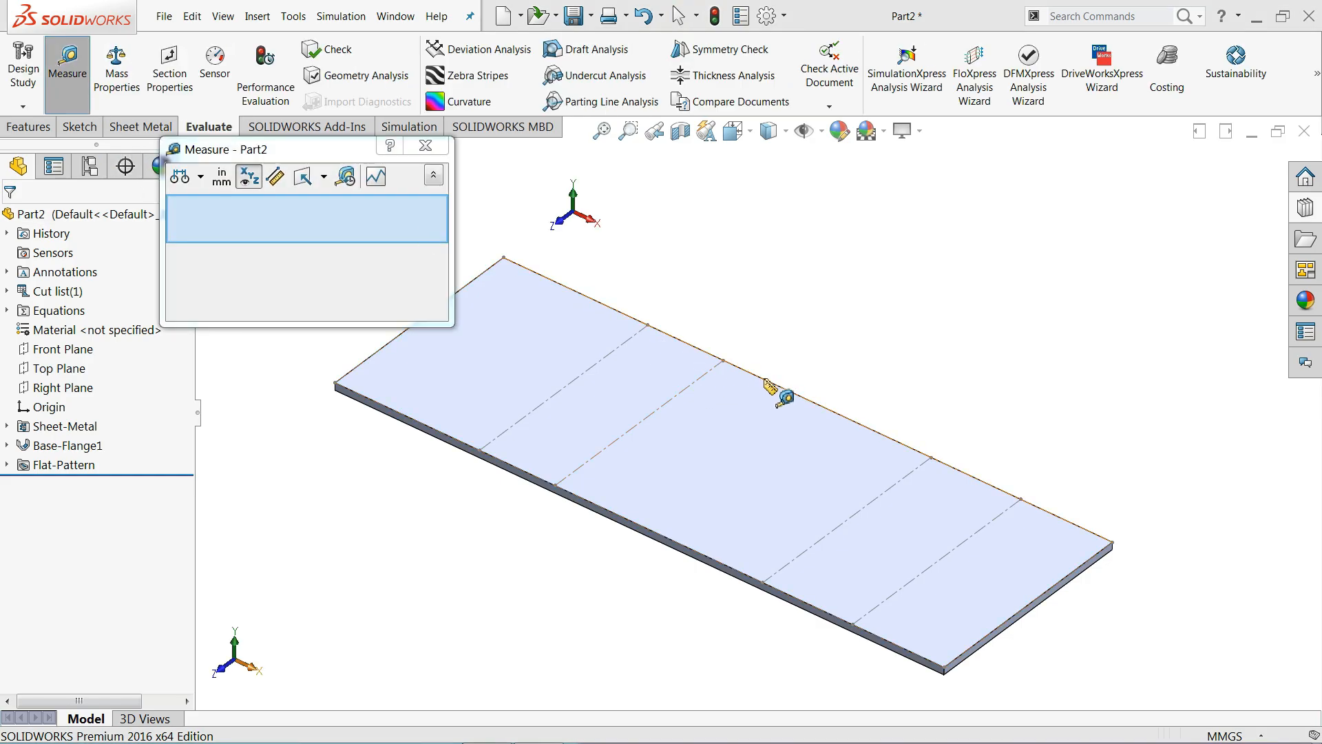
{"action": "left_click", "coordinate": [771, 395]}
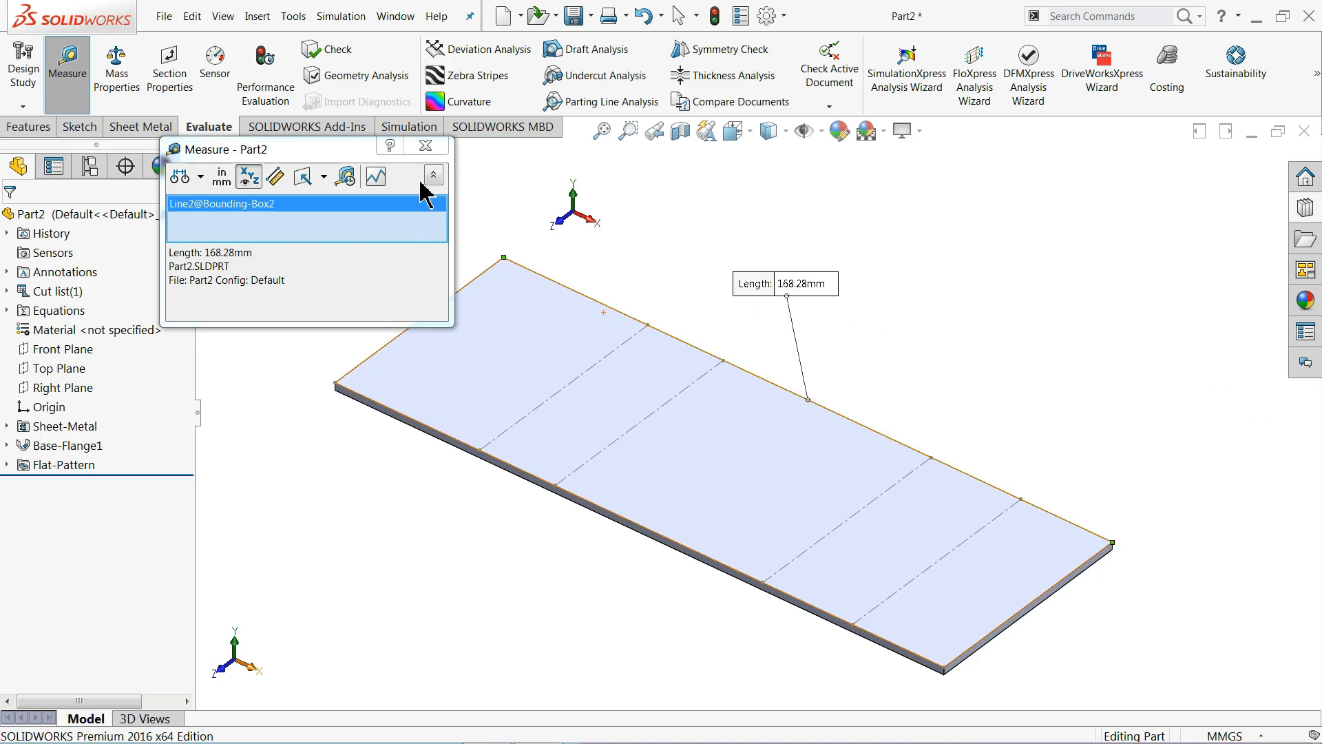
{"action": "left_click", "coordinate": [425, 145]}
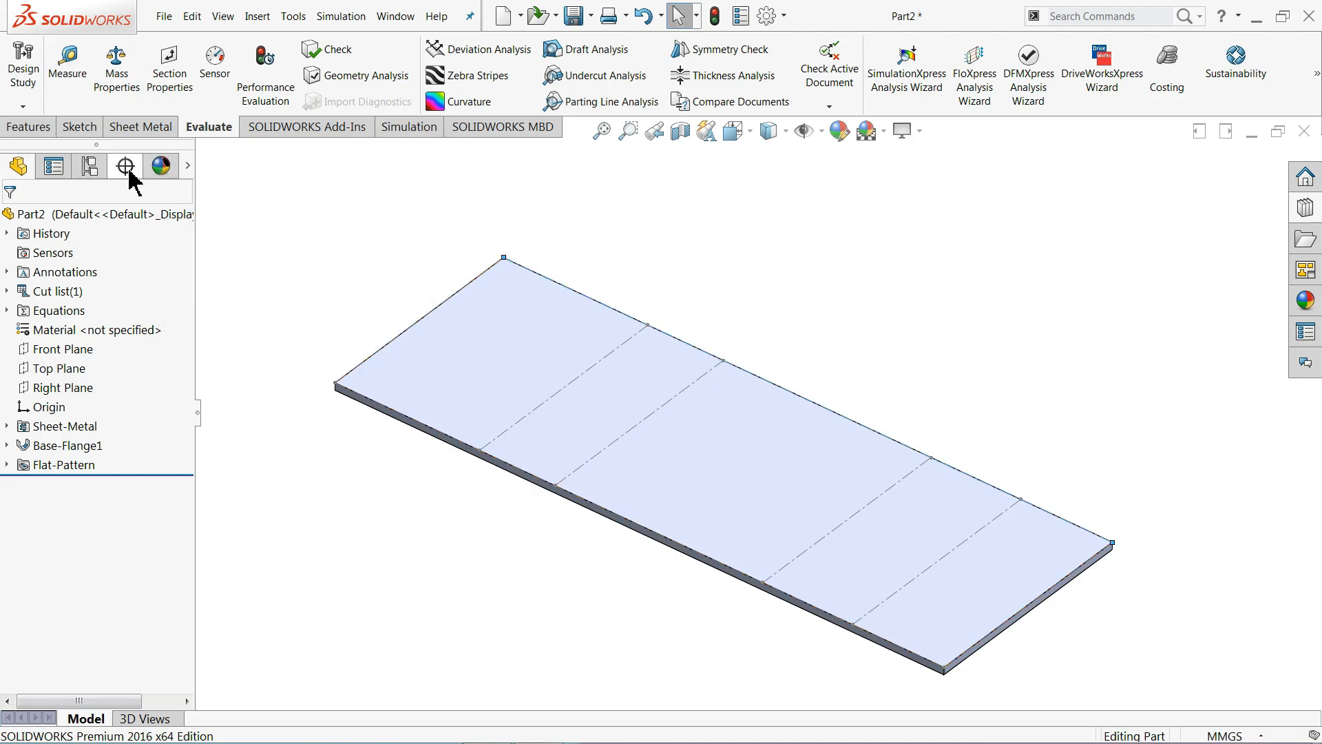
{"action": "left_click", "coordinate": [141, 126]}
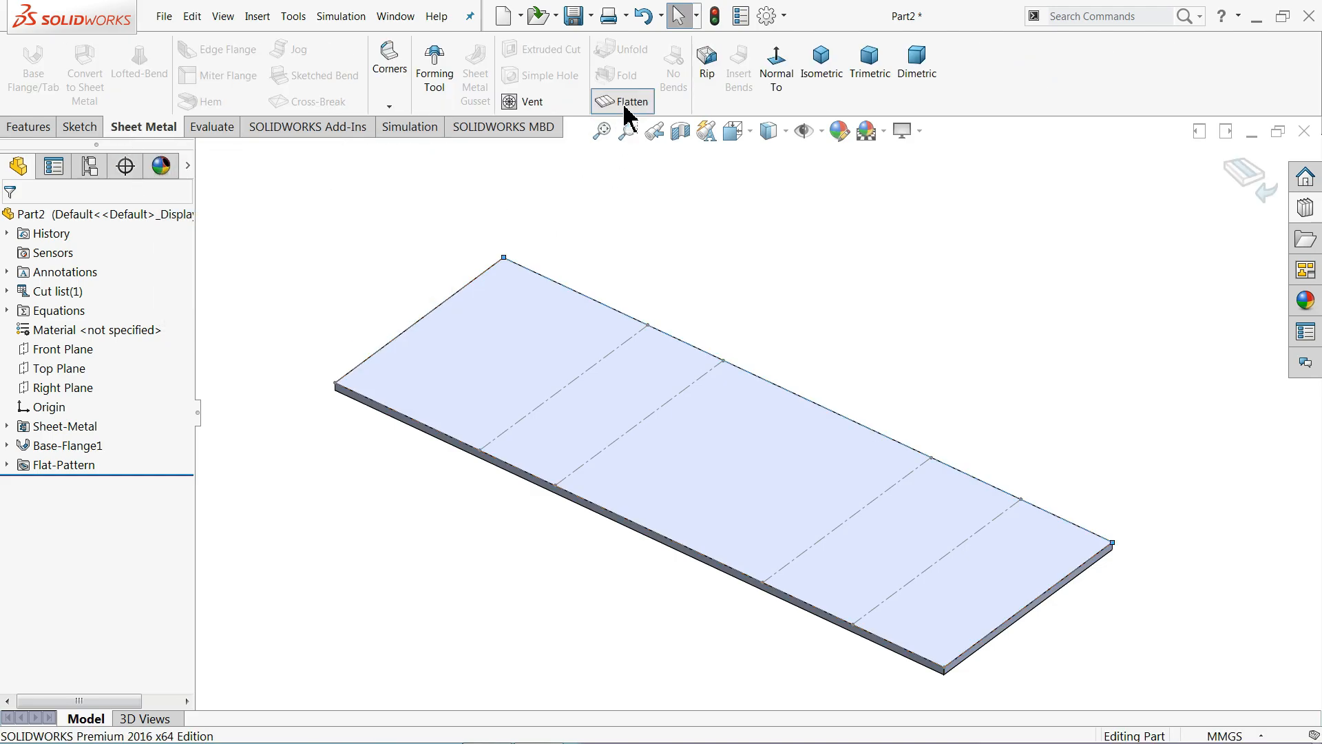
{"action": "left_click", "coordinate": [623, 102]}
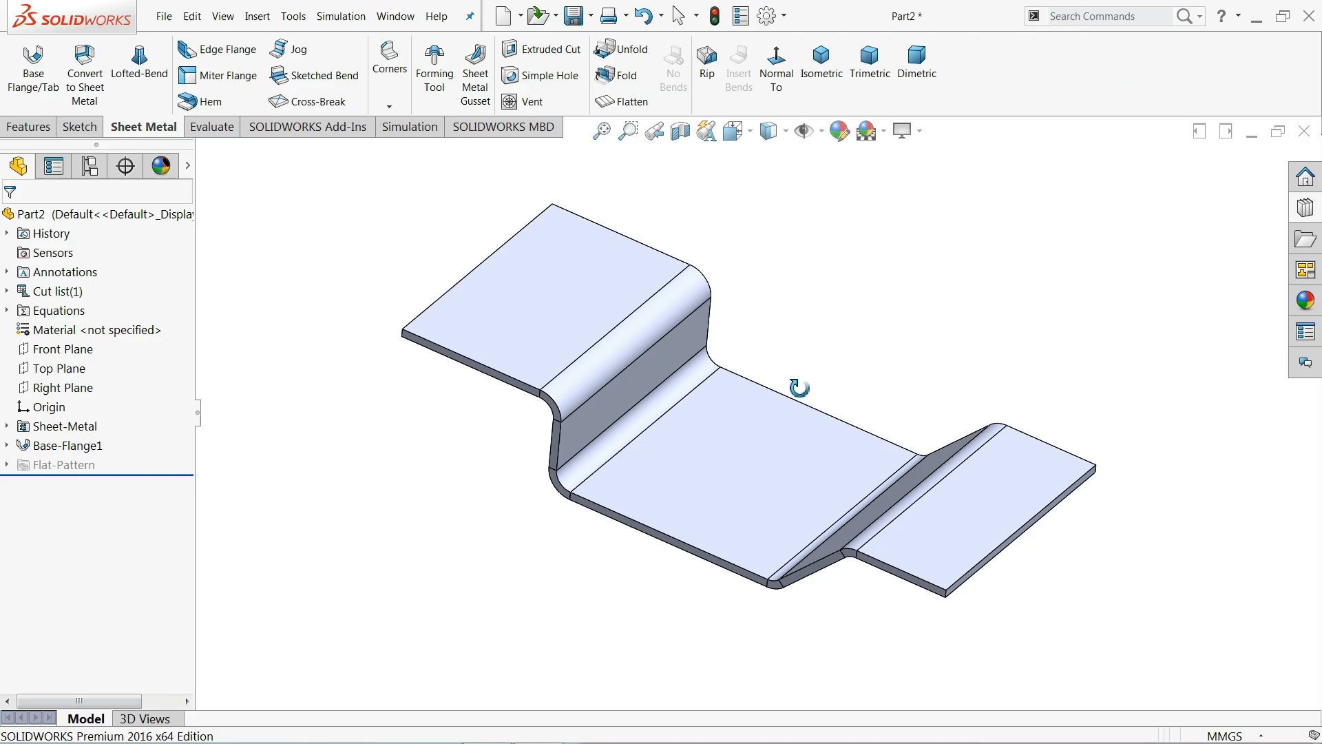
Step: Unfold BaseBend1 and BaseBend2, using the middle flat face as the fixed face
{"action": "left_click_drag", "start_coordinate": [797, 387], "coordinate": [791, 402]}
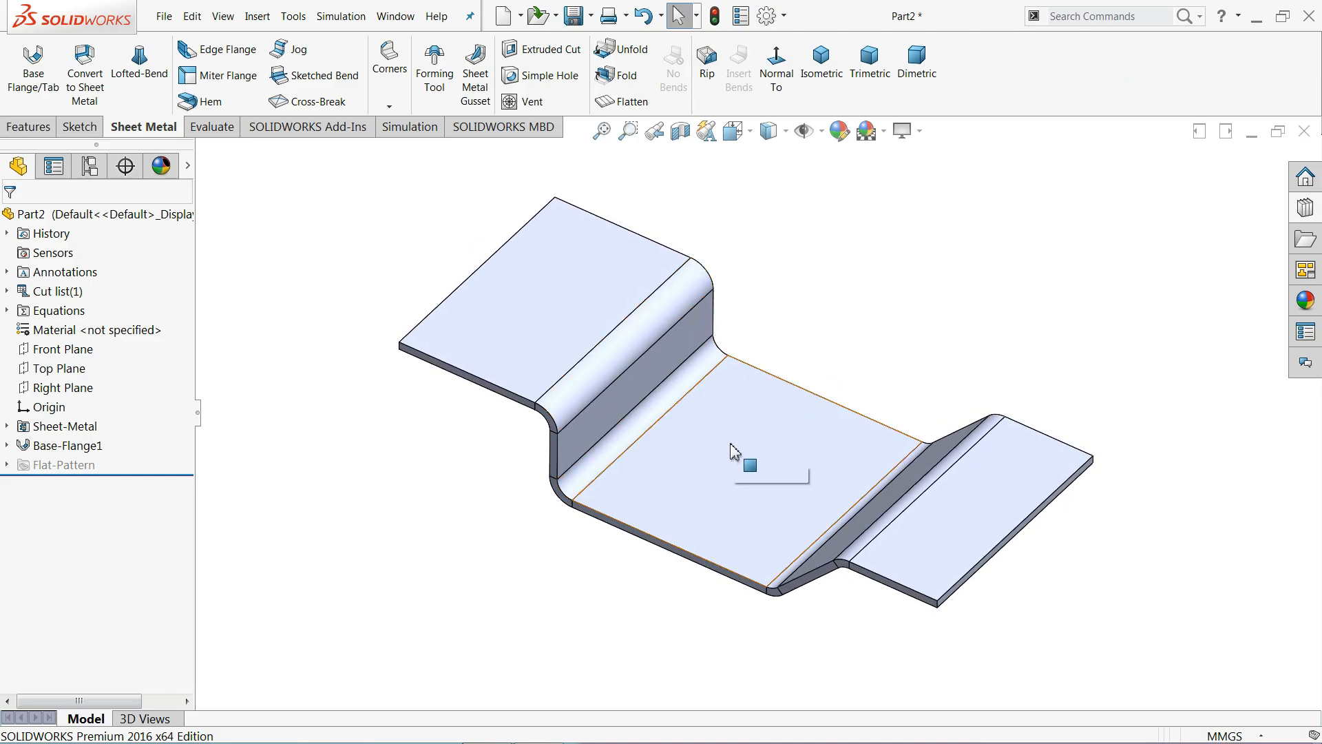
{"action": "mouse_move", "coordinate": [803, 435]}
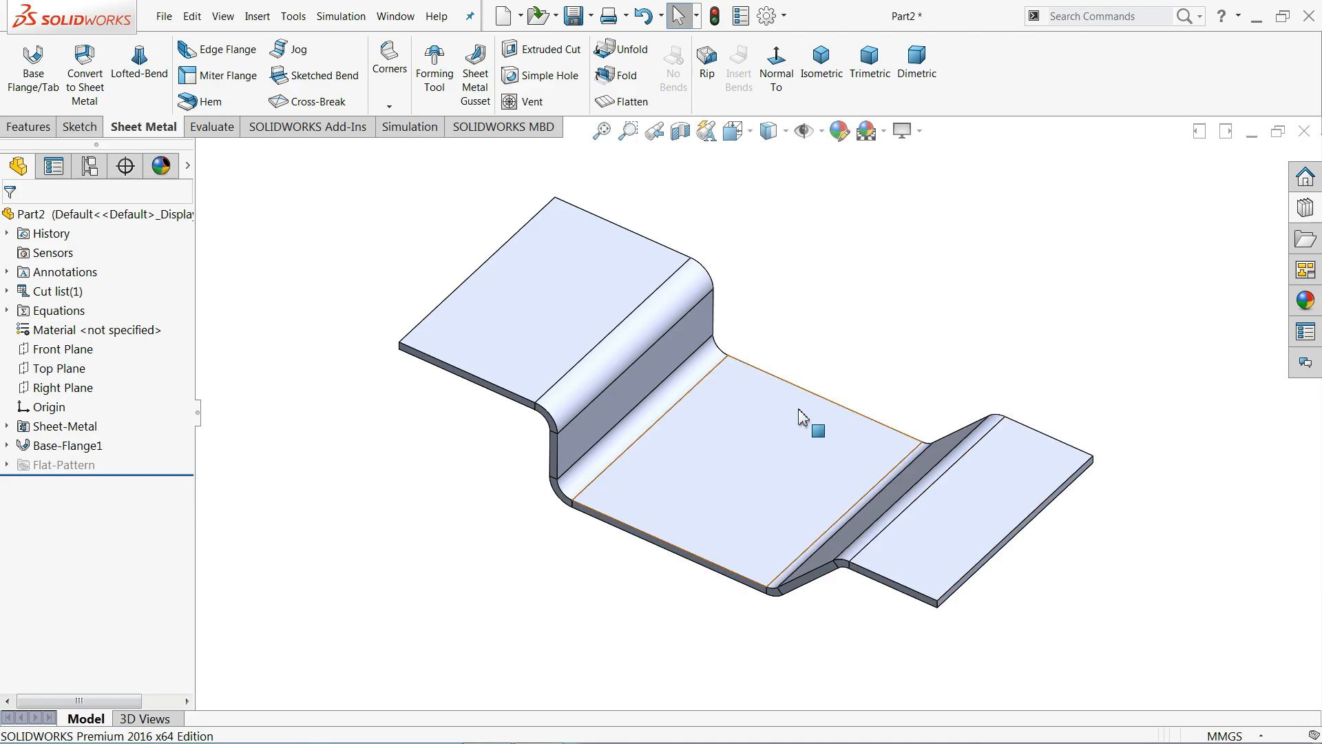
{"action": "mouse_move", "coordinate": [617, 55]}
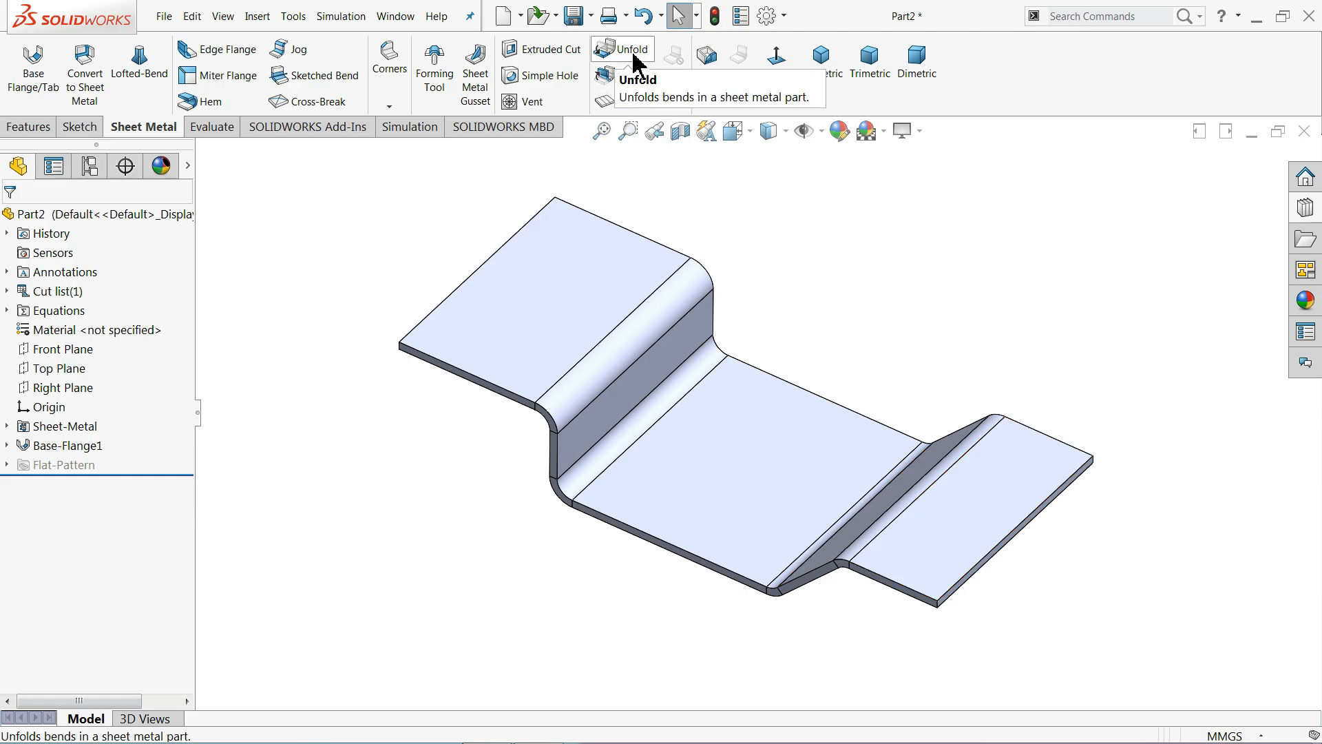
{"action": "mouse_move", "coordinate": [629, 104]}
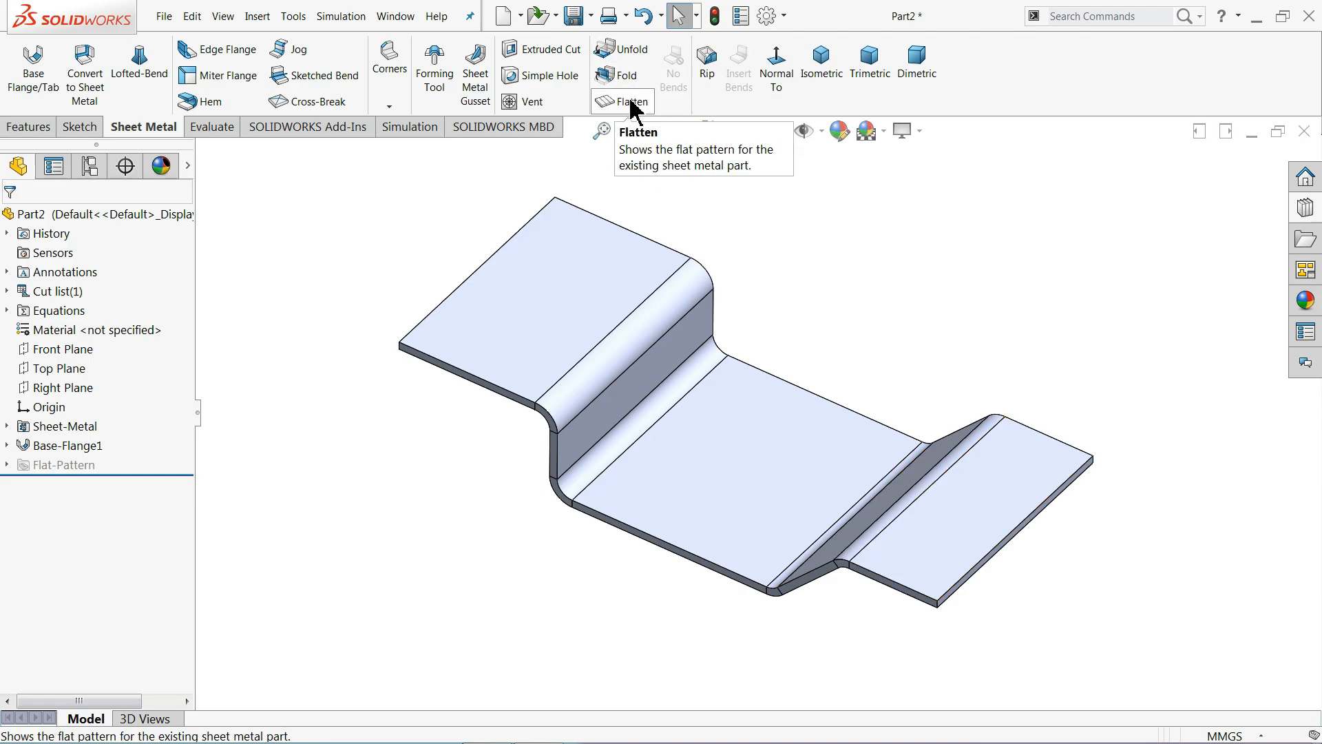
{"action": "left_click", "coordinate": [625, 49]}
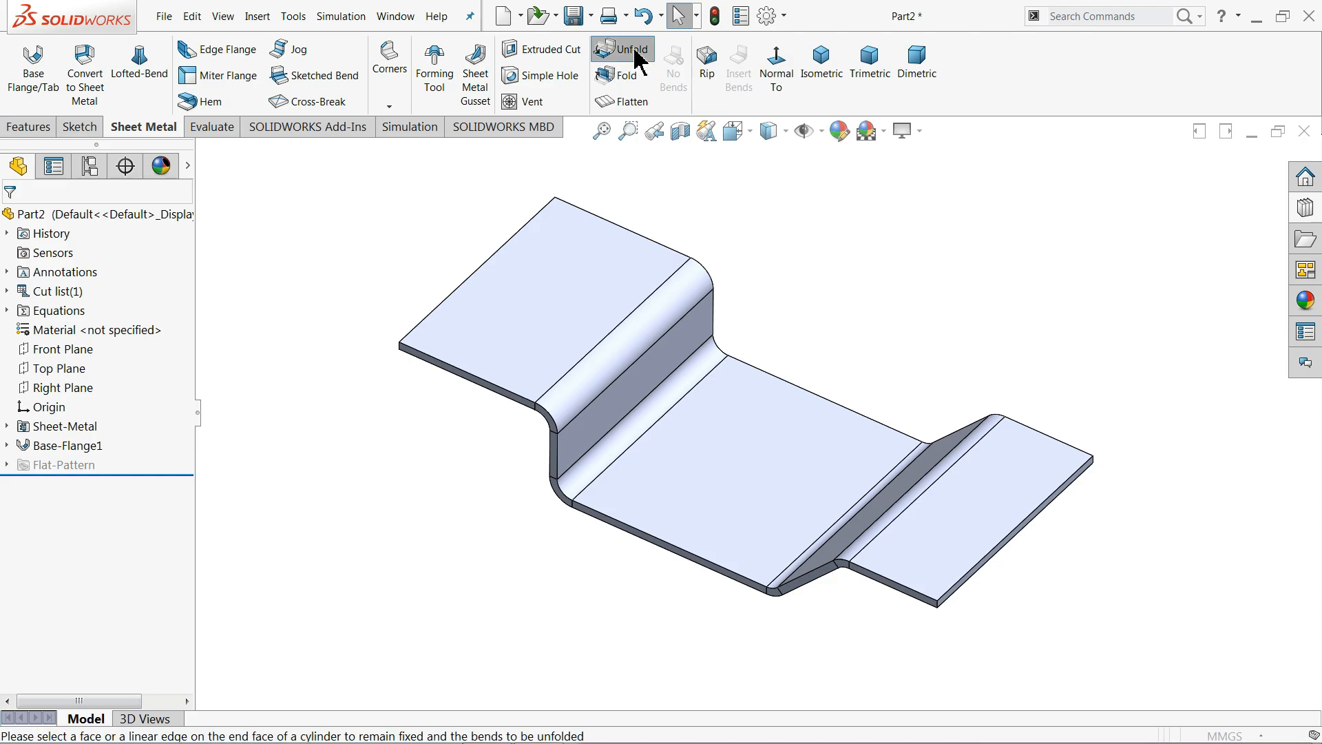
{"action": "left_click", "coordinate": [624, 48]}
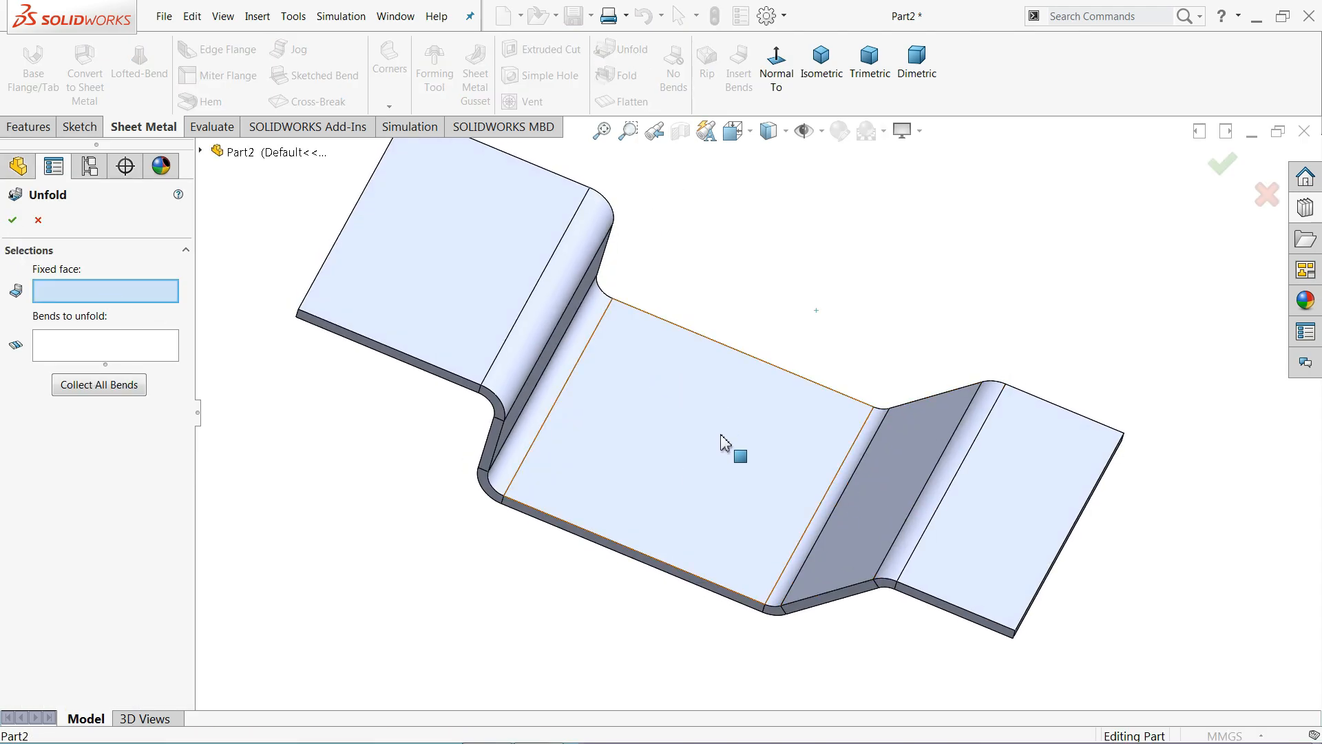
{"action": "left_click", "coordinate": [724, 445]}
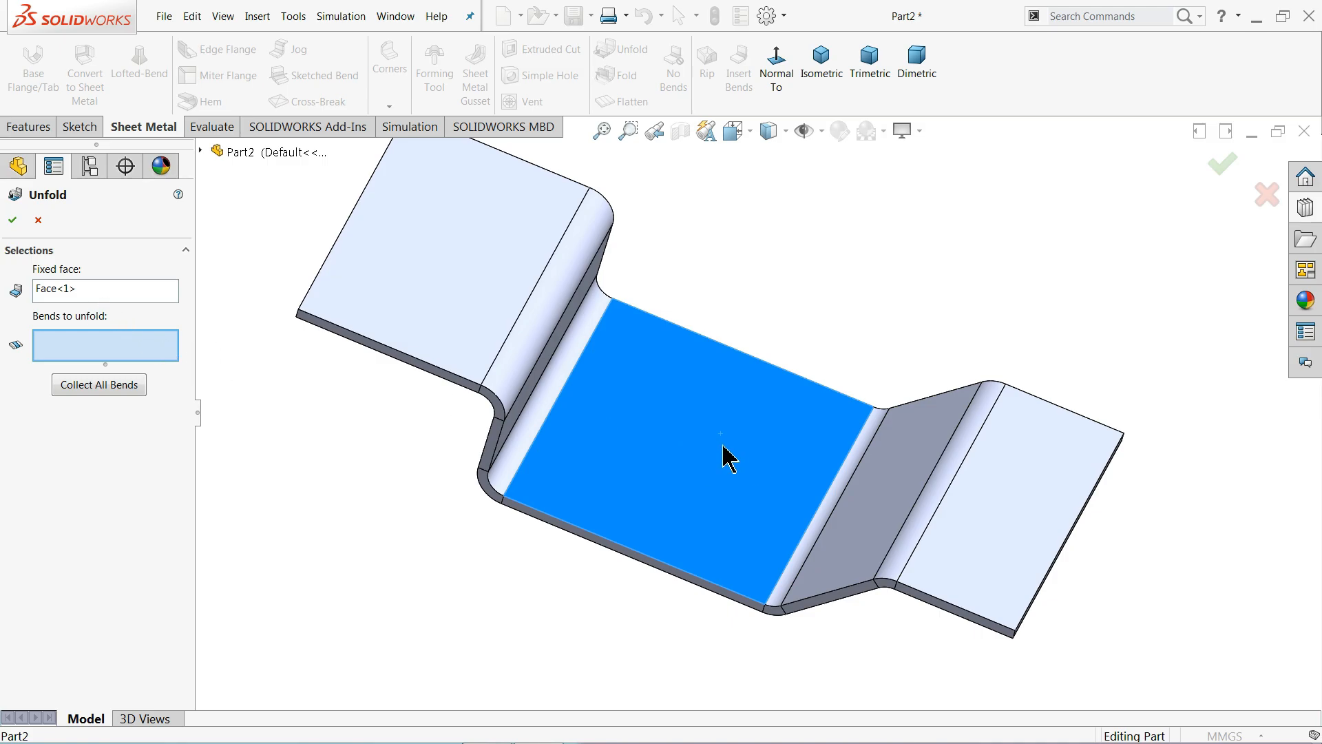
{"action": "mouse_move", "coordinate": [918, 504]}
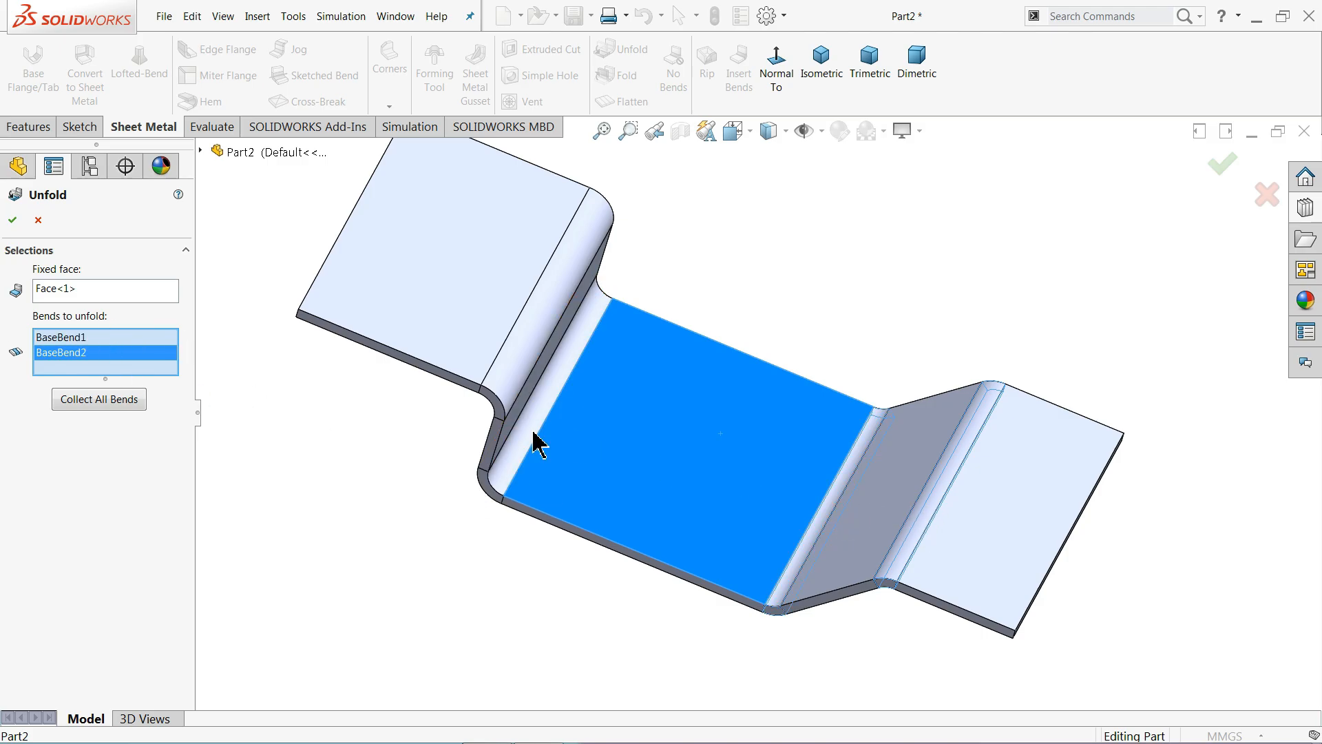
{"action": "left_click", "coordinate": [11, 221]}
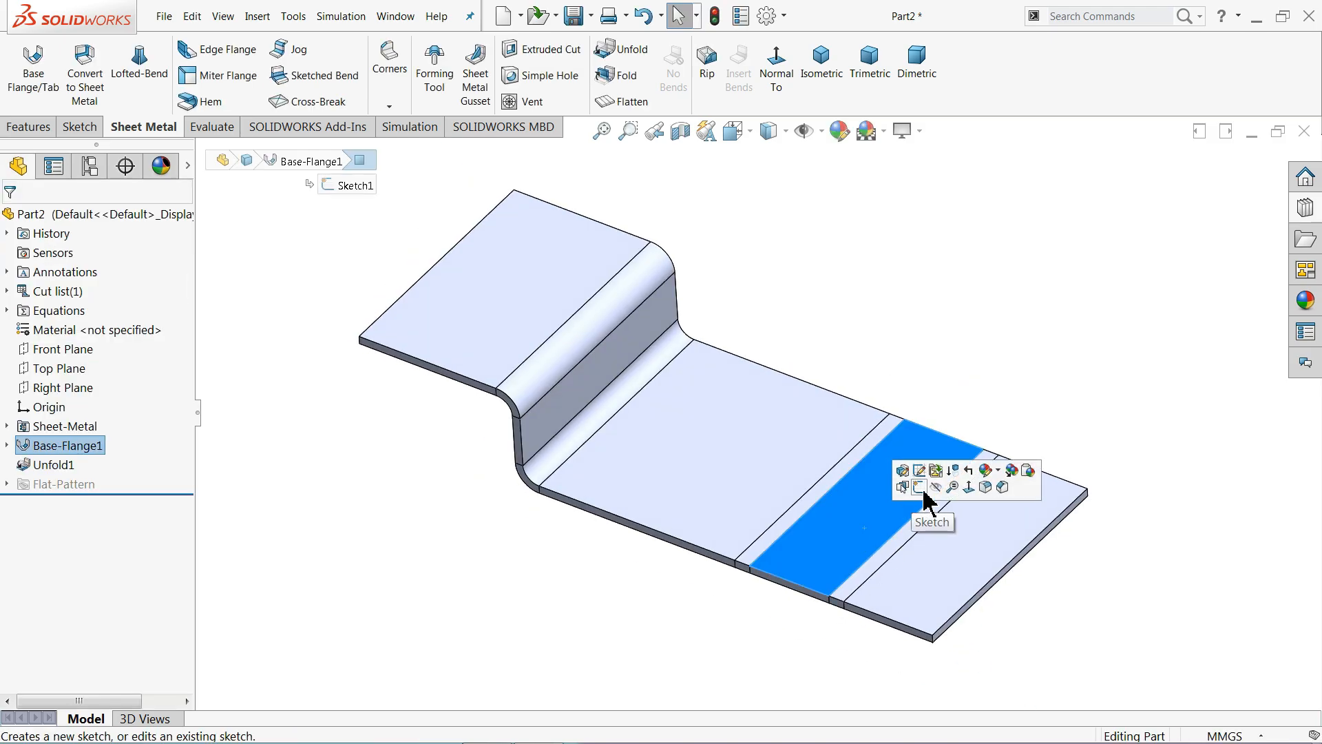
Step: Sketch a 70 × 12 mm corner rectangle along the flattened face's bottom edge
{"action": "left_click", "coordinate": [916, 486]}
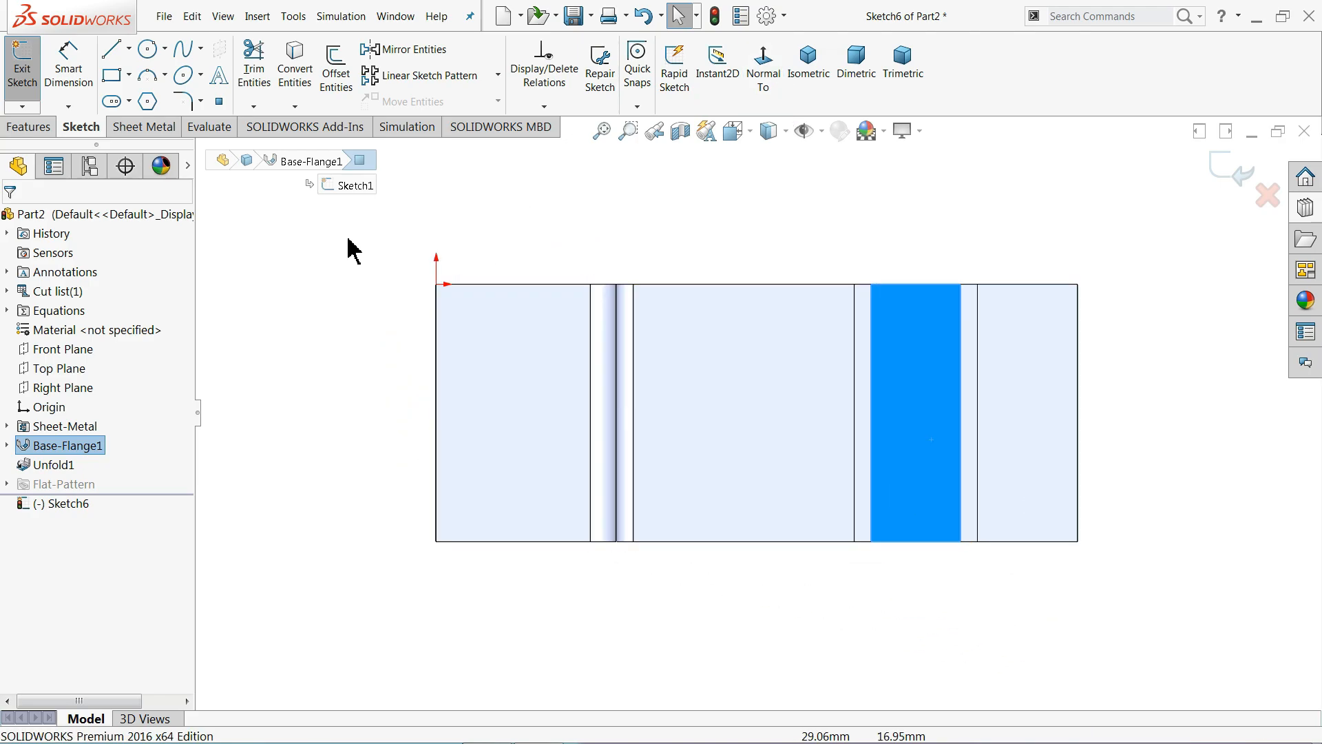
{"action": "mouse_move", "coordinate": [110, 73]}
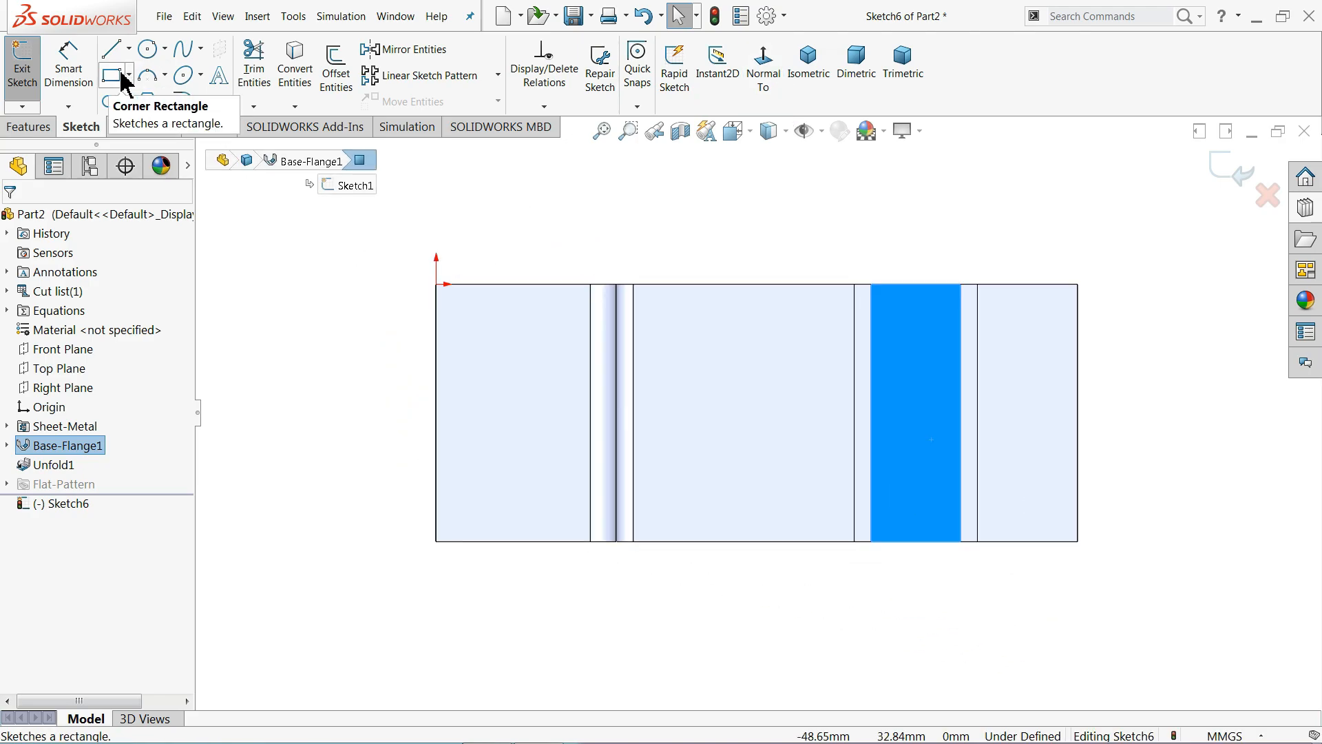
{"action": "left_click", "coordinate": [105, 71]}
{"action": "type", "text": "70"}
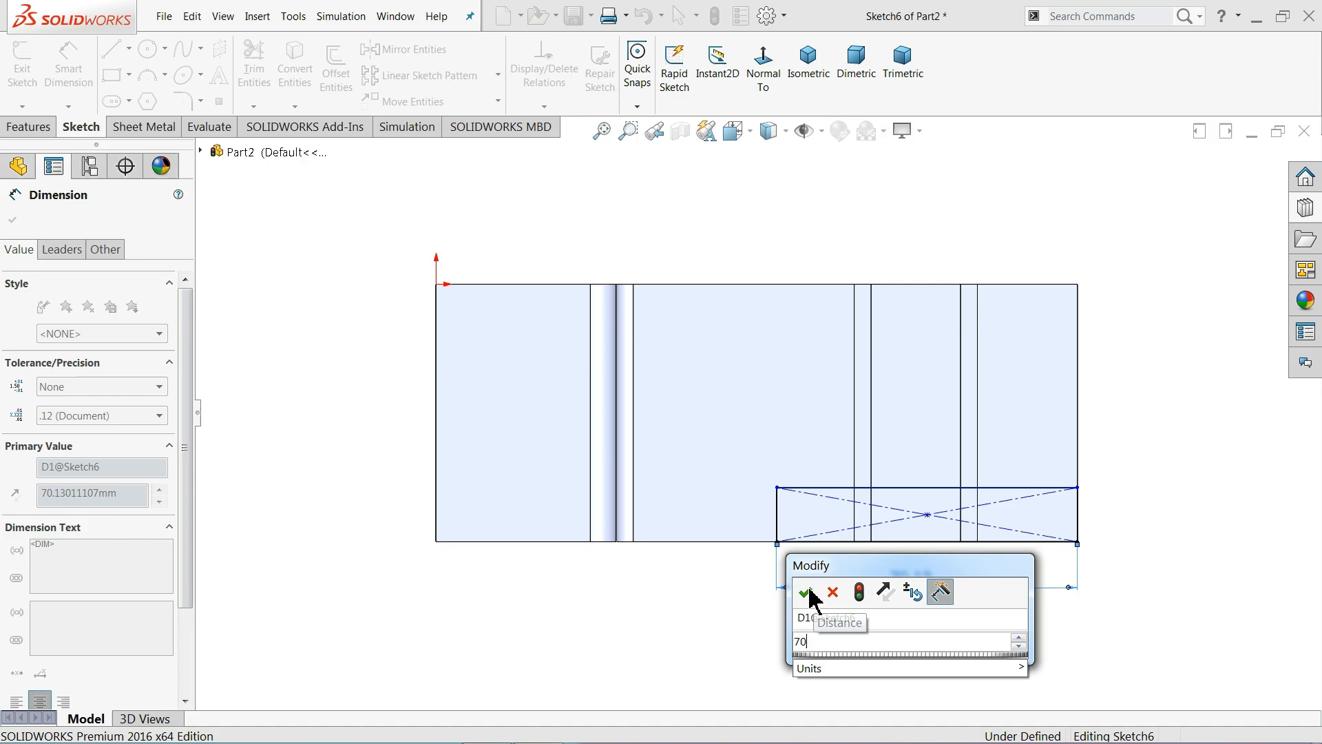
{"action": "left_click", "coordinate": [805, 592]}
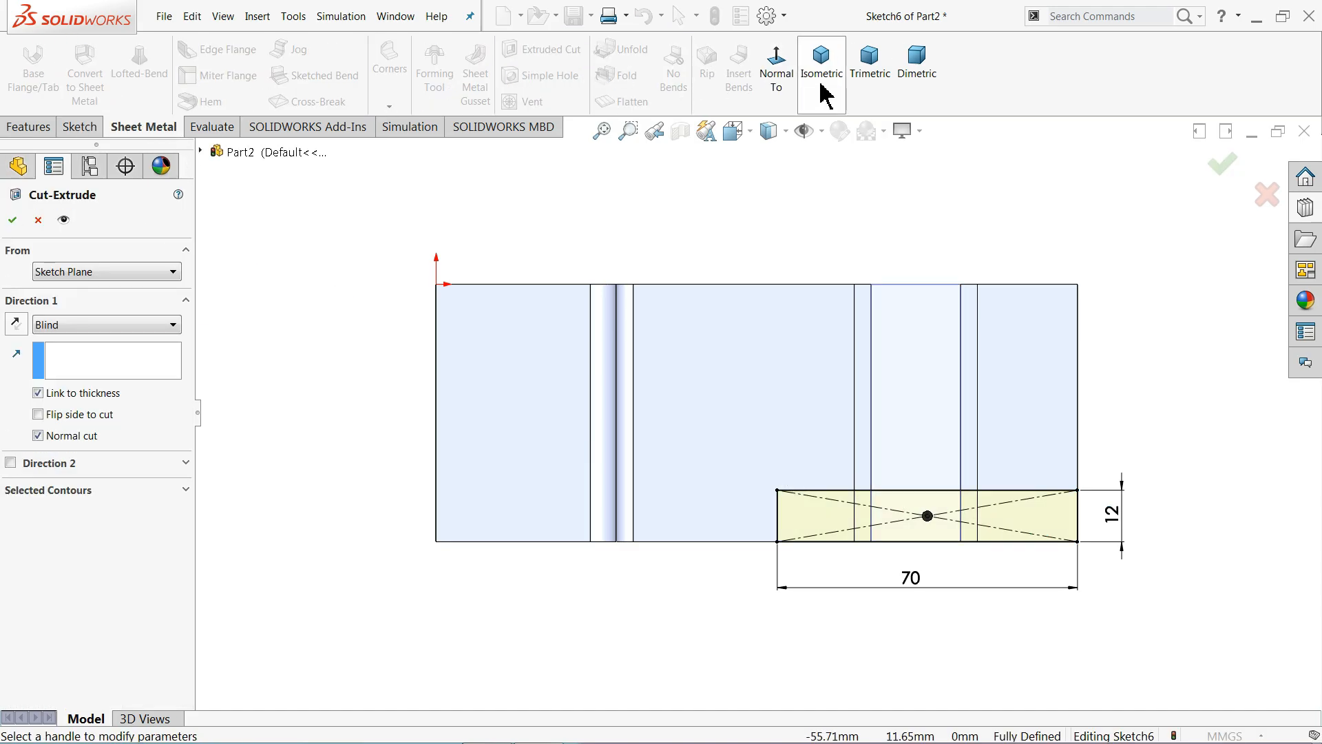
Step: In isometric view, extrude-cut the 70 × 12 rectangle through the sheet, linked to thickness
{"action": "left_click", "coordinate": [821, 56]}
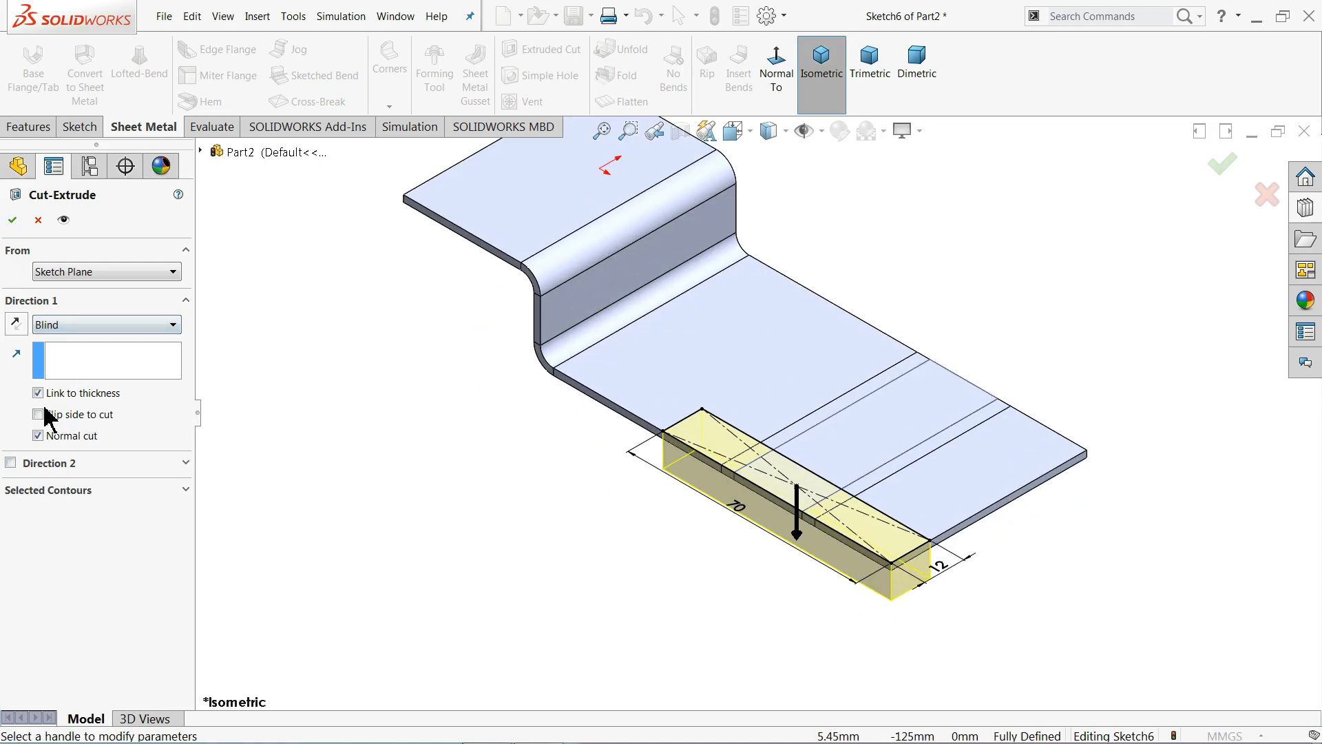
{"action": "left_click", "coordinate": [37, 393]}
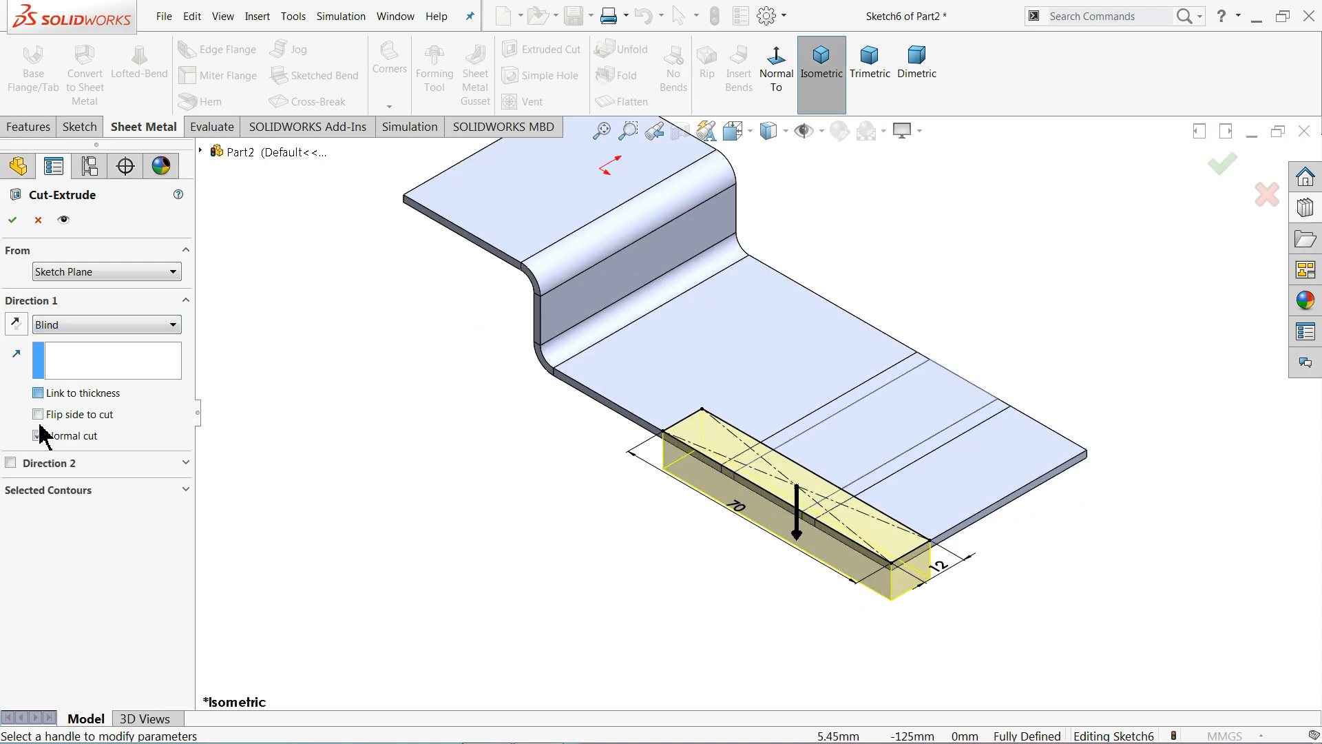
{"action": "left_click", "coordinate": [38, 392]}
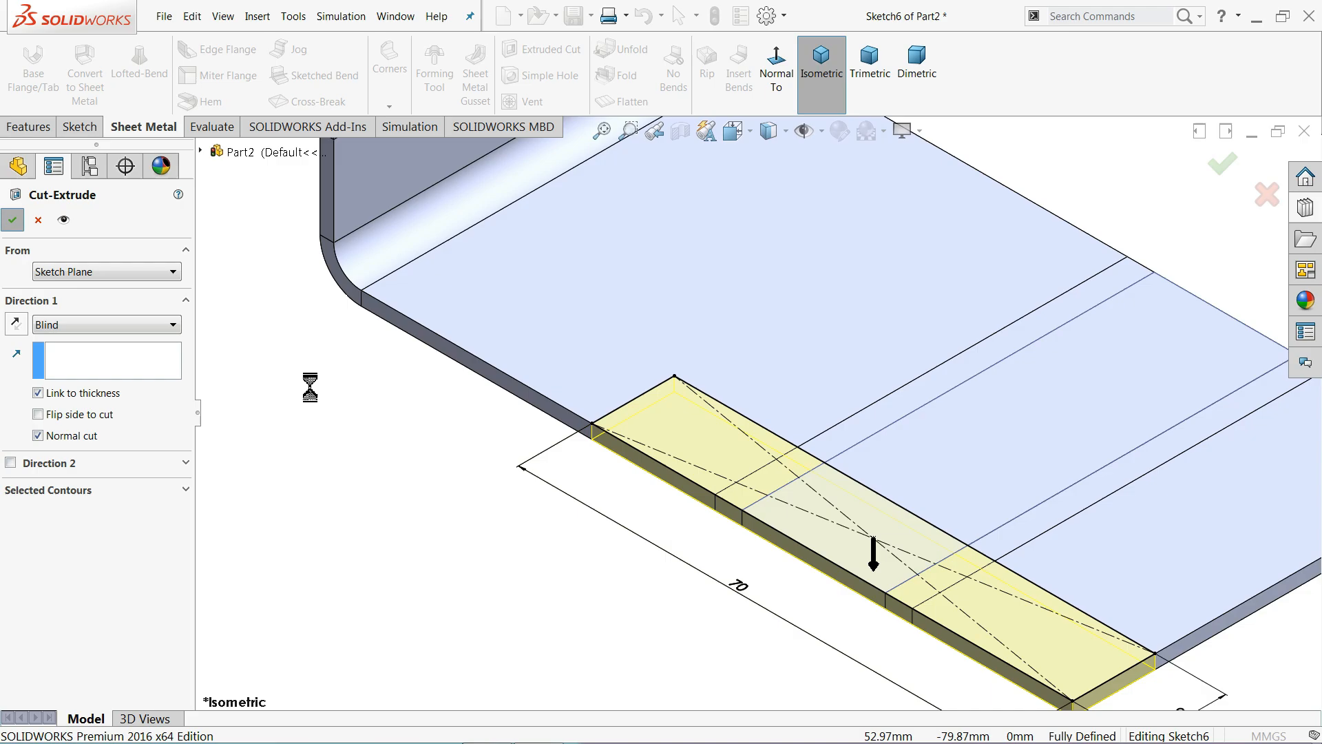
{"action": "left_click", "coordinate": [14, 219]}
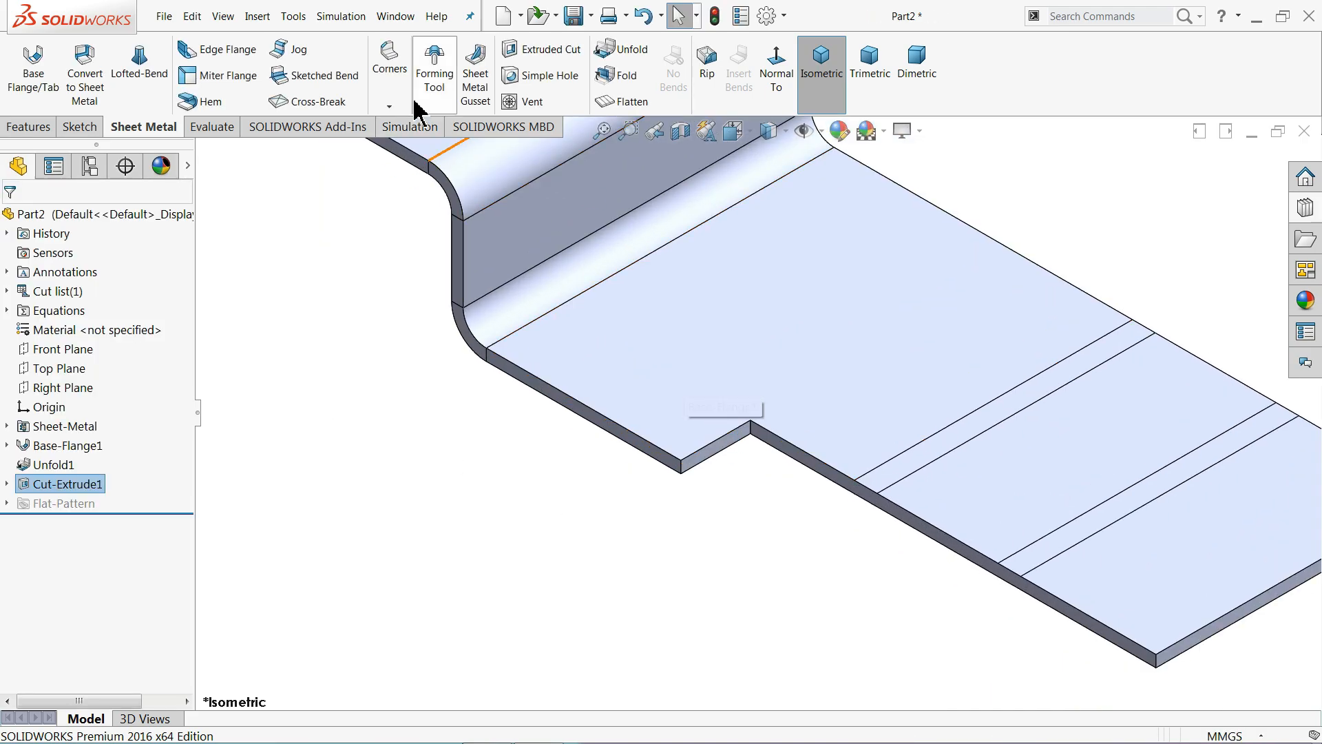
Step: Apply a 4 mm fillet Break Corner to the notch's inner corner edge
{"action": "left_click", "coordinate": [389, 105]}
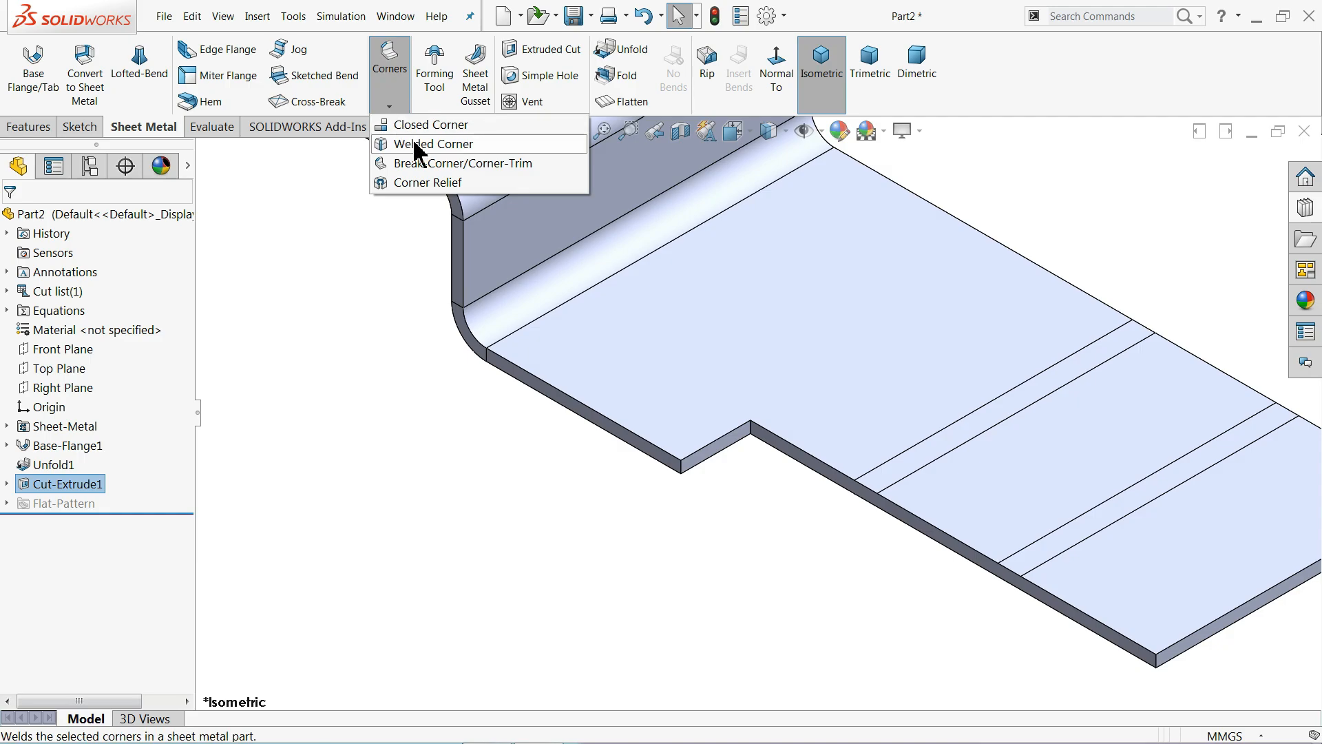
{"action": "mouse_move", "coordinate": [416, 168]}
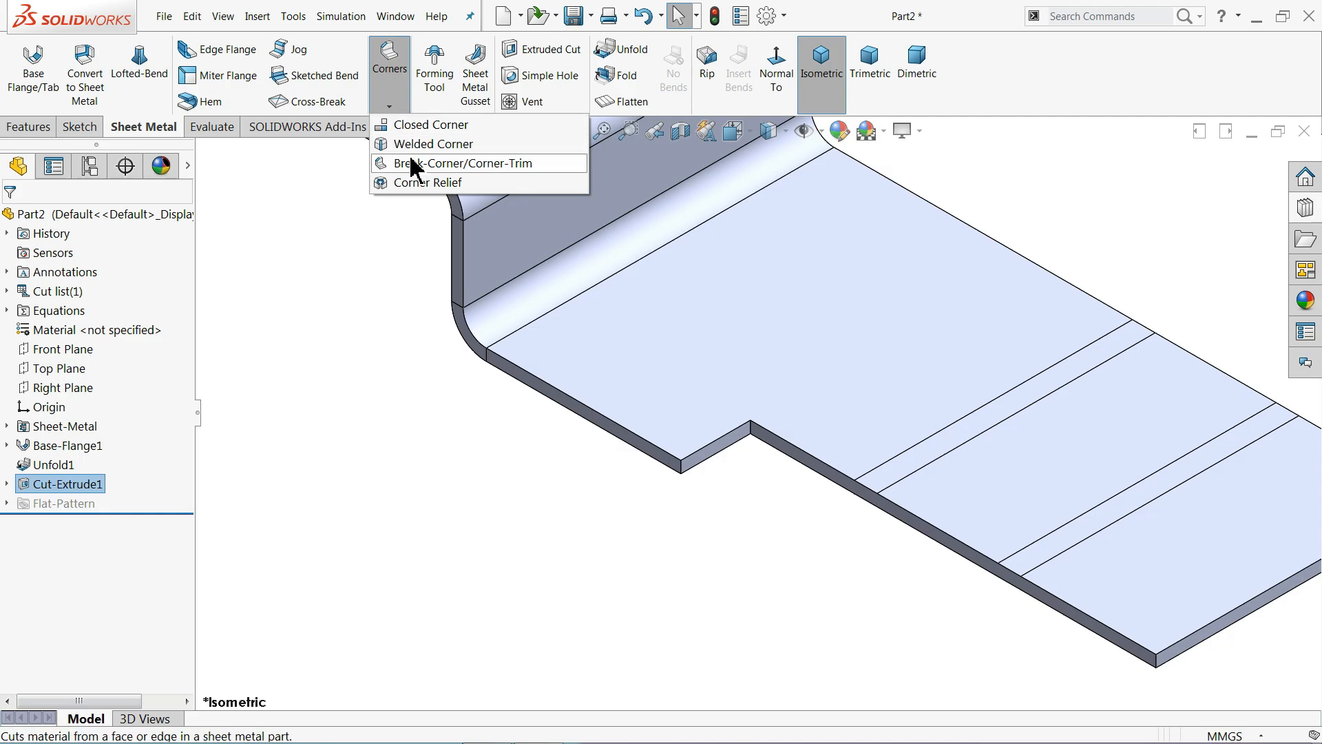
{"action": "left_click", "coordinate": [461, 163]}
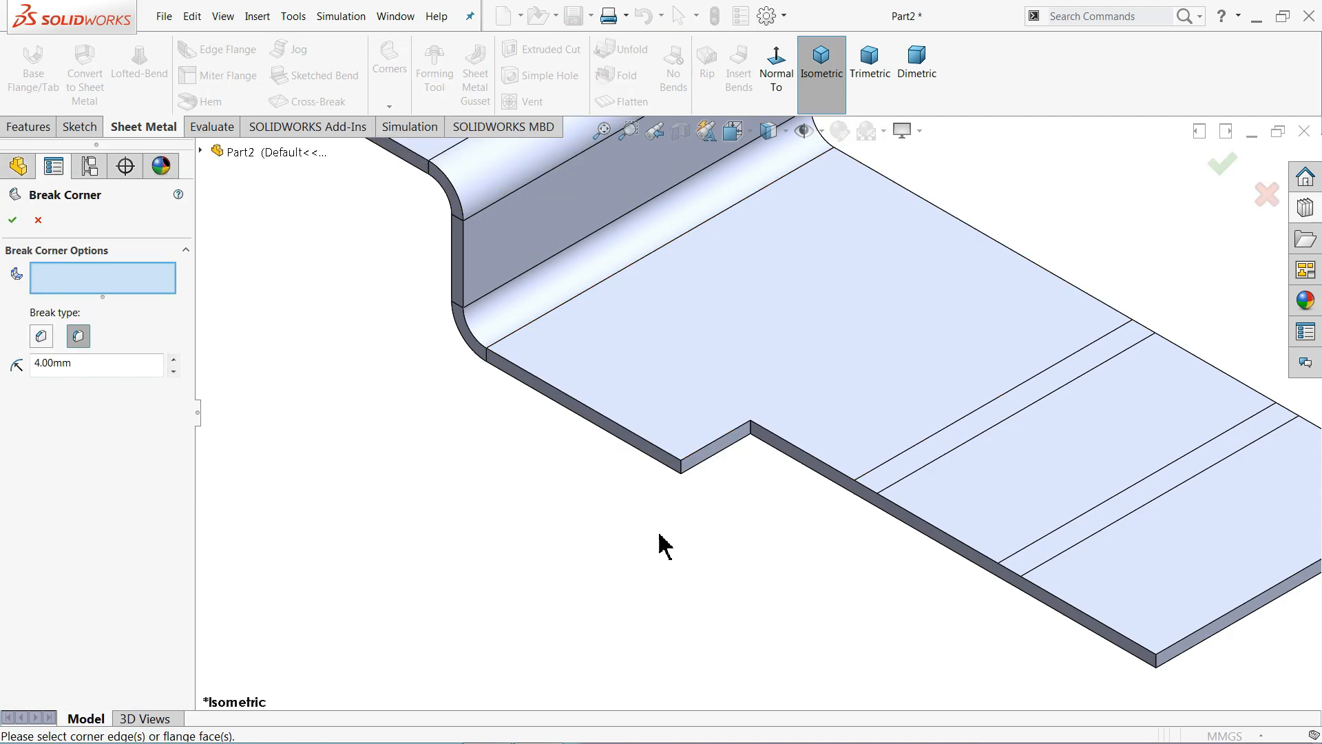
{"action": "left_click", "coordinate": [676, 459]}
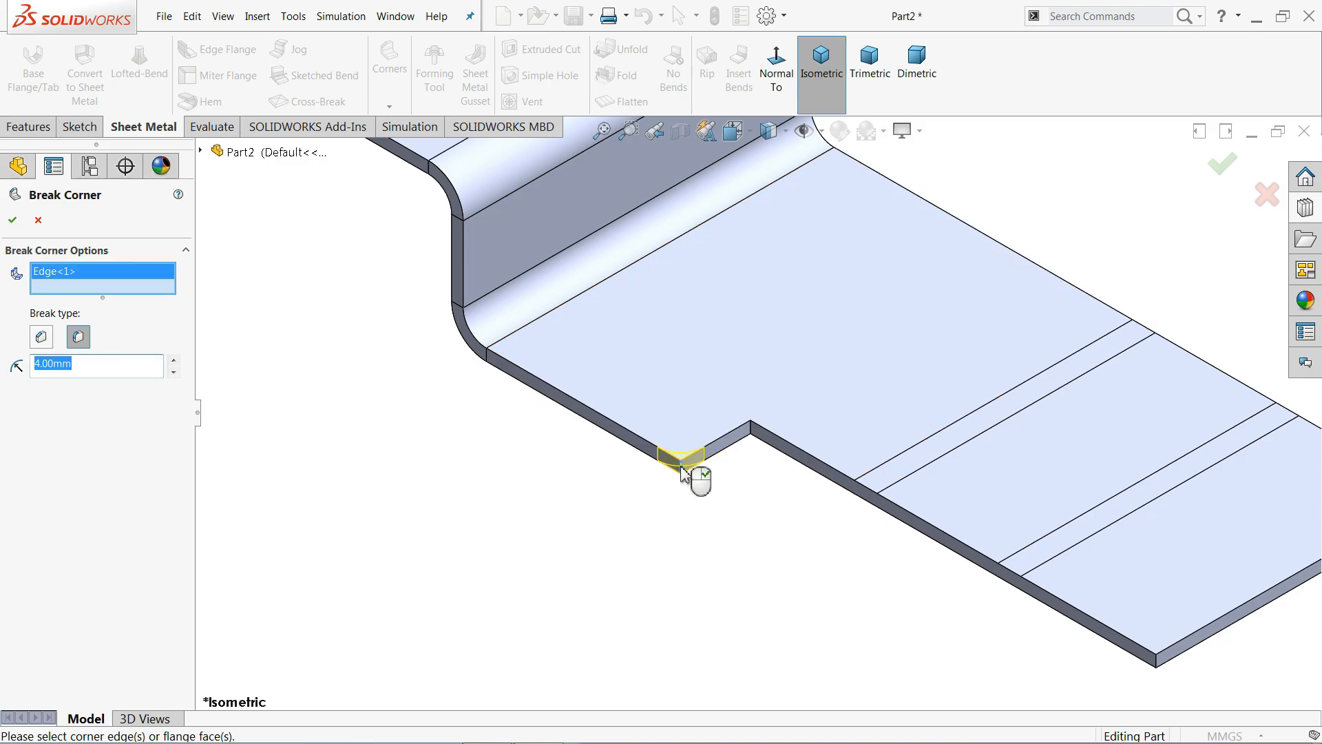
{"action": "left_click", "coordinate": [78, 336]}
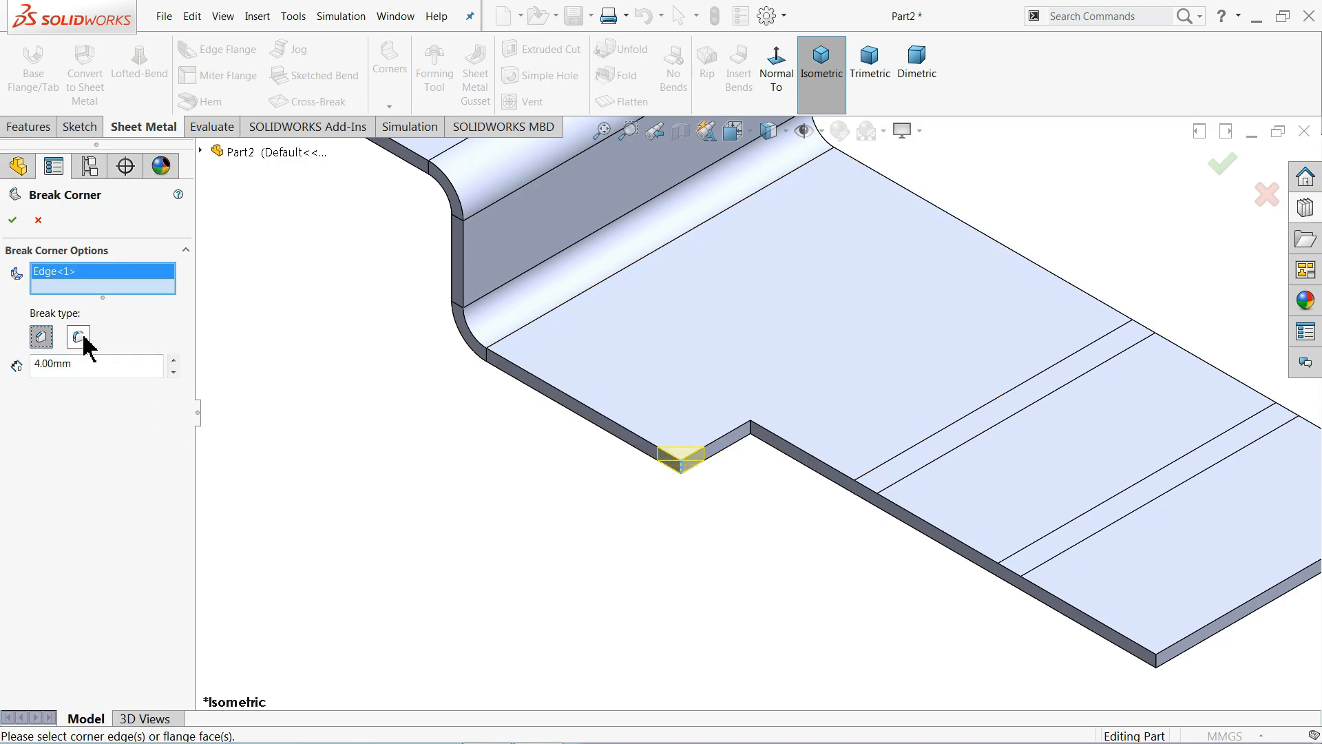
{"action": "left_click", "coordinate": [77, 337]}
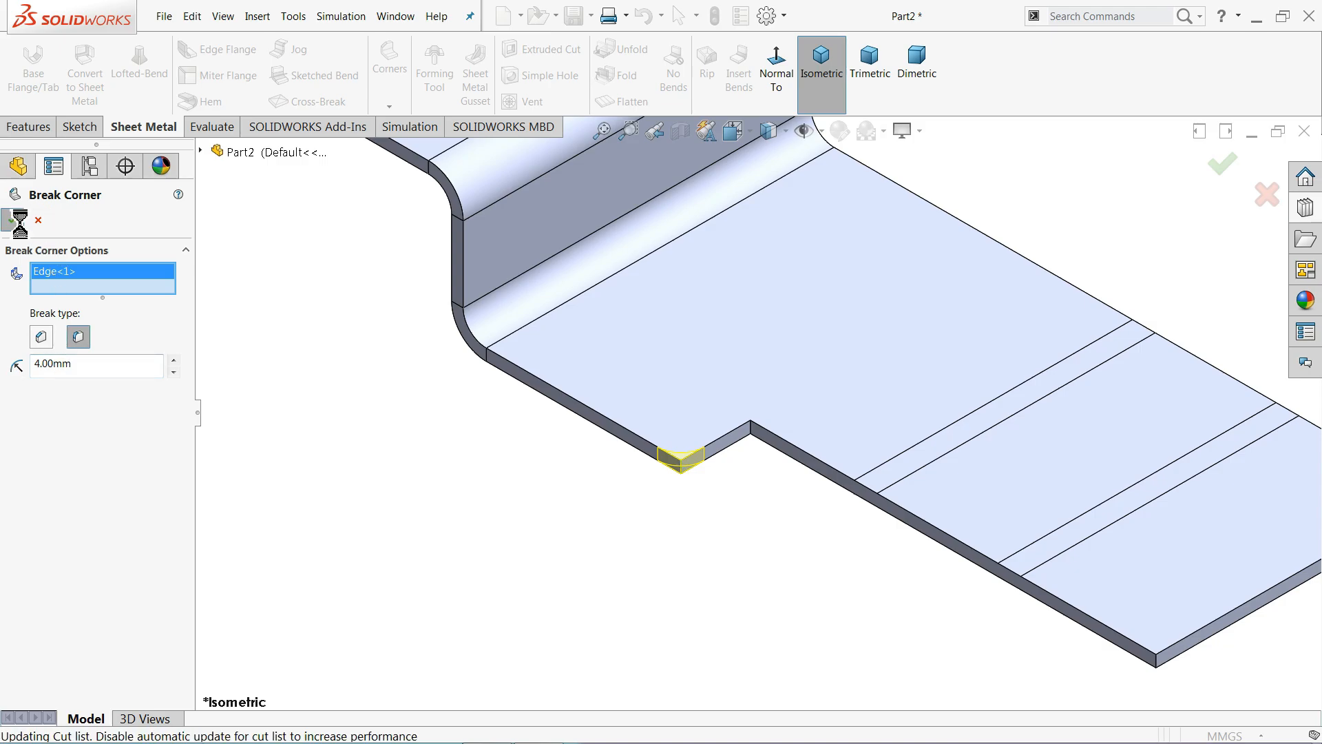
{"action": "left_click", "coordinate": [1222, 163]}
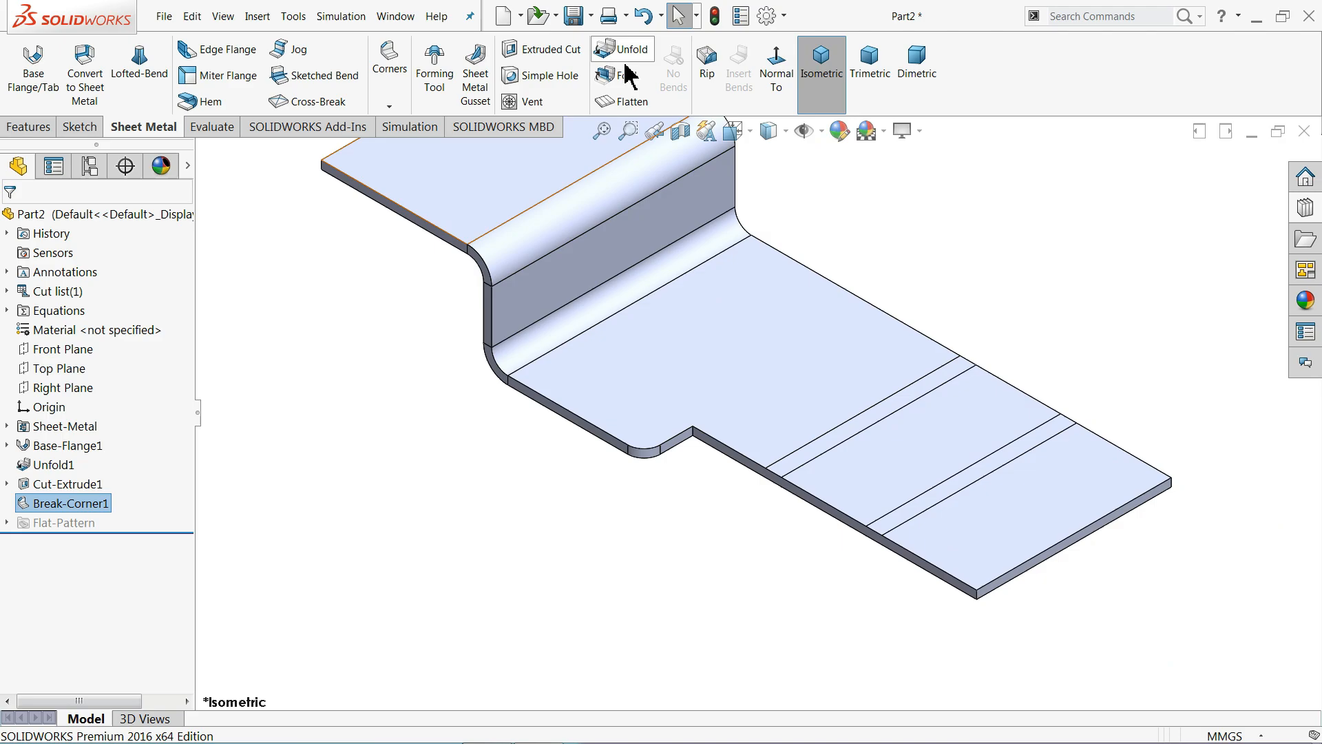
Step: Fold BaseBend1 and BaseBend2 back into shape and zoom in on the bracket
{"action": "left_click", "coordinate": [622, 76]}
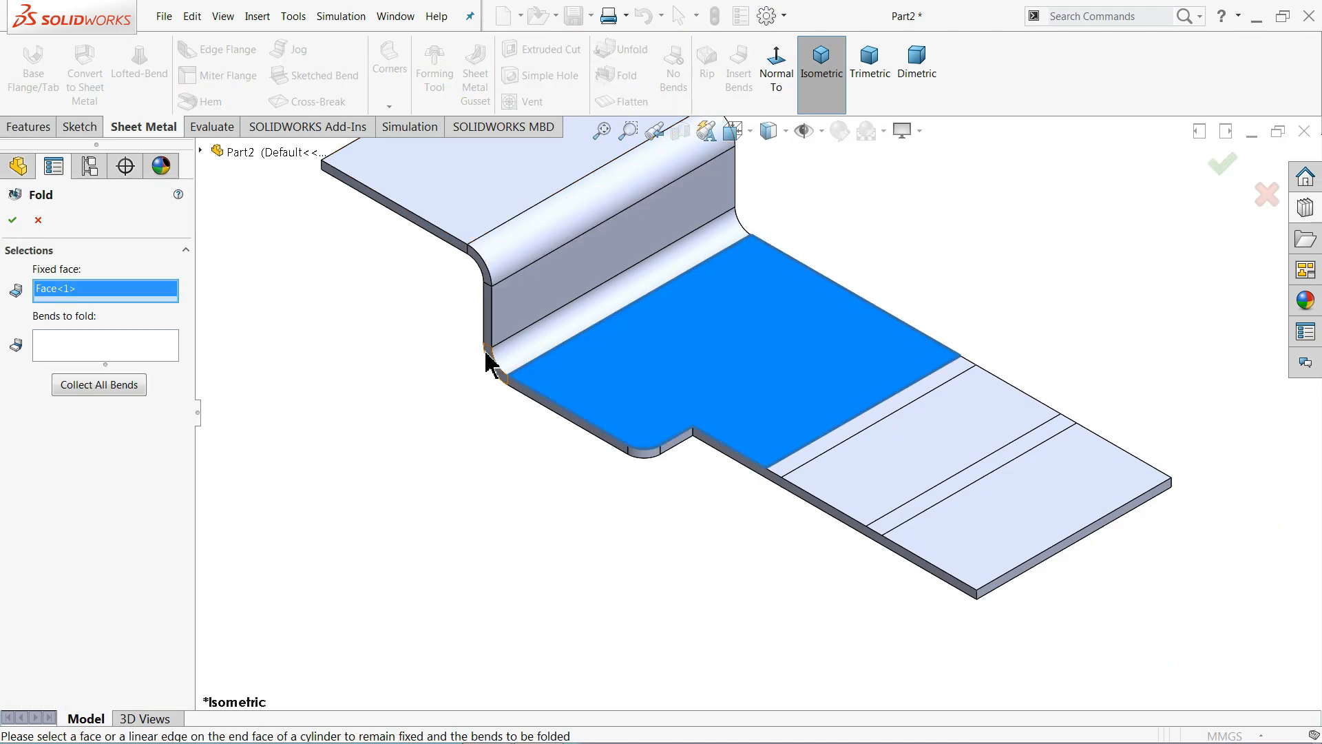
{"action": "left_click", "coordinate": [105, 345]}
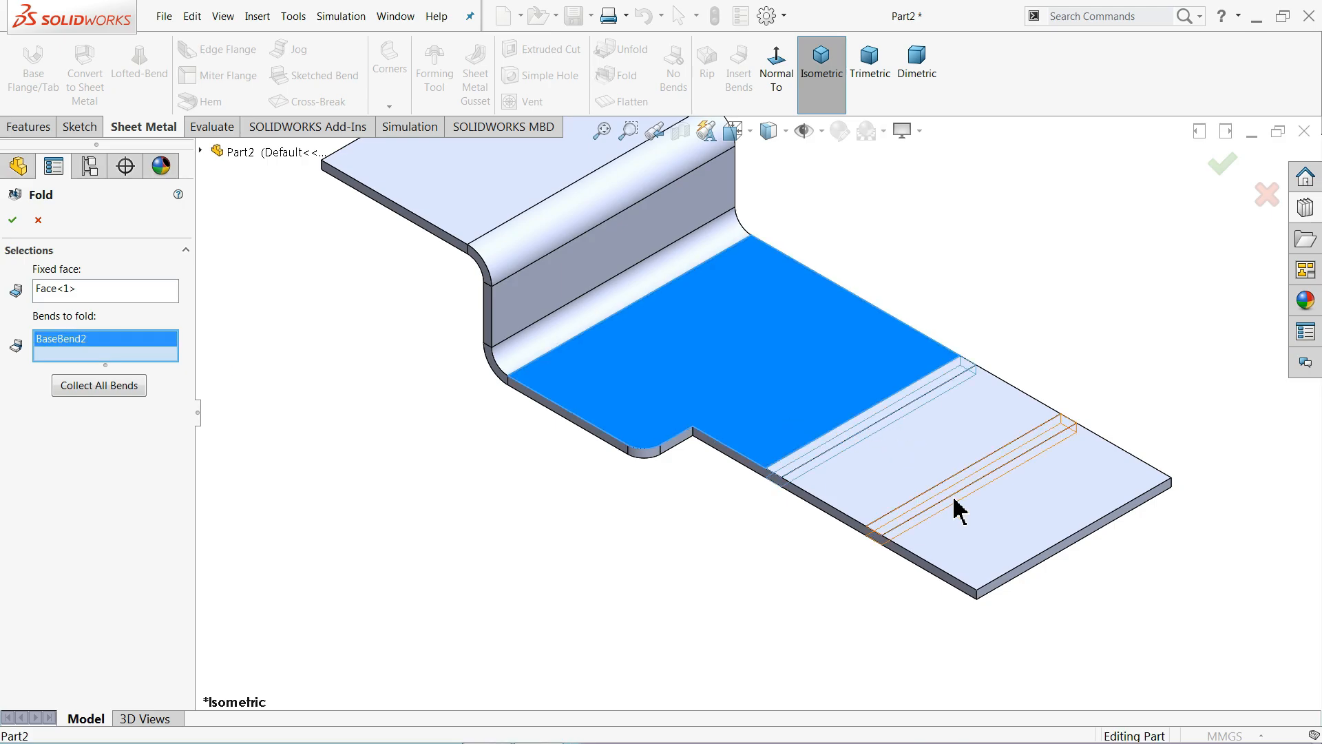
{"action": "left_click", "coordinate": [962, 510]}
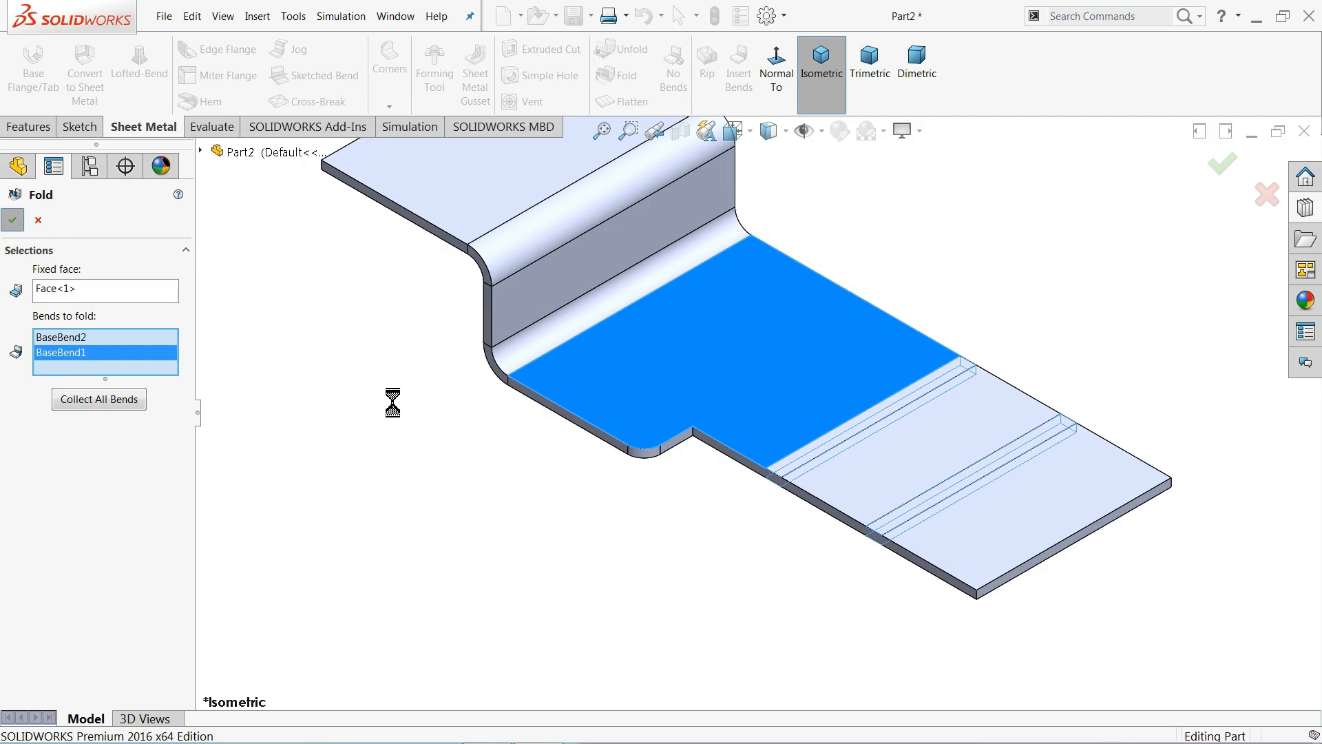
{"action": "left_click", "coordinate": [13, 219]}
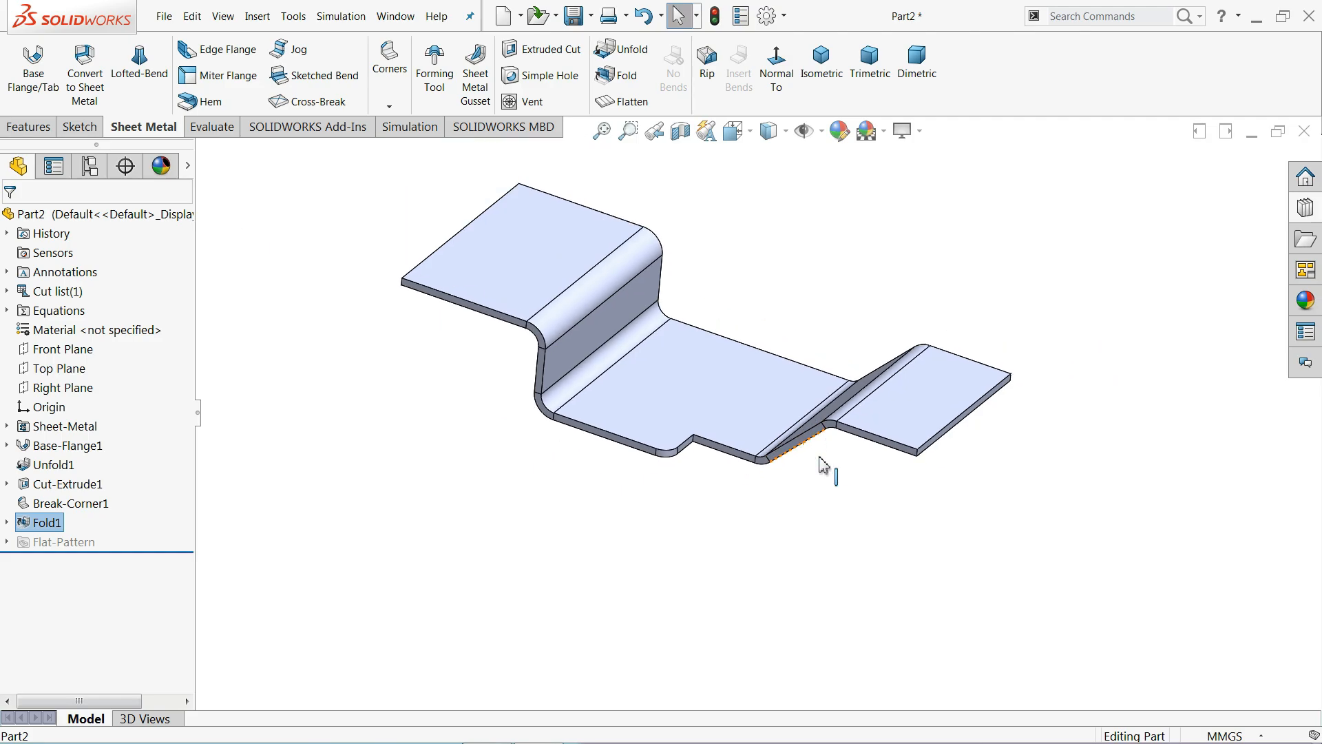
{"action": "left_click_drag", "start_coordinate": [822, 463], "coordinate": [770, 339]}
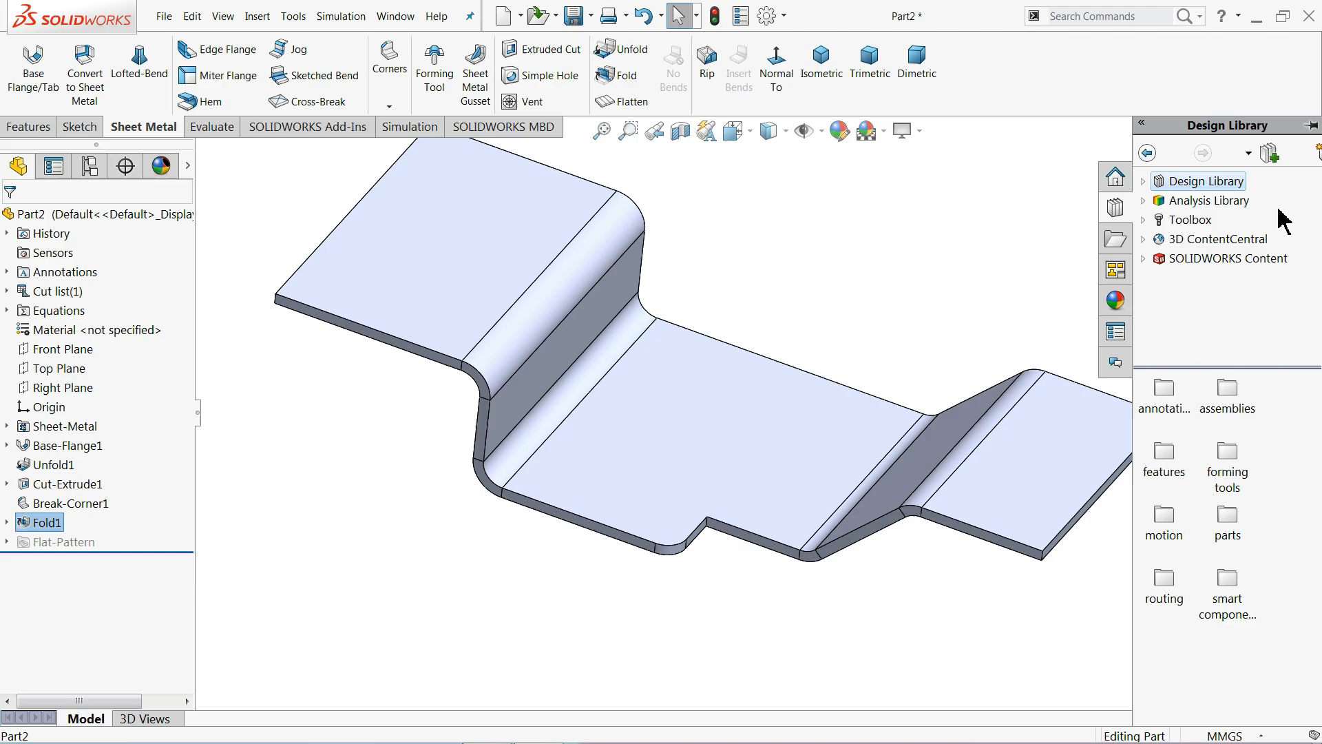
Step: Expand Design Library > forming tools, browsing embosses and extruded flanges, to reach the lances folder
{"action": "left_click", "coordinate": [1143, 180]}
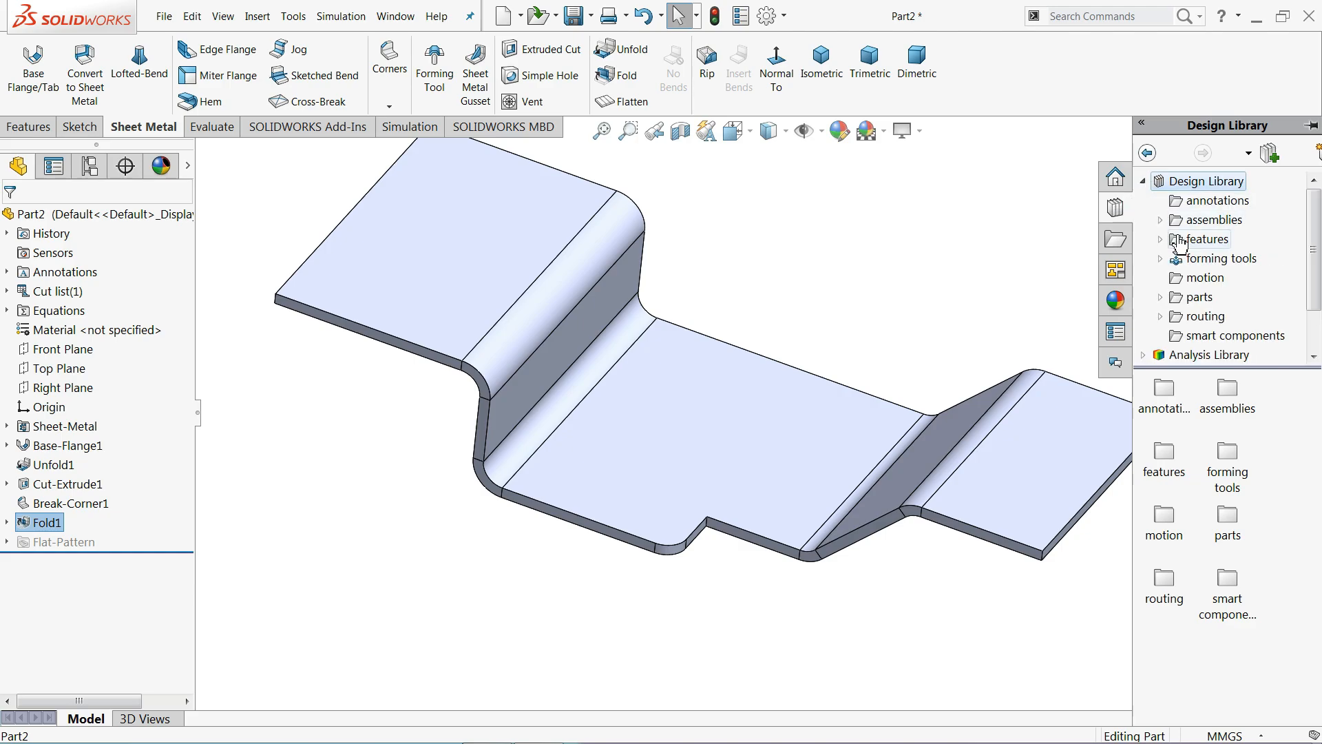
{"action": "left_click", "coordinate": [1221, 258]}
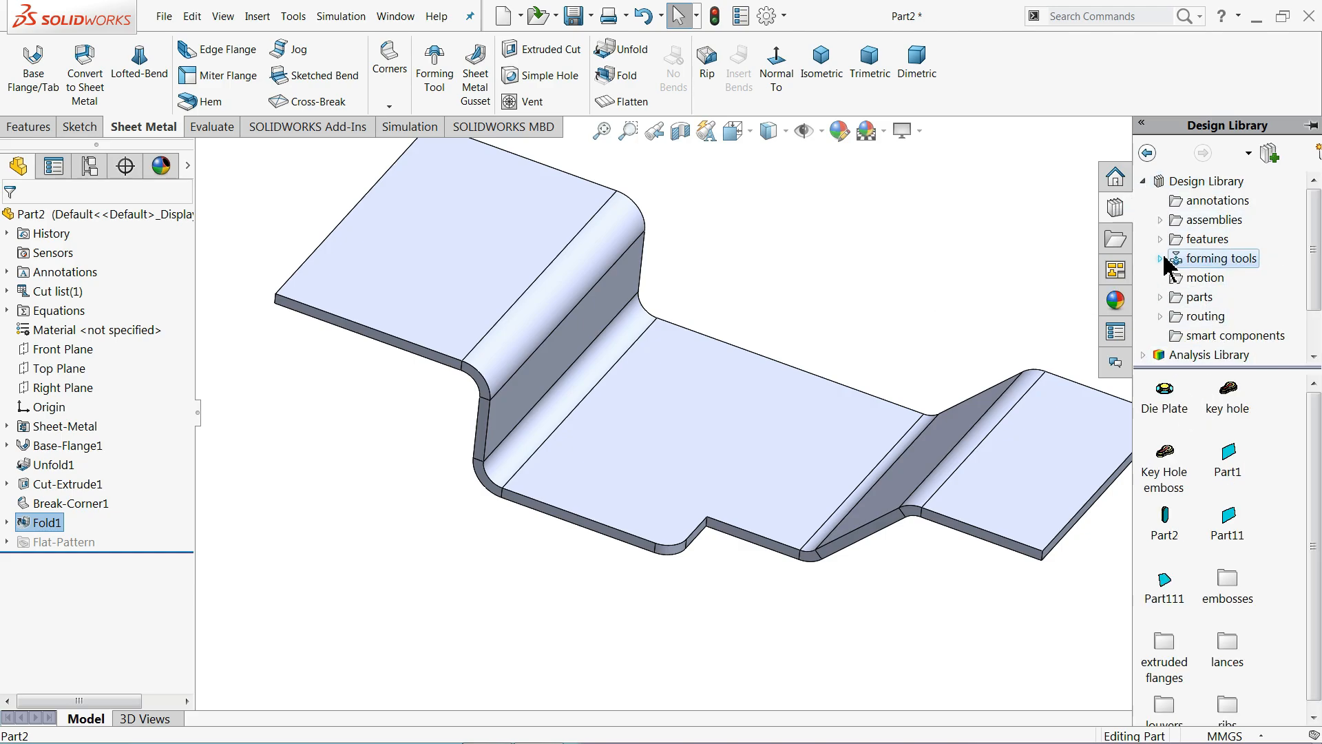
{"action": "left_click", "coordinate": [1160, 258]}
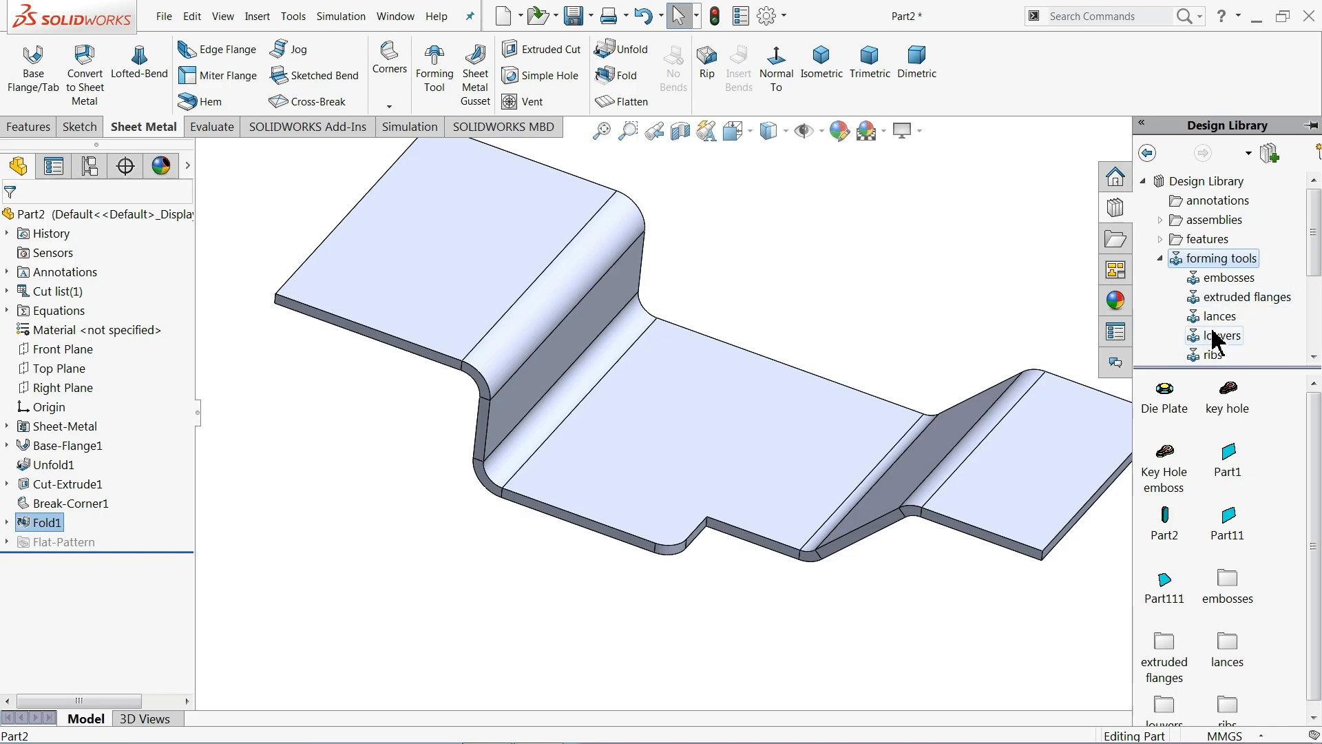
{"action": "left_click", "coordinate": [1227, 277]}
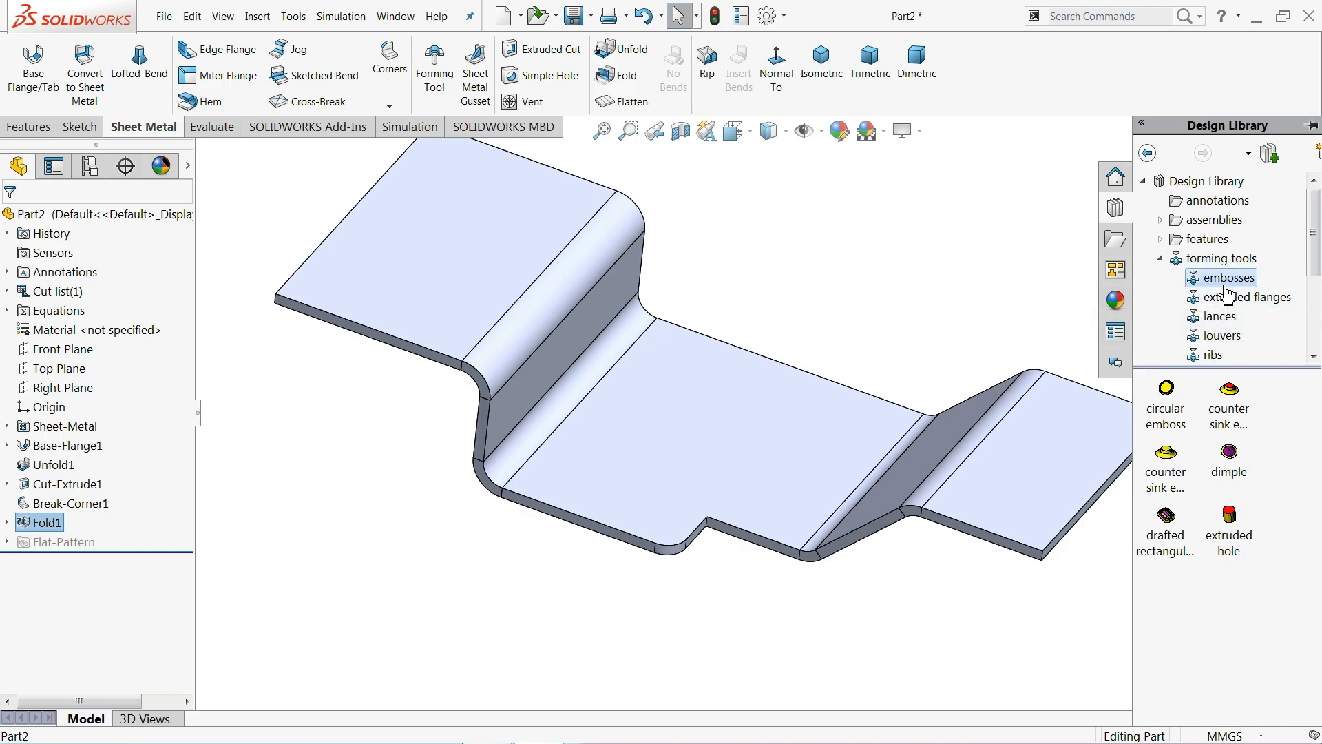
{"action": "left_click", "coordinate": [1244, 296]}
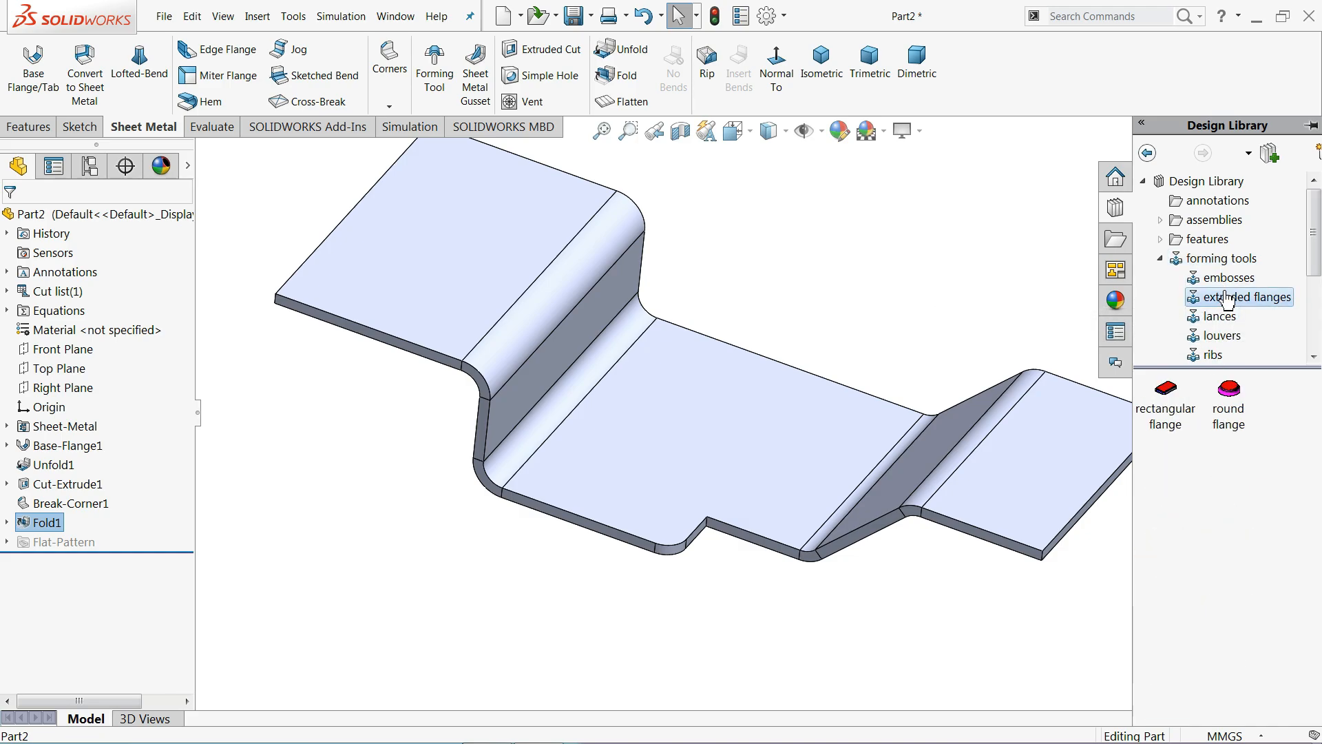
{"action": "left_click", "coordinate": [1220, 316]}
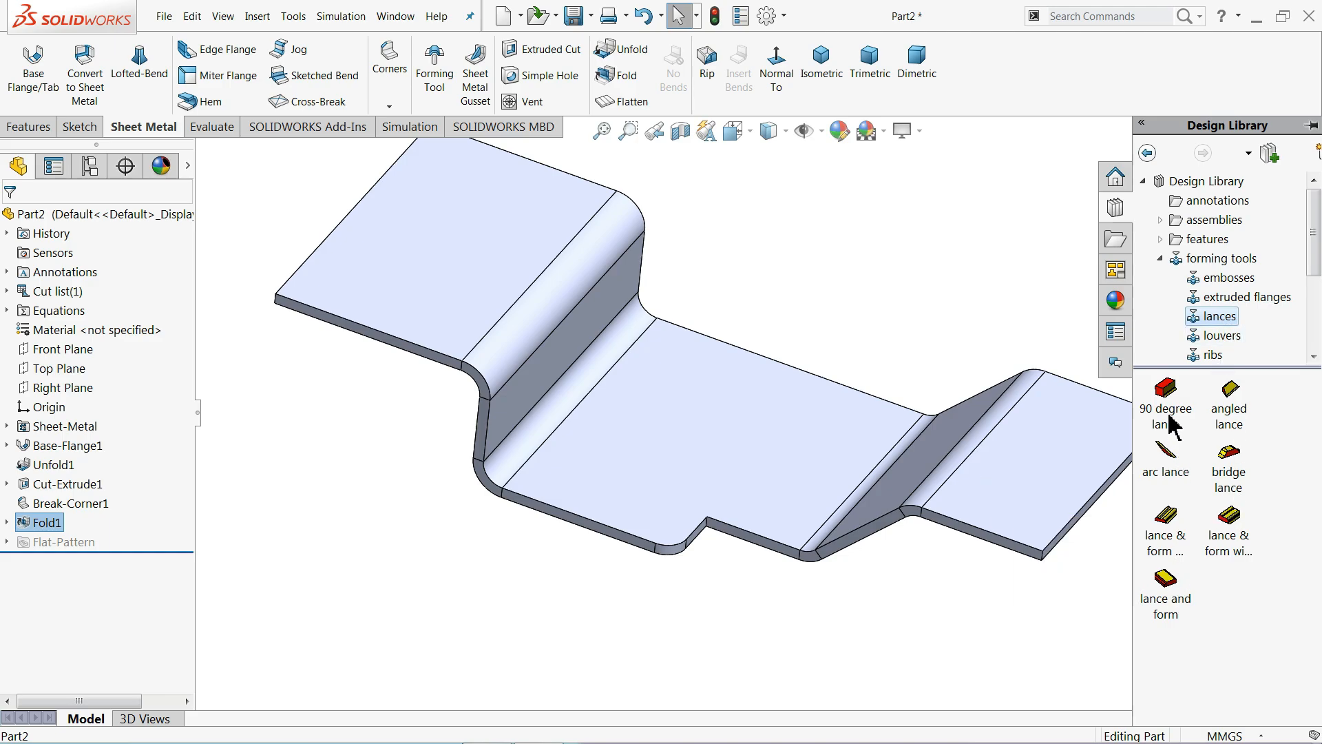
{"action": "mouse_move", "coordinate": [1177, 607]}
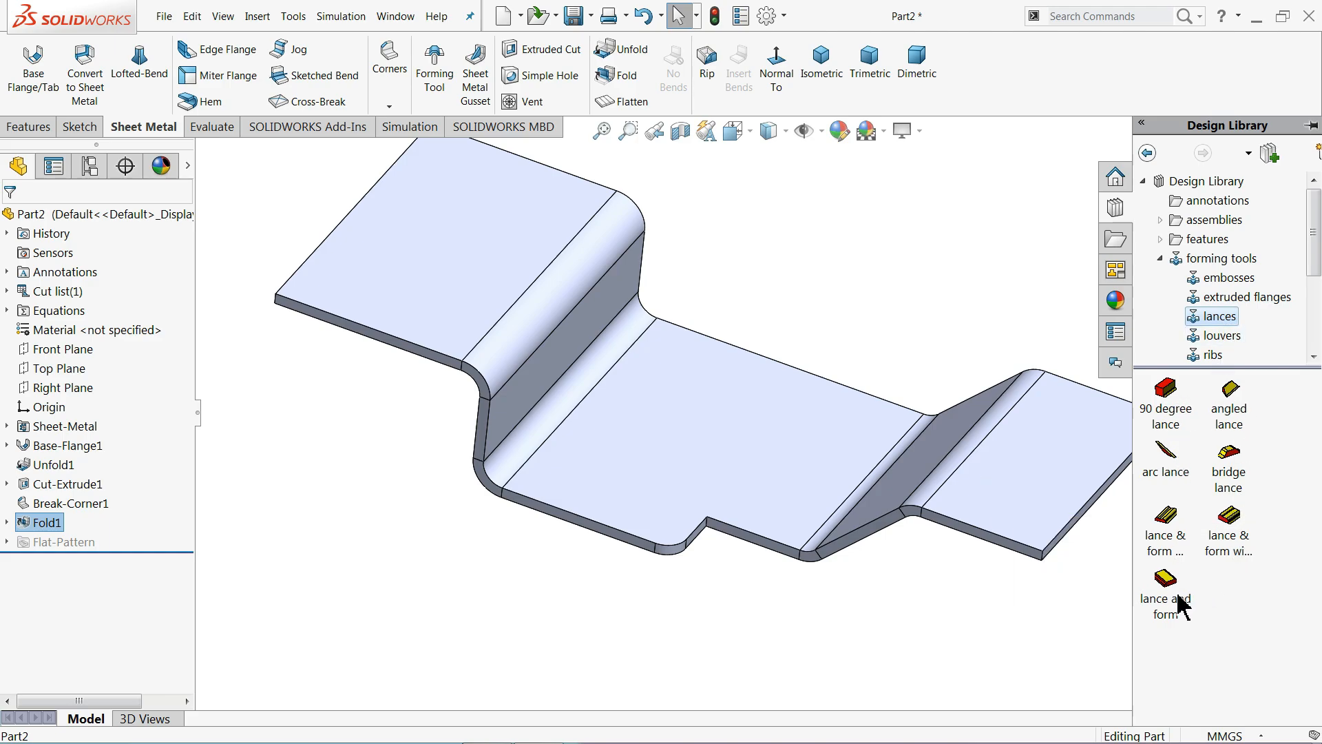
{"action": "mouse_move", "coordinate": [1164, 578]}
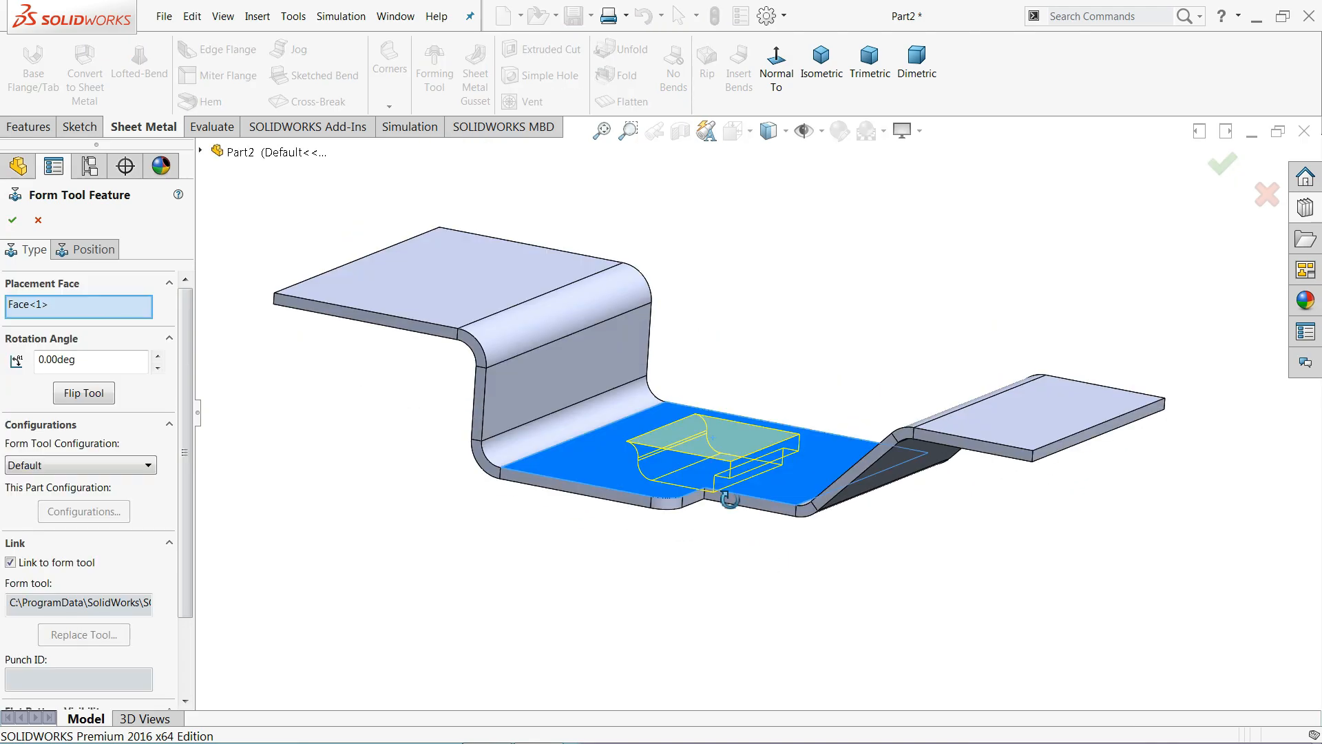
Step: Flip the lance and form tool, rotate it to 270°, and view the placement face head-on
{"action": "left_click", "coordinate": [83, 393]}
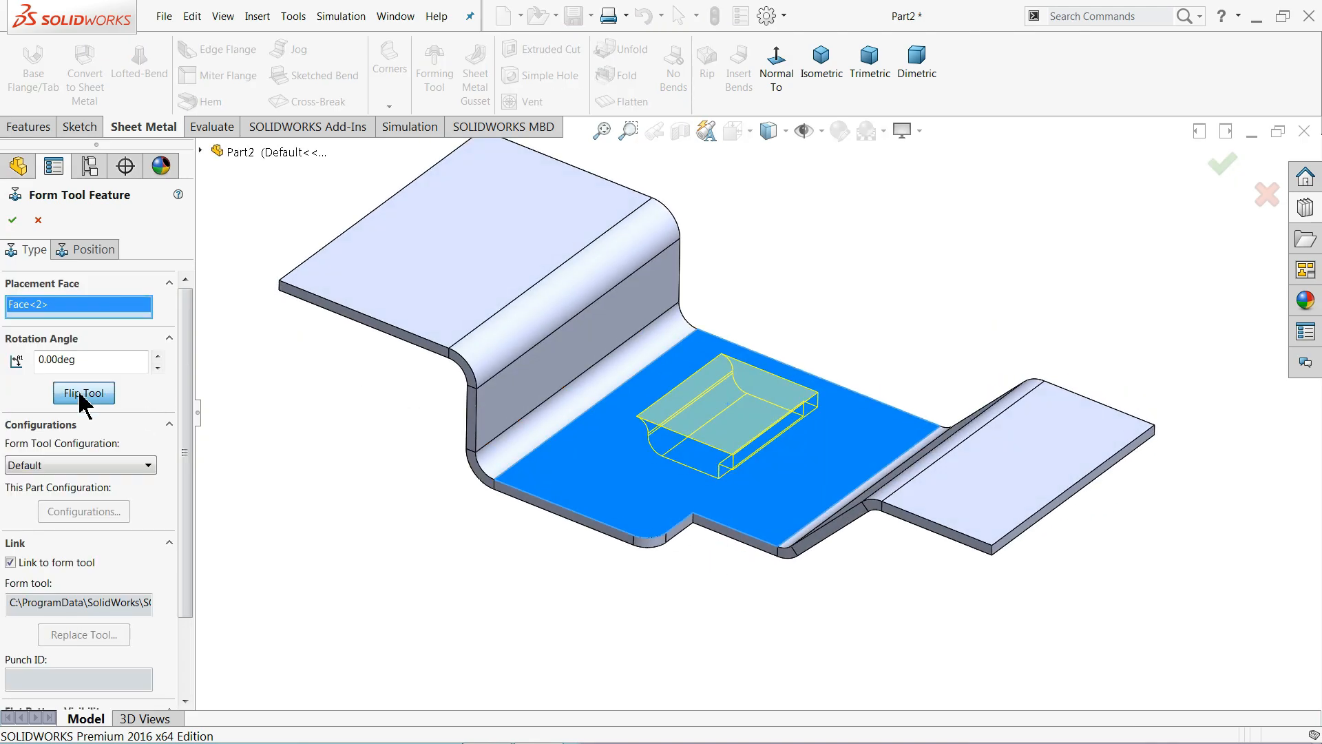
{"action": "left_click", "coordinate": [83, 393]}
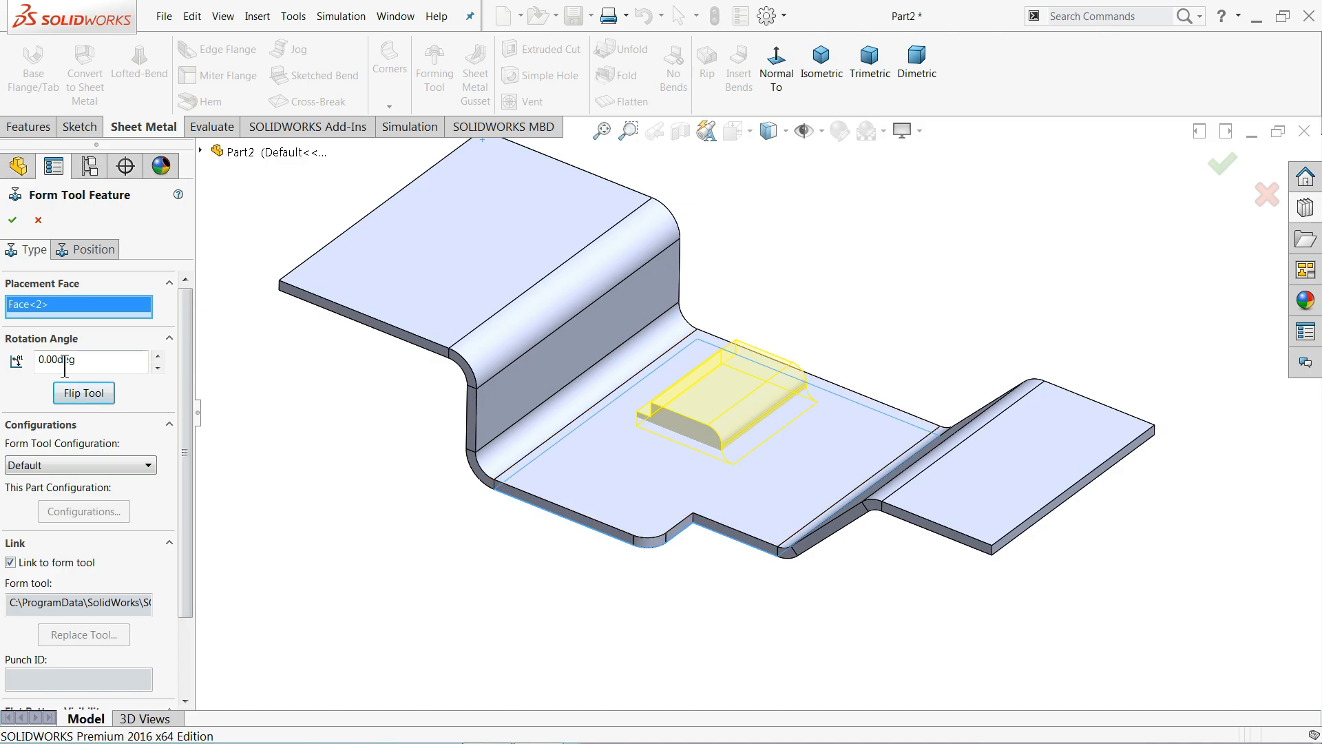
{"action": "triple_click", "coordinate": [86, 361]}
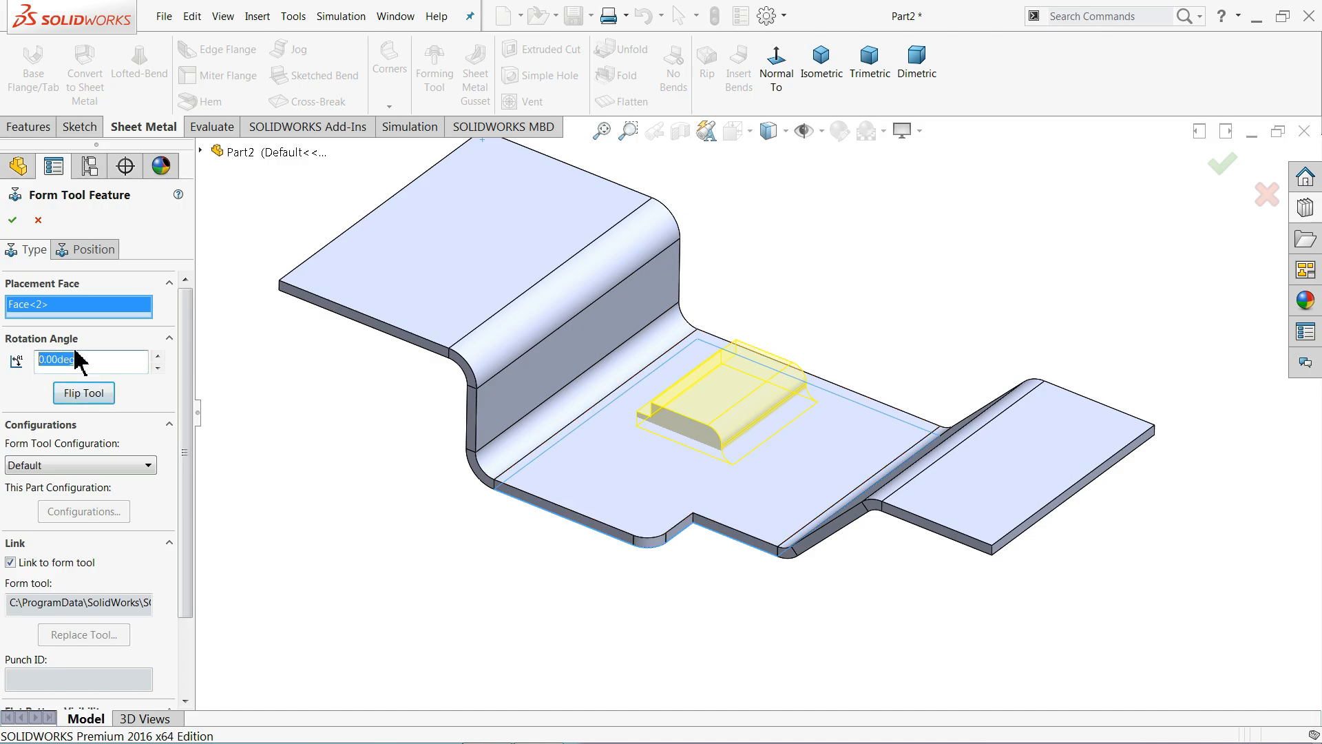
{"action": "type", "text": "90"}
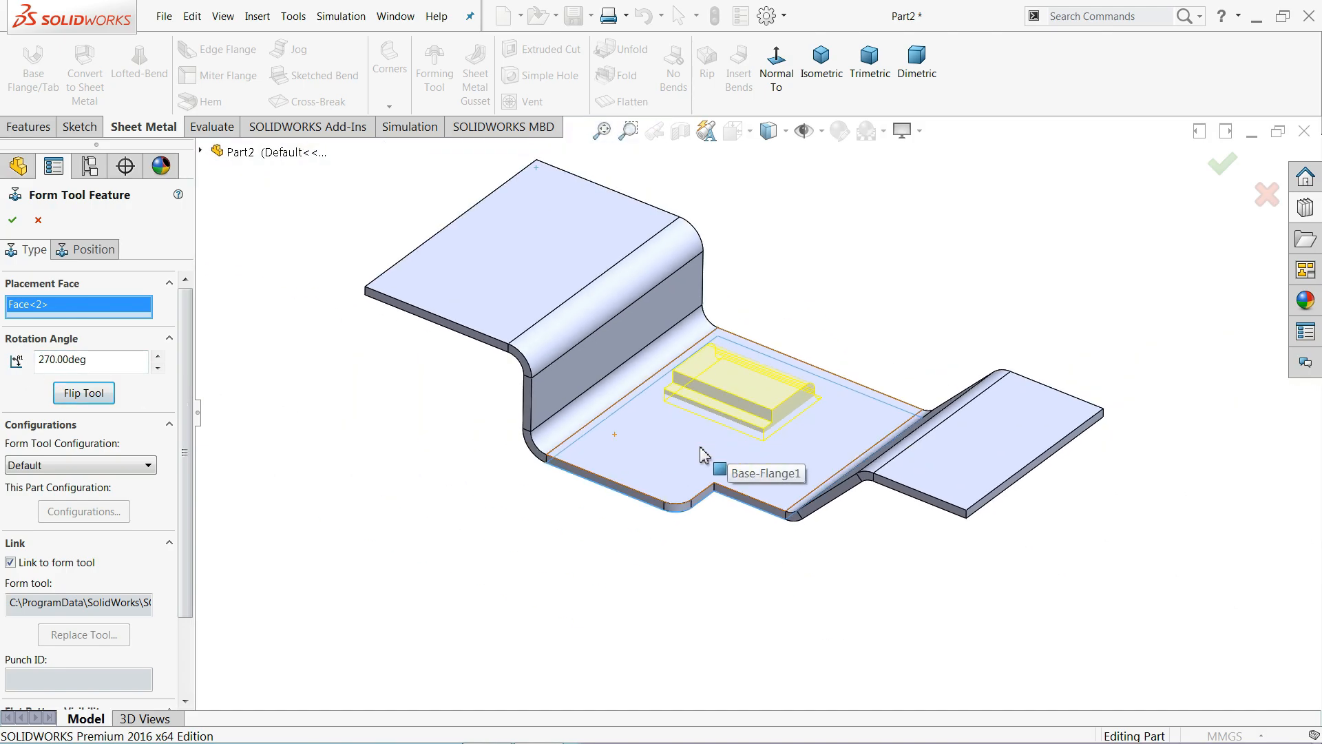
{"action": "left_click", "coordinate": [776, 61]}
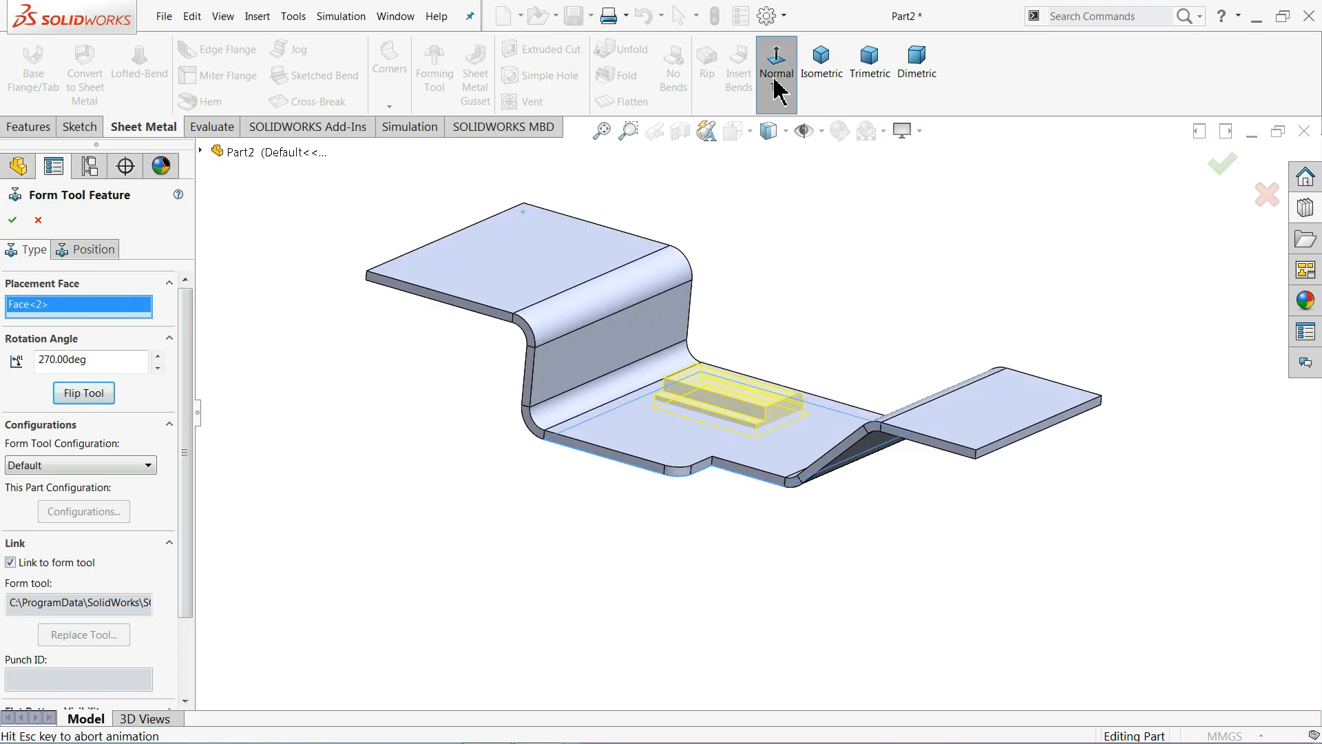
{"action": "left_click", "coordinate": [777, 58]}
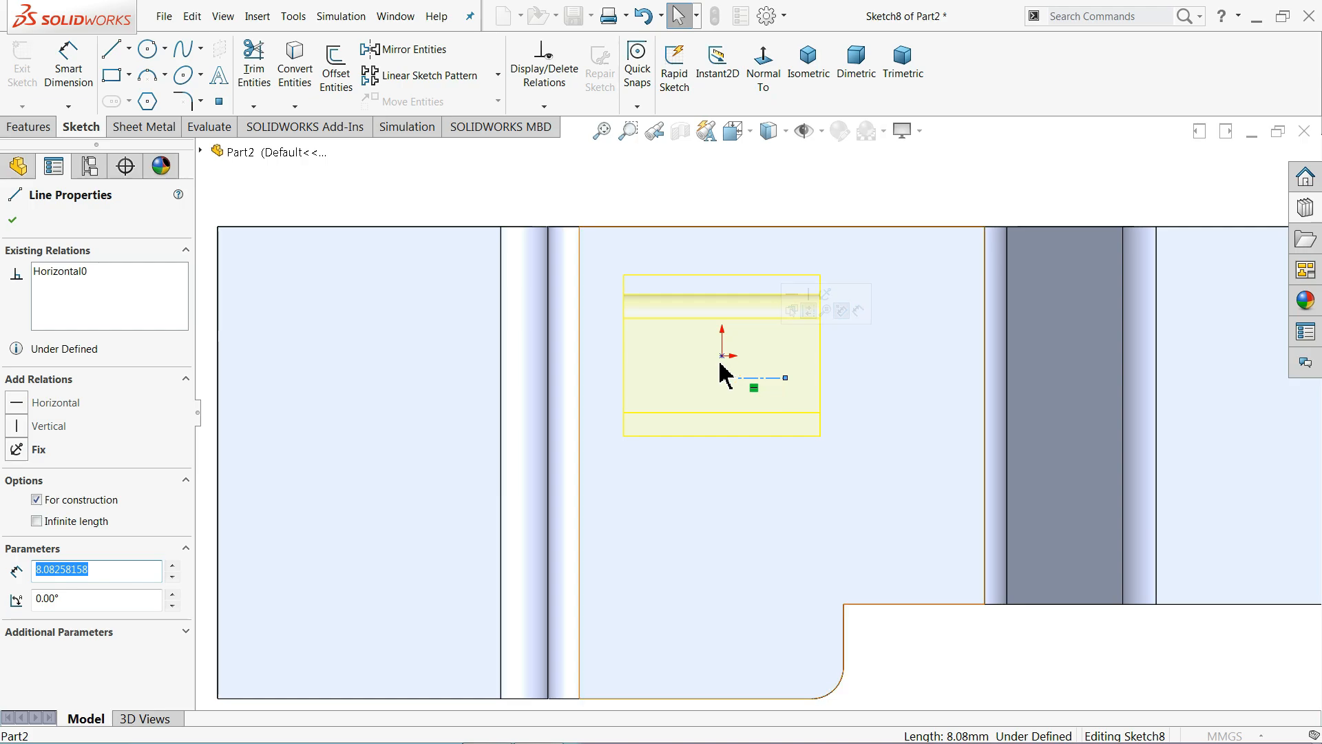
{"action": "mouse_move", "coordinate": [663, 236]}
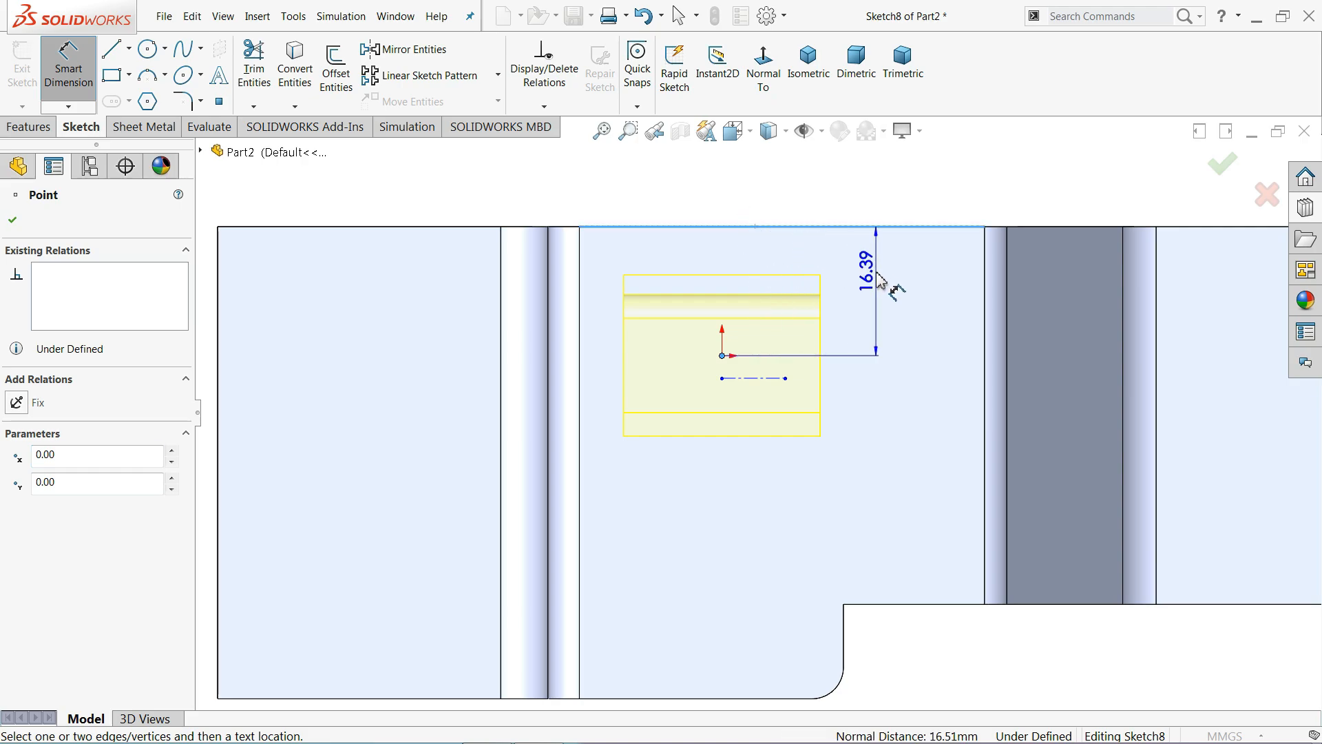
Step: Position the lance and form tool 20 and 15 from the edges and create the feature
{"action": "left_click", "coordinate": [880, 285]}
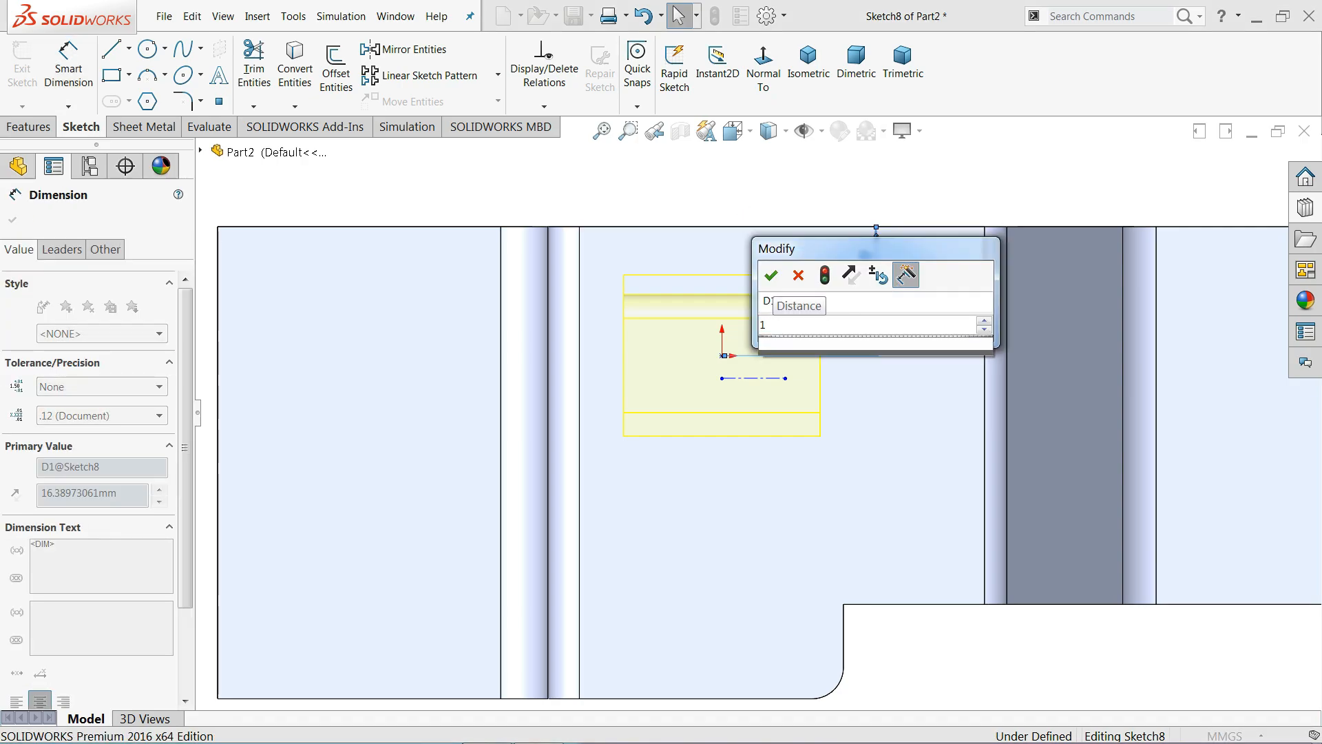
{"action": "left_click", "coordinate": [771, 275]}
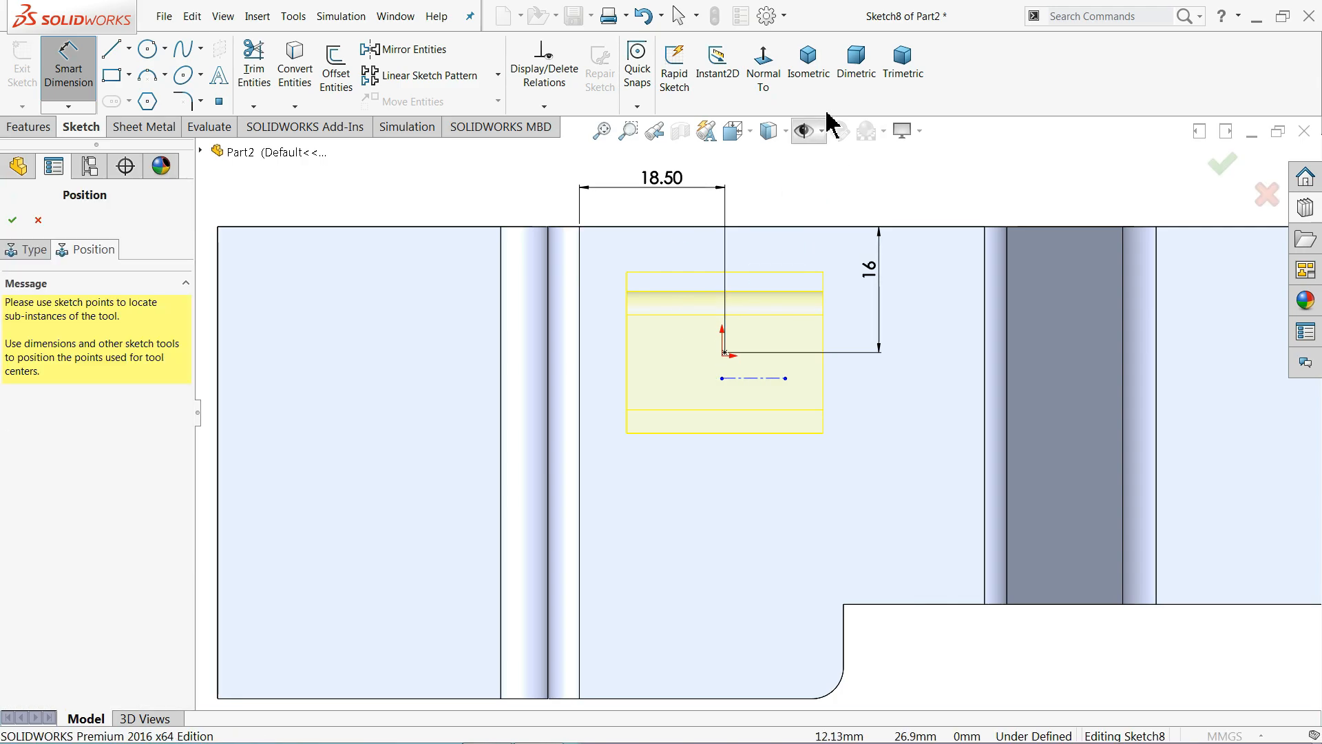
{"action": "left_click", "coordinate": [808, 53]}
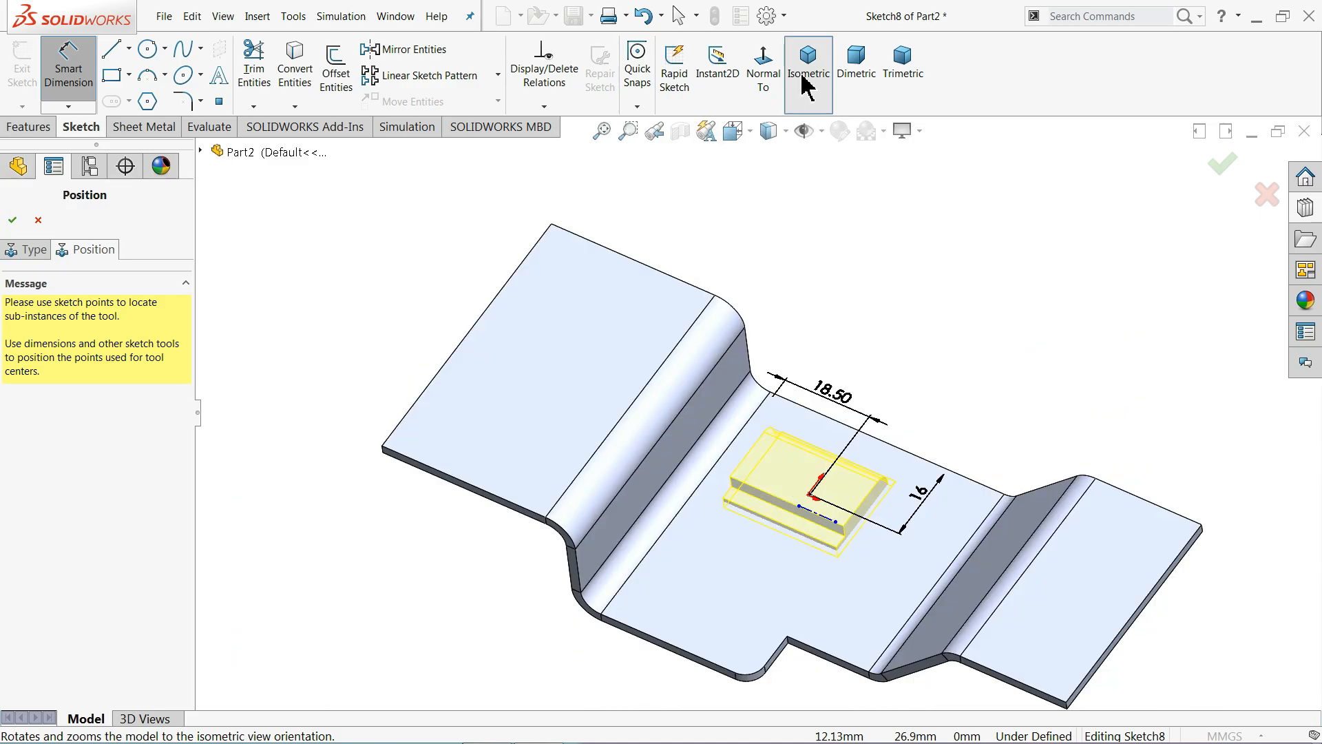
{"action": "left_click", "coordinate": [808, 56]}
{"action": "type", "text": "1"}
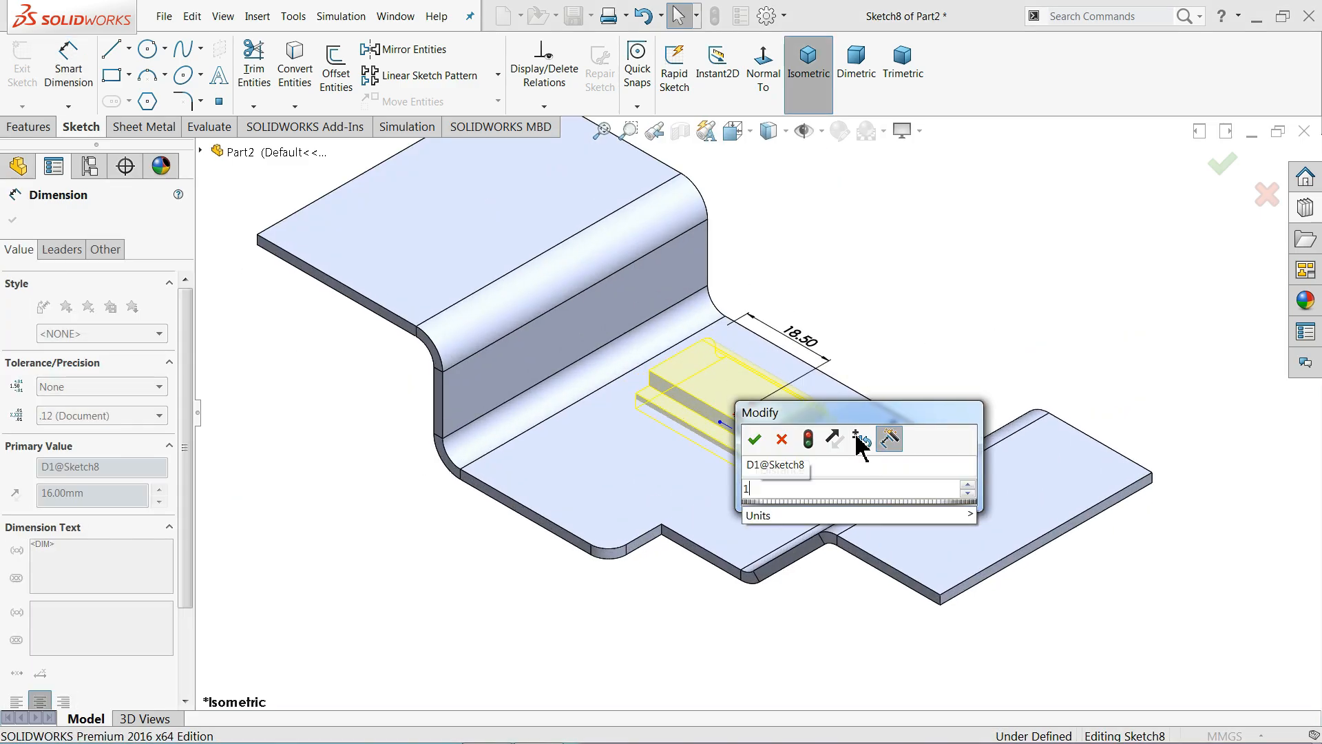
{"action": "left_click", "coordinate": [754, 439]}
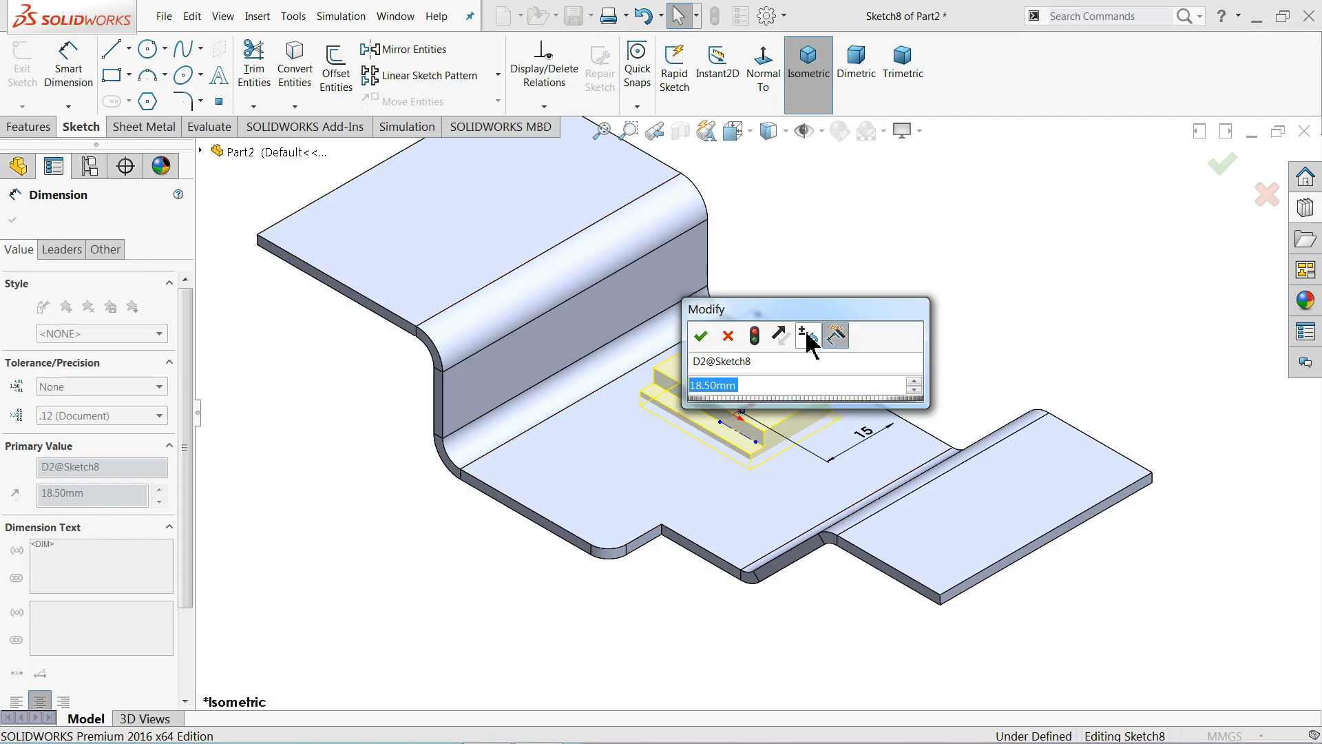
{"action": "left_click", "coordinate": [700, 336]}
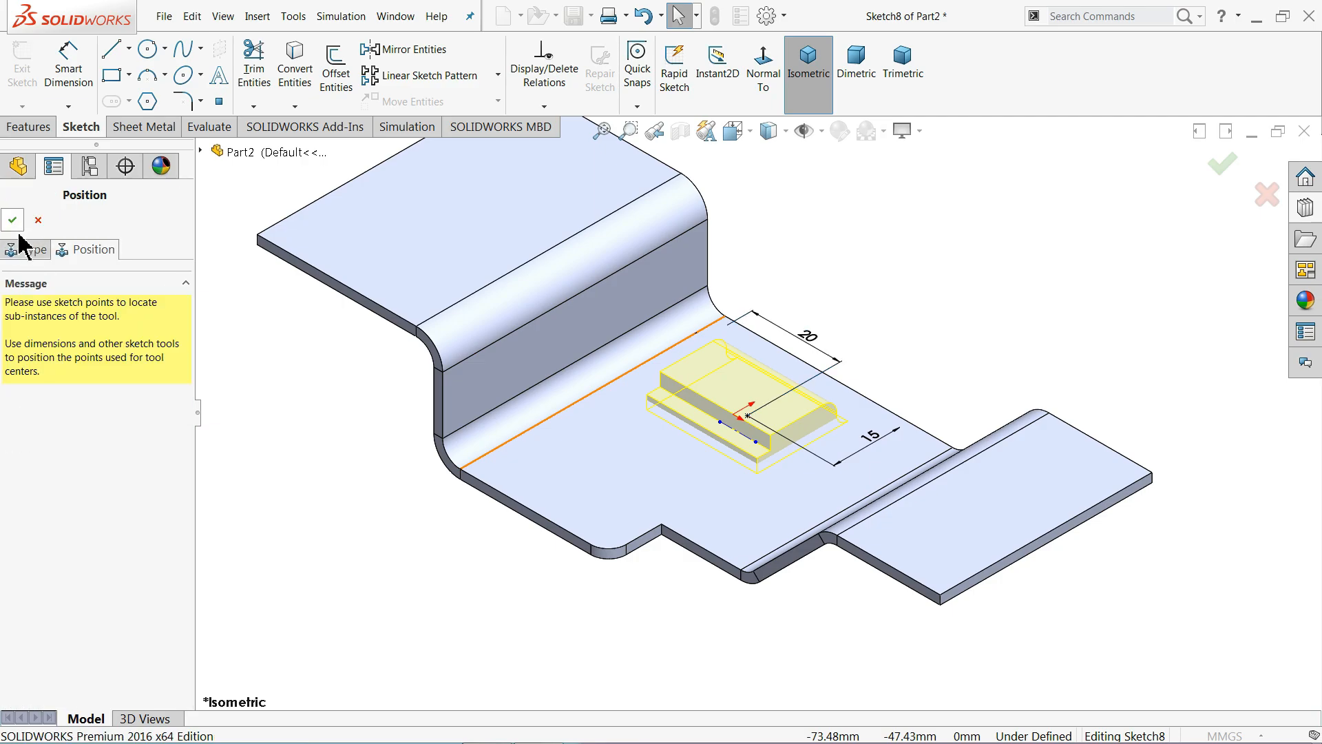
{"action": "left_click", "coordinate": [12, 219]}
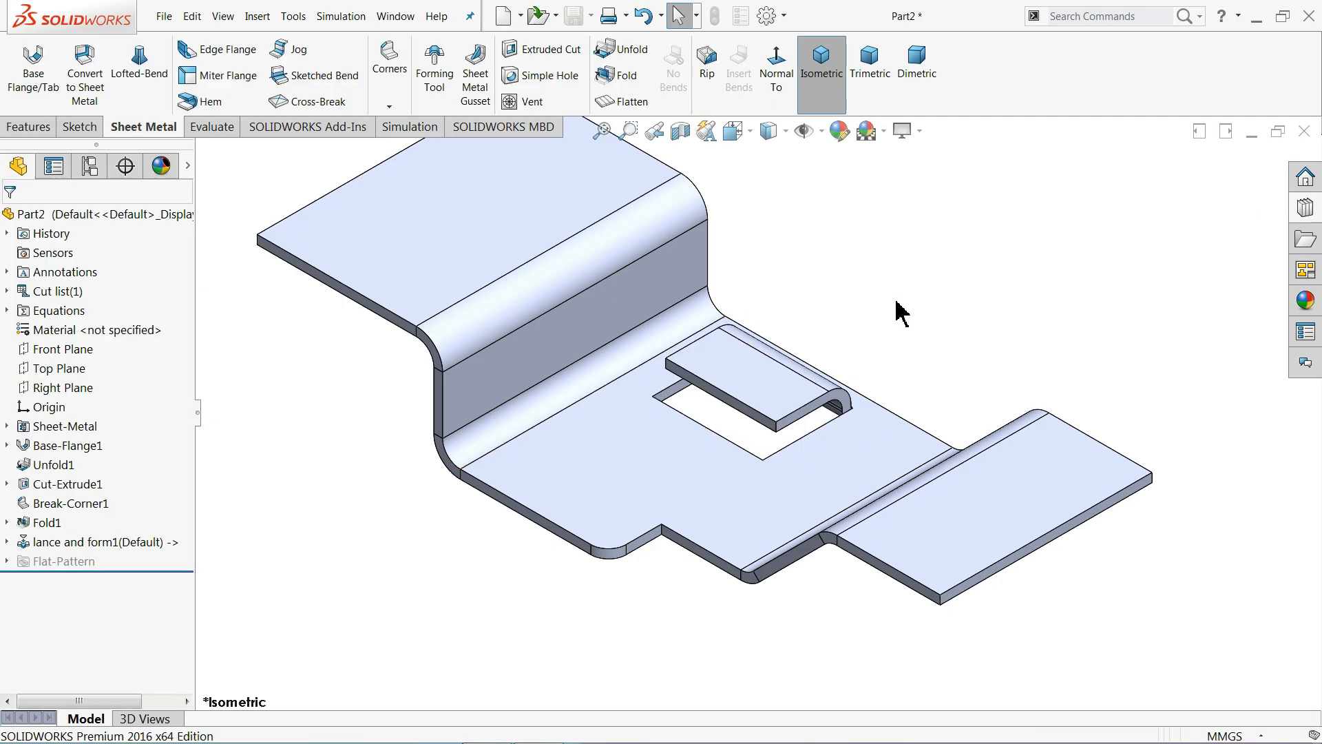
{"action": "left_click_drag", "start_coordinate": [902, 312], "coordinate": [953, 372]}
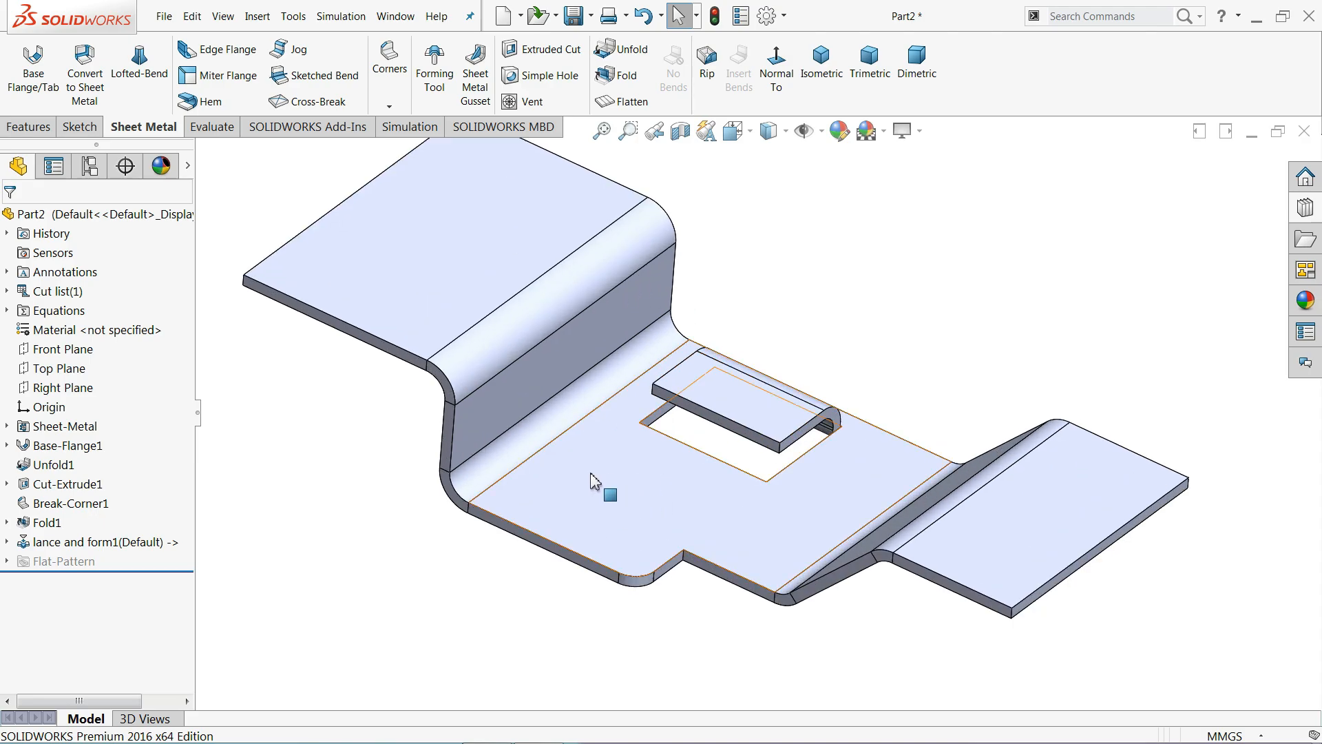
{"action": "mouse_move", "coordinate": [488, 250]}
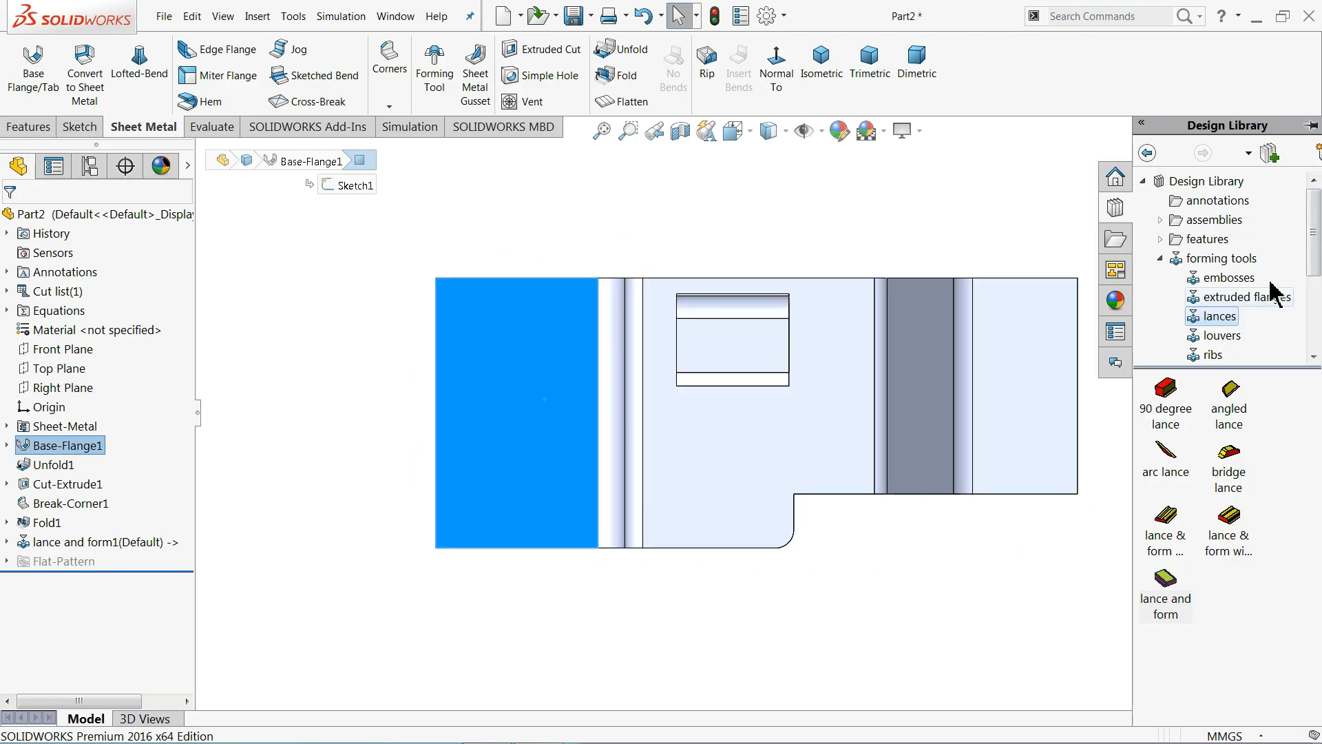
{"action": "mouse_move", "coordinate": [1218, 472]}
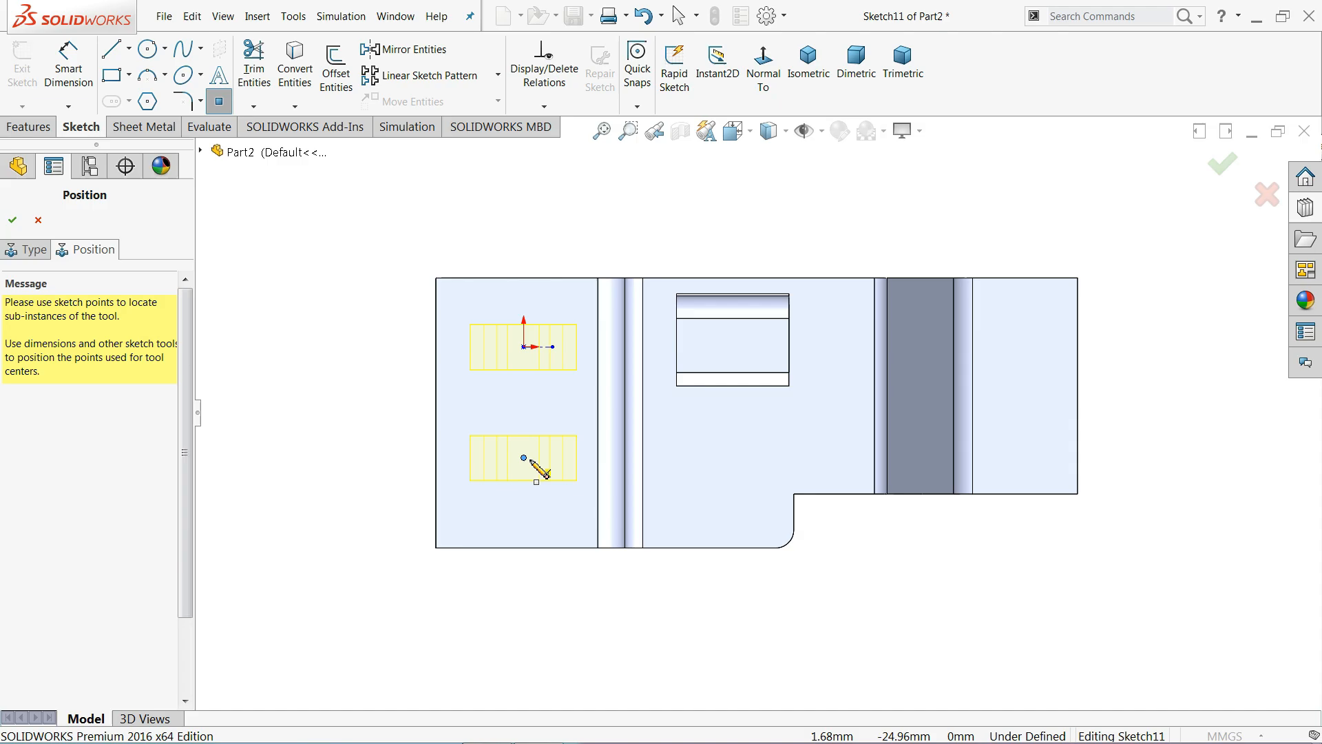
Step: Add a second bridge lance instance beside the first on the left flange
{"action": "left_click", "coordinate": [67, 64]}
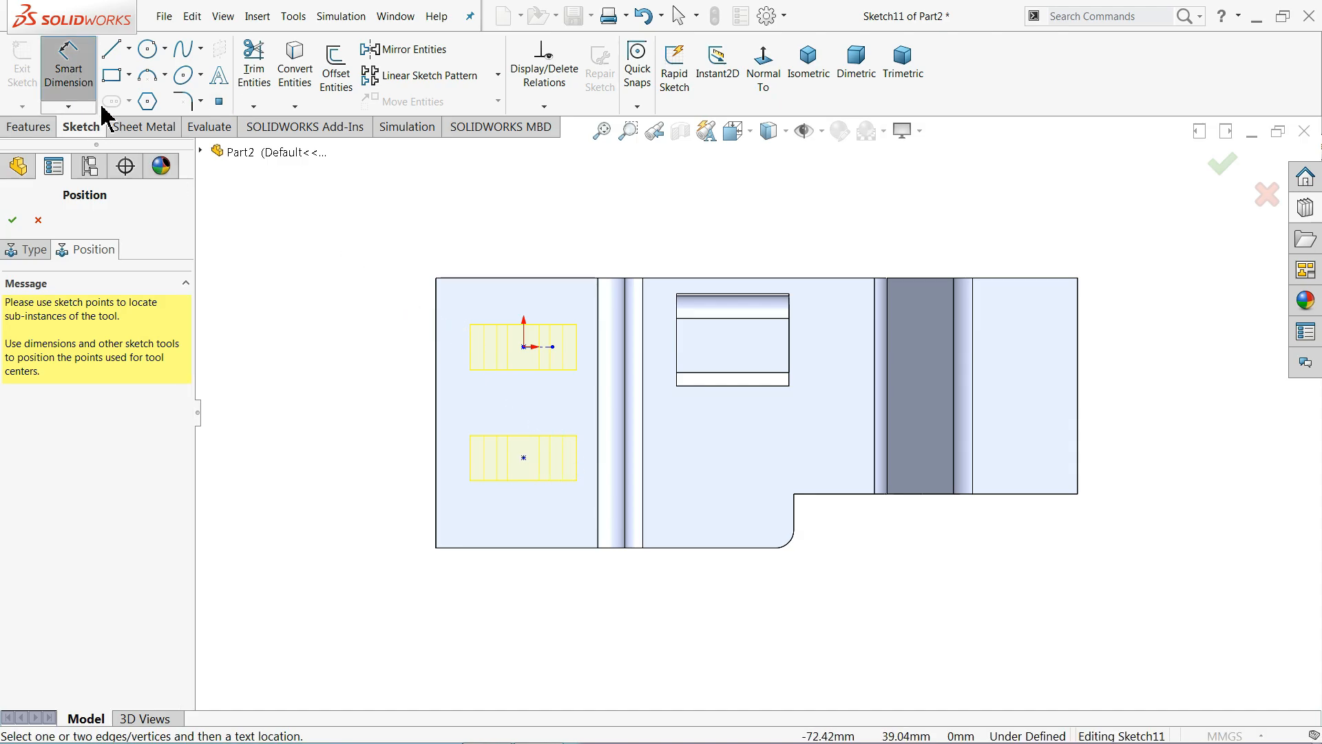
{"action": "left_click", "coordinate": [524, 460]}
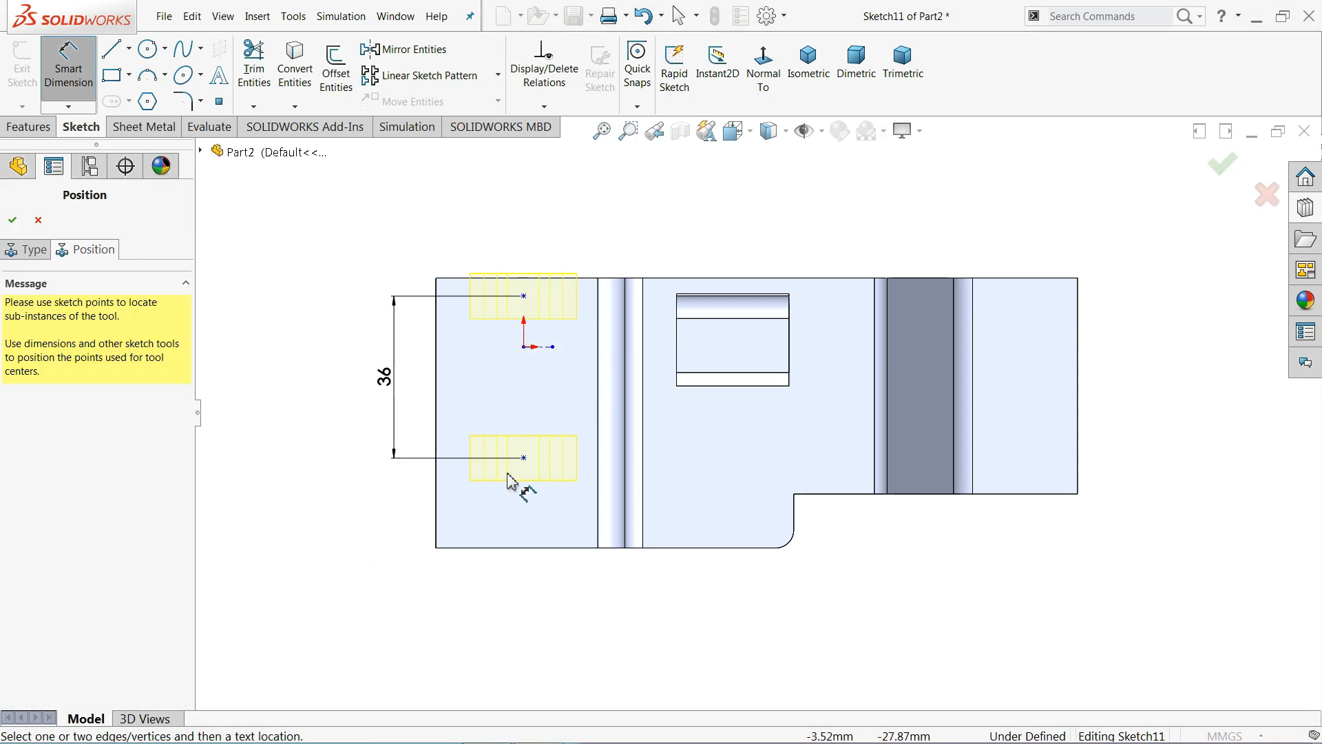
Step: Dimension the bridge lances 36 apart, 12 from bottom, 18.50 from left, plus a Coincident relation
{"action": "left_click", "coordinate": [524, 457]}
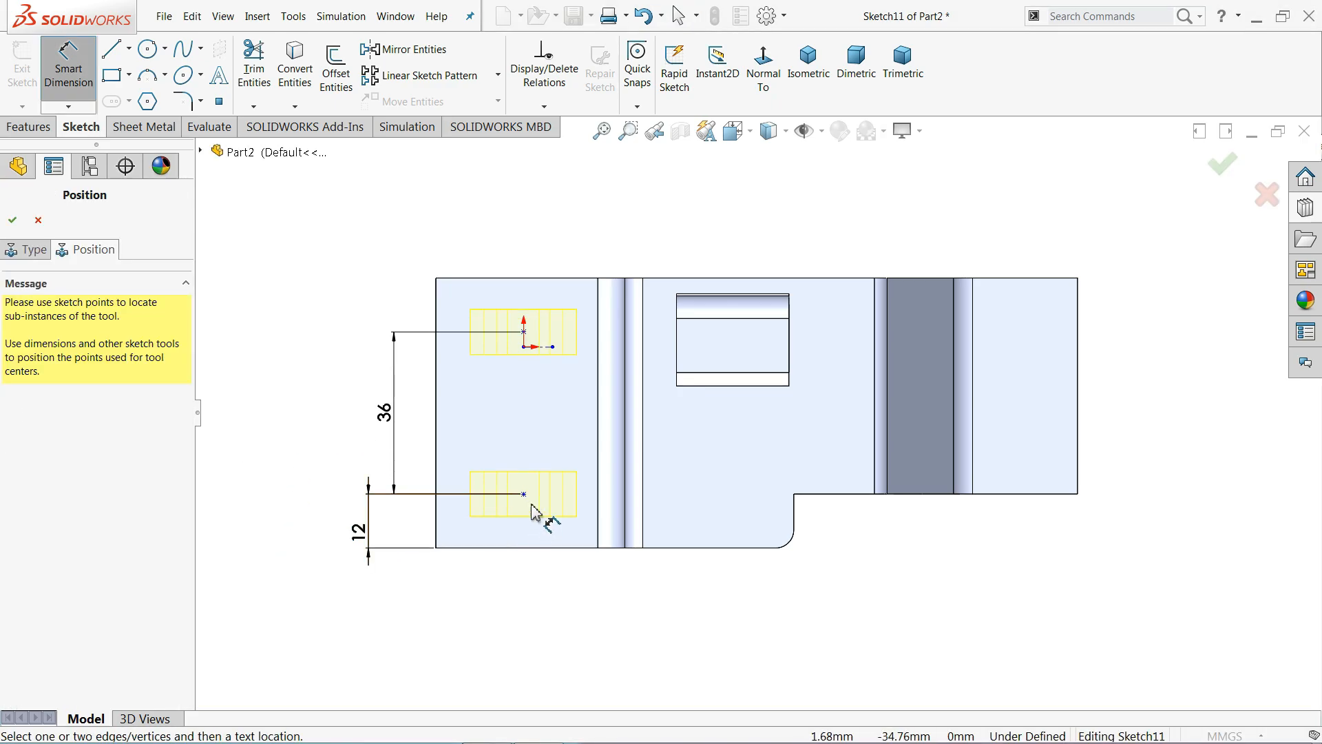
{"action": "left_click", "coordinate": [523, 494]}
{"action": "type", "text": "18.5"}
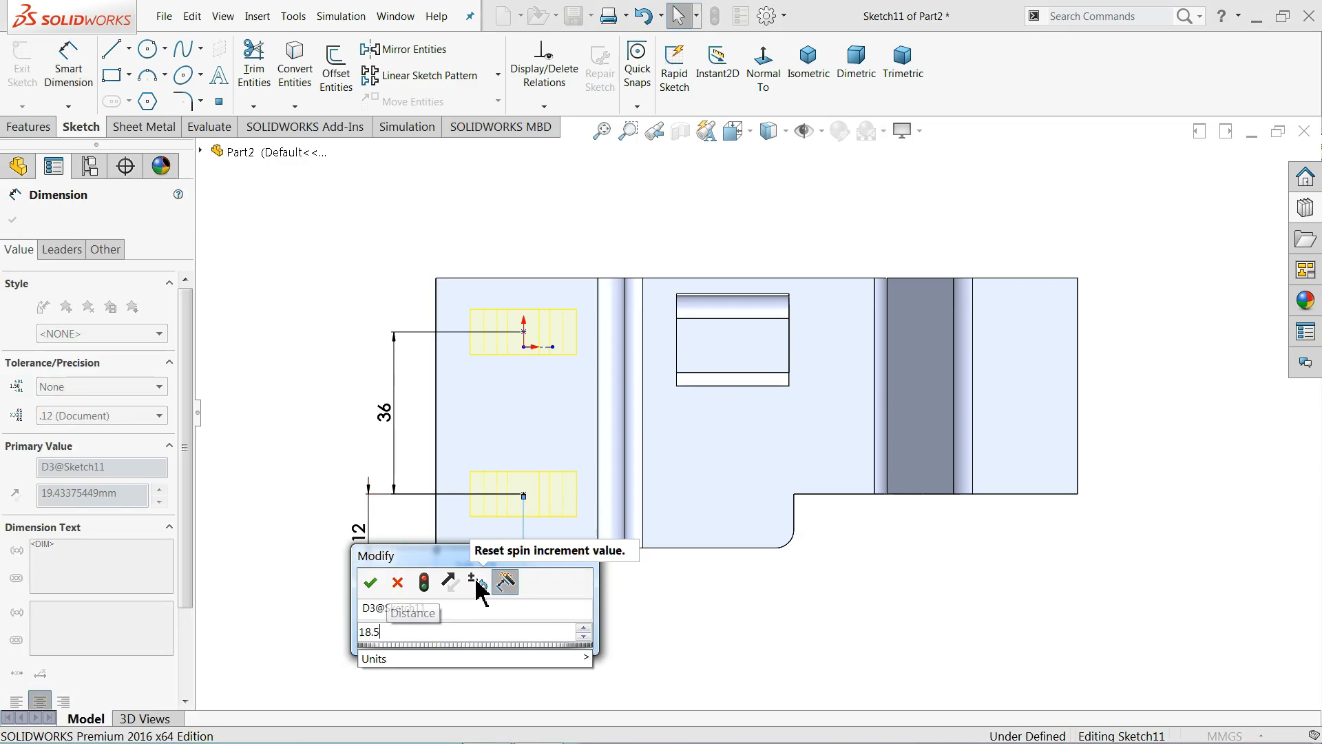
{"action": "left_click", "coordinate": [371, 582]}
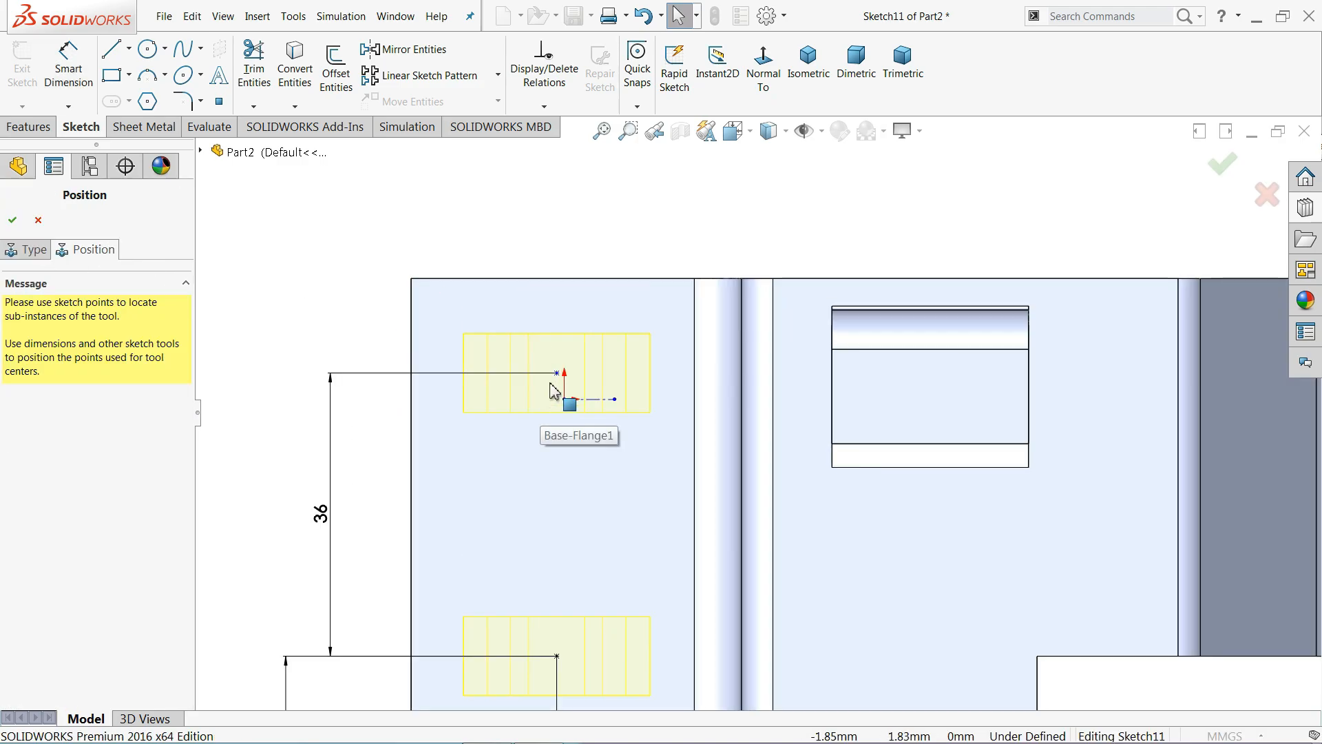
{"action": "left_click", "coordinate": [564, 398]}
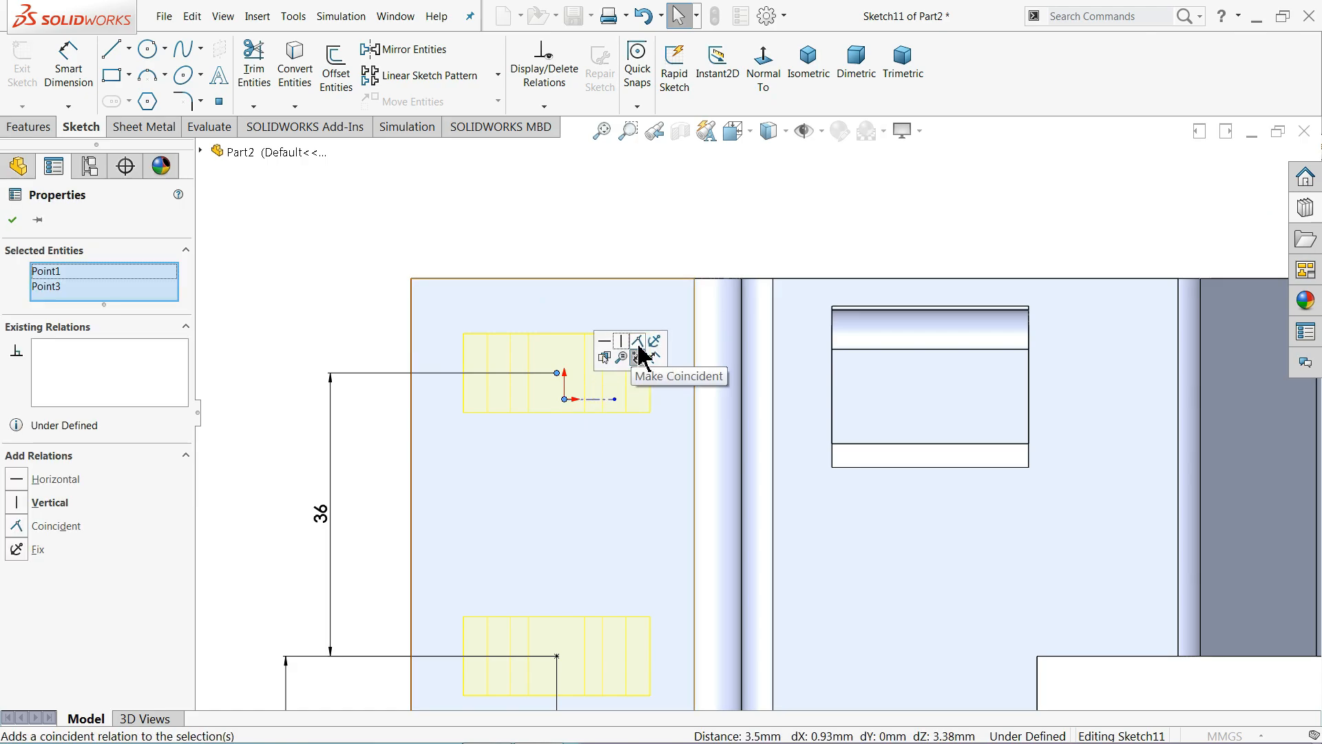
{"action": "left_click", "coordinate": [637, 342]}
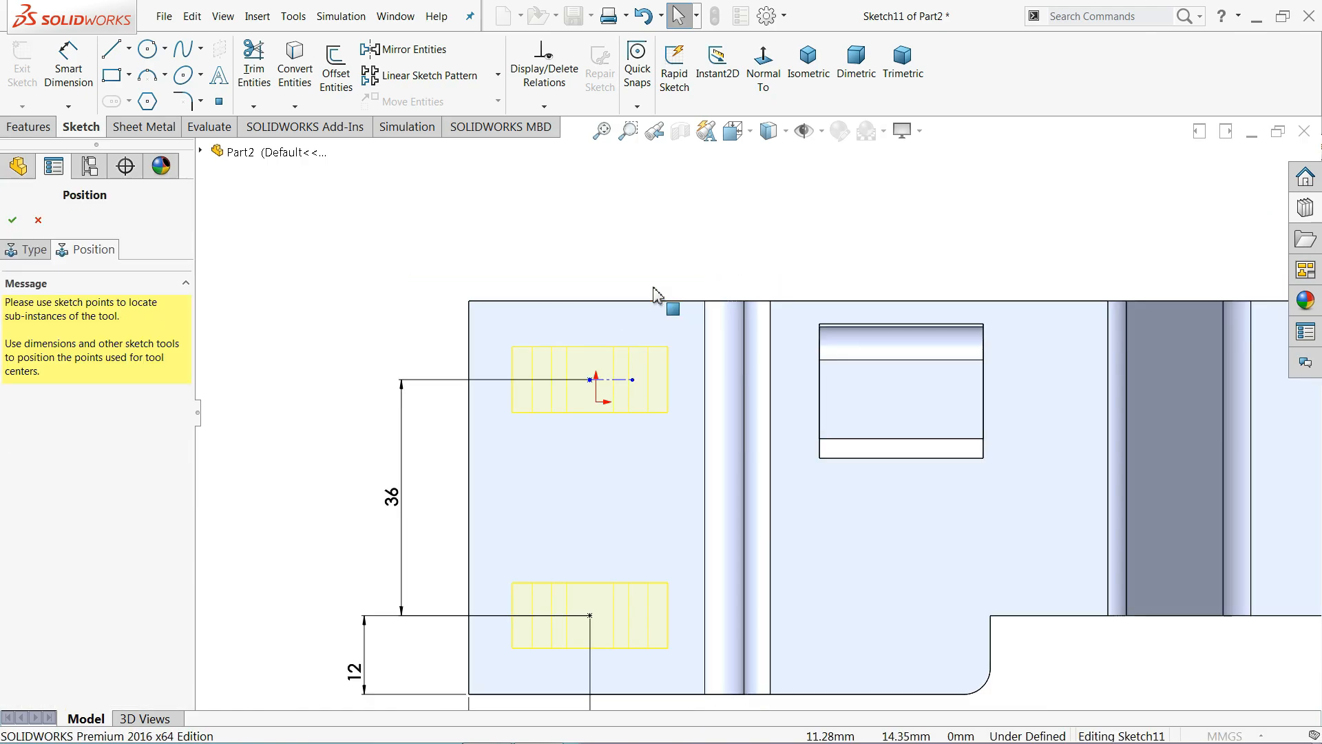
{"action": "mouse_move", "coordinate": [635, 427]}
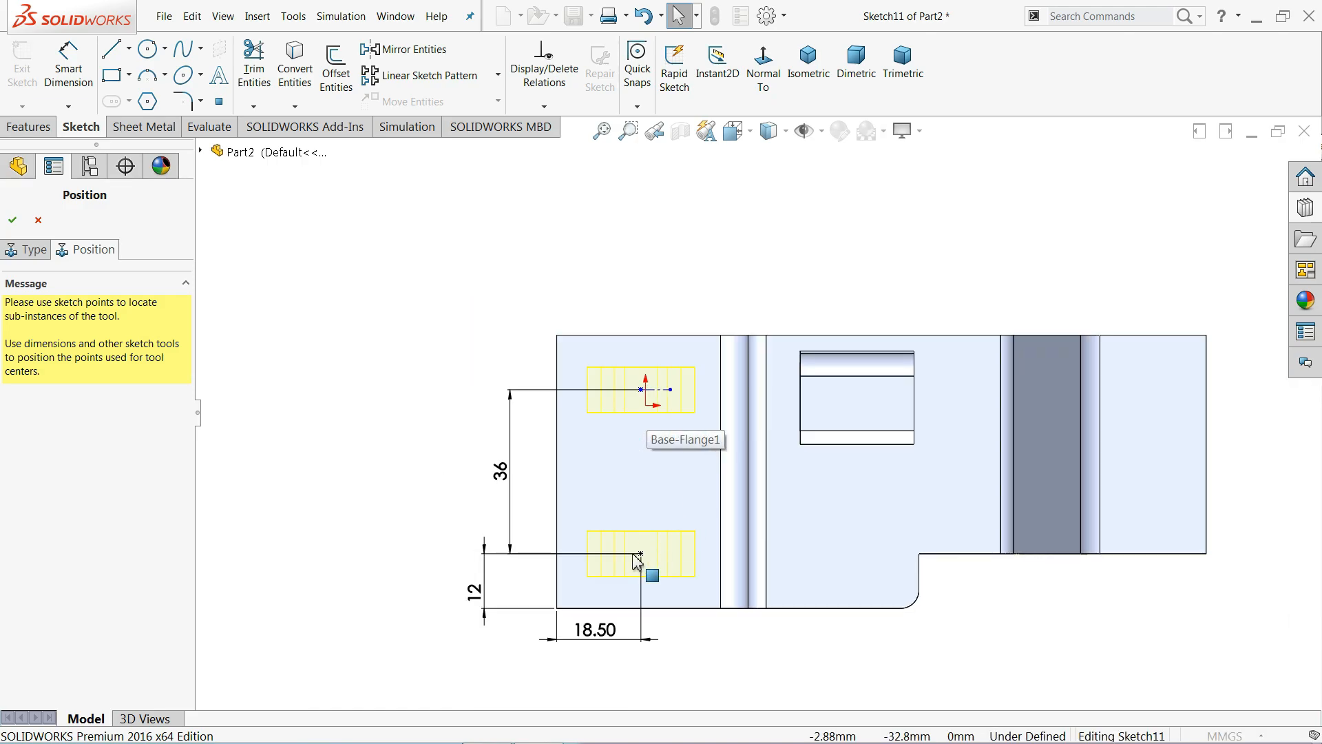
{"action": "left_click", "coordinate": [637, 565]}
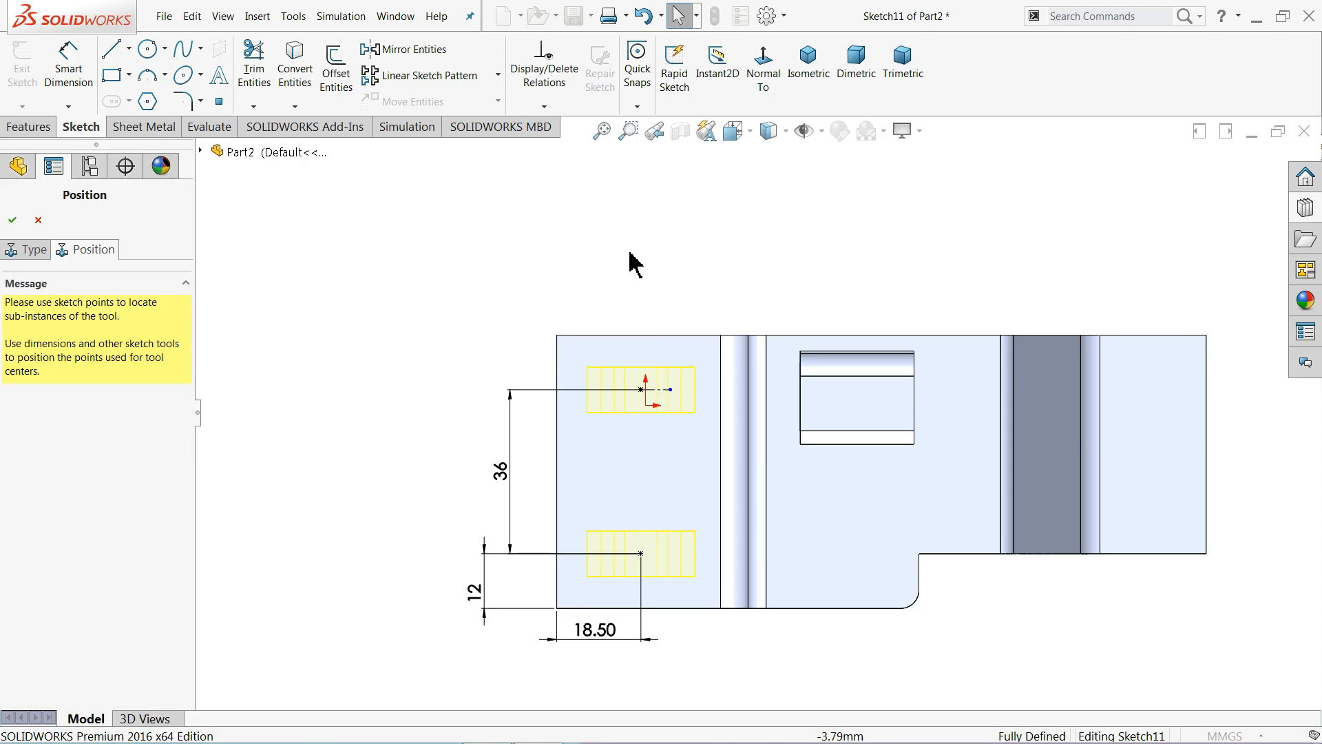
{"action": "mouse_move", "coordinate": [809, 89]}
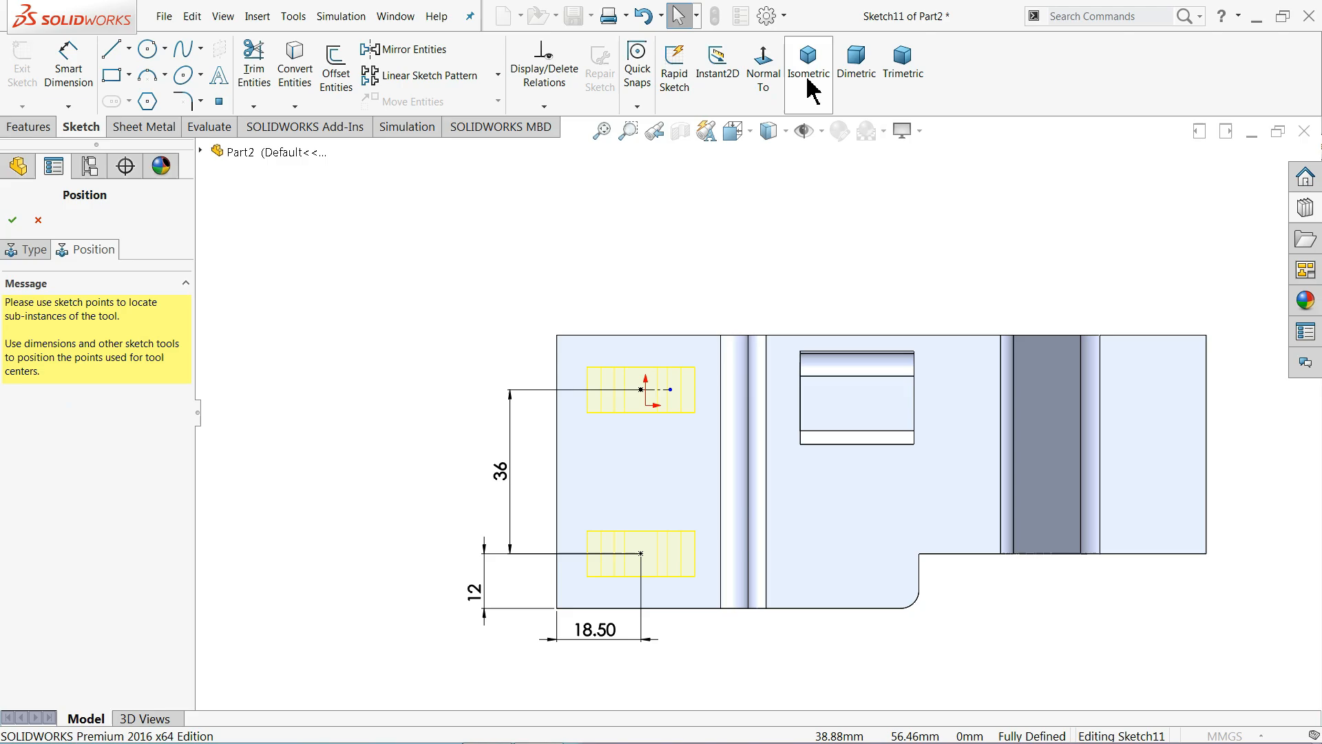
{"action": "left_click", "coordinate": [808, 55]}
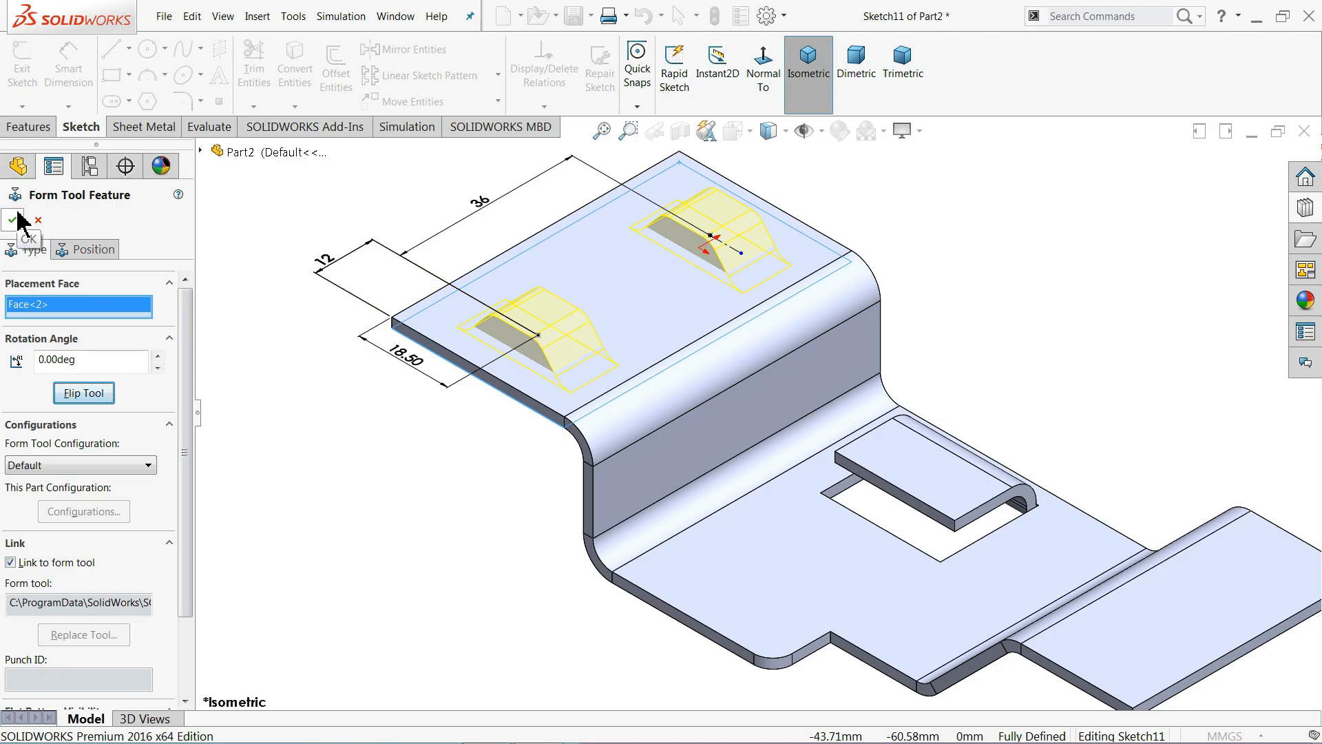
Step: Confirm the Form Tool Feature to form both bridge lances on the left flange
{"action": "left_click", "coordinate": [11, 220]}
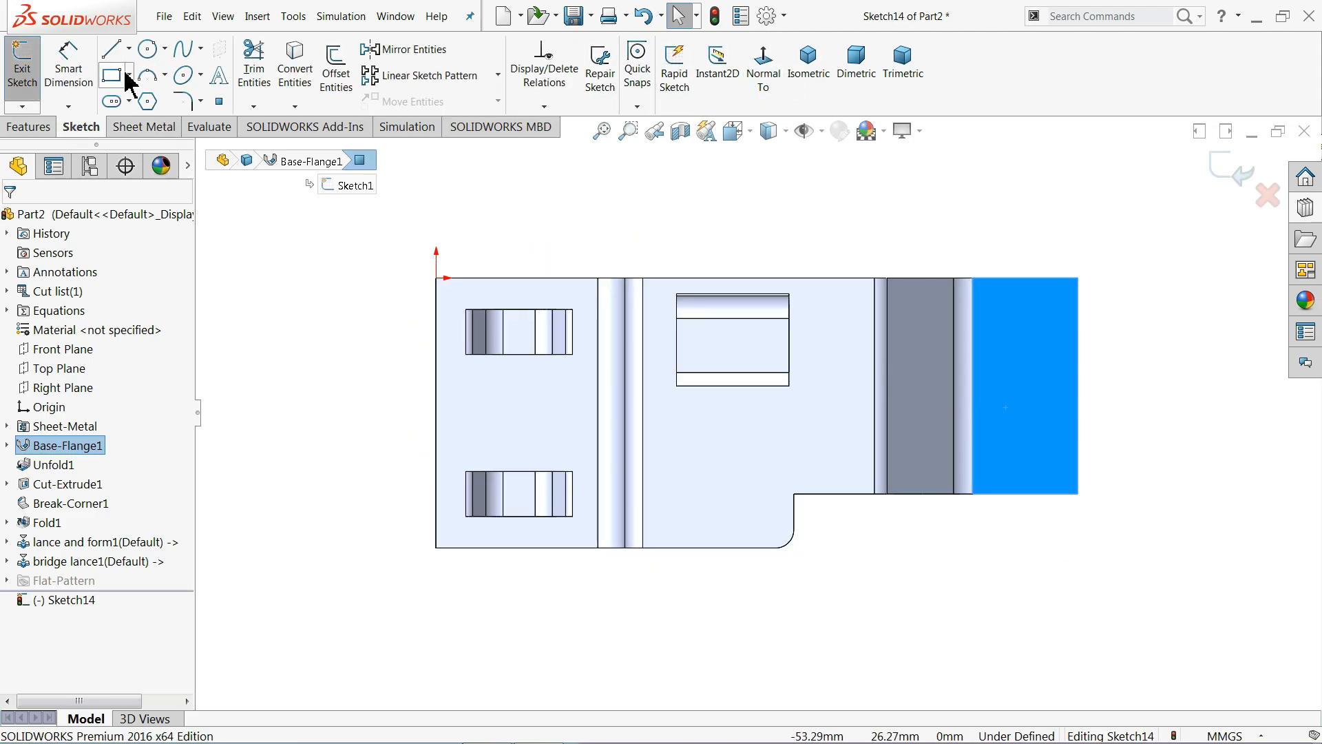
Step: Draw two equal slots dimensioned length 9, R3 ends, 12 and 10 mm from edges
{"action": "left_click", "coordinate": [110, 101]}
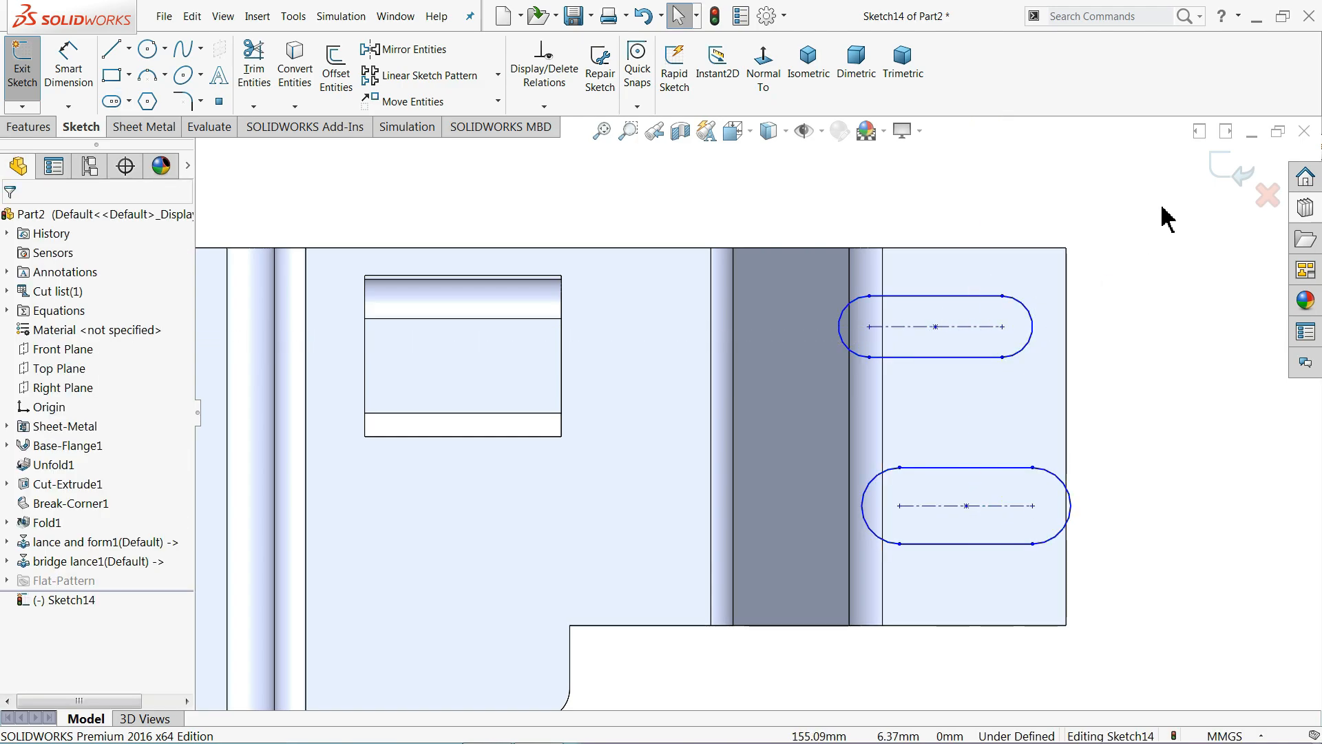
{"action": "left_click", "coordinate": [964, 505]}
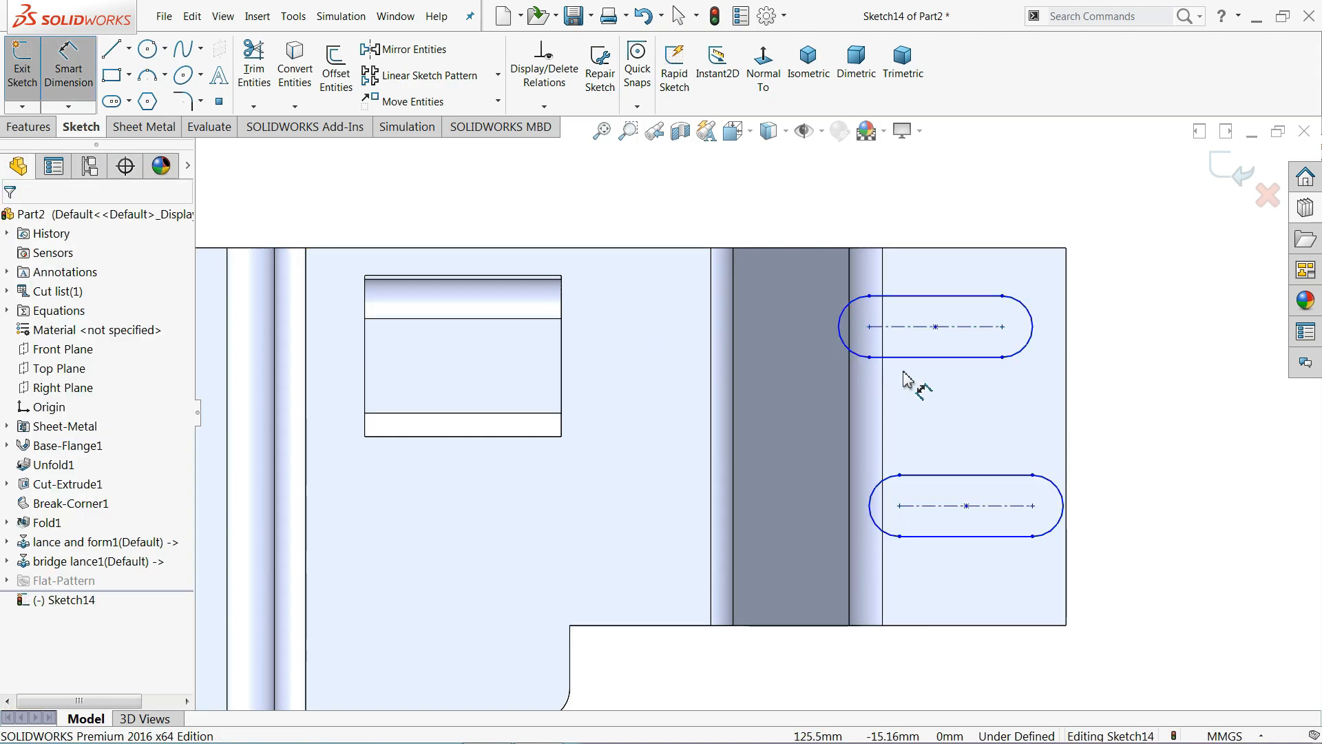
{"action": "left_click", "coordinate": [935, 326]}
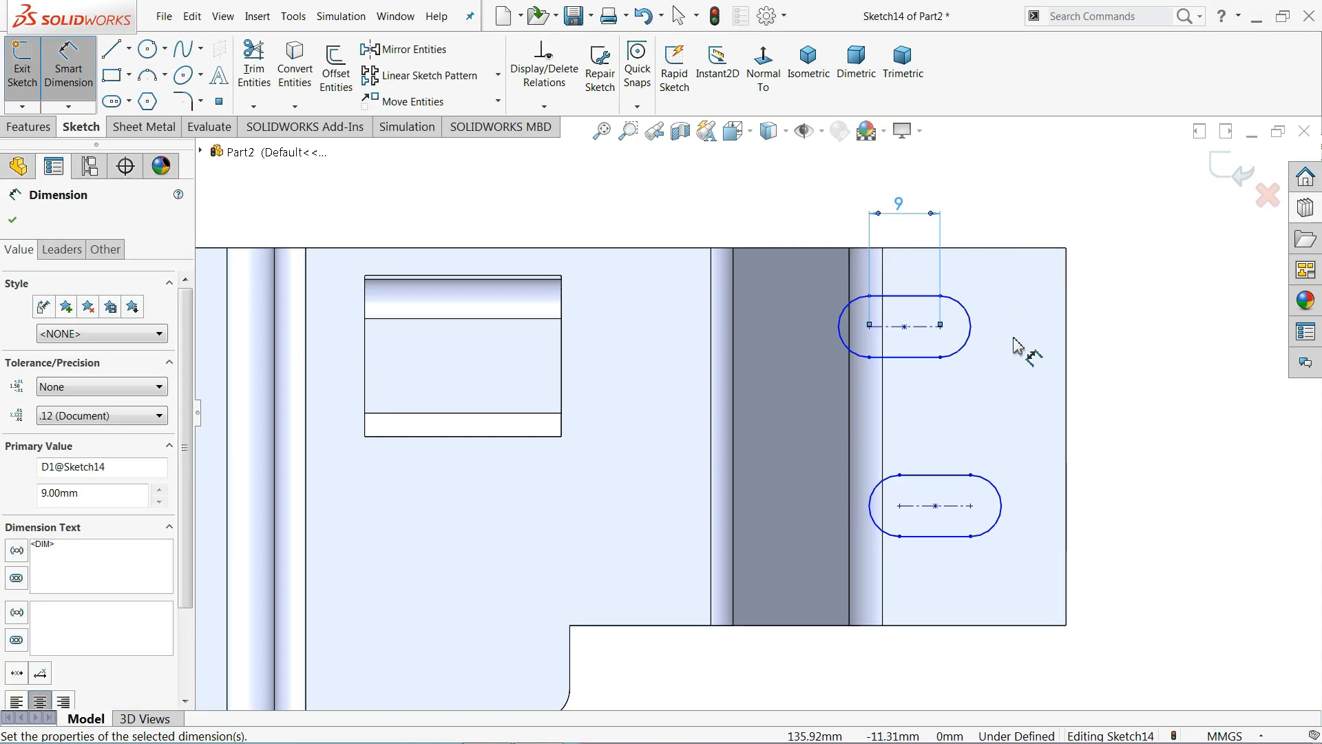
{"action": "left_click", "coordinate": [939, 326]}
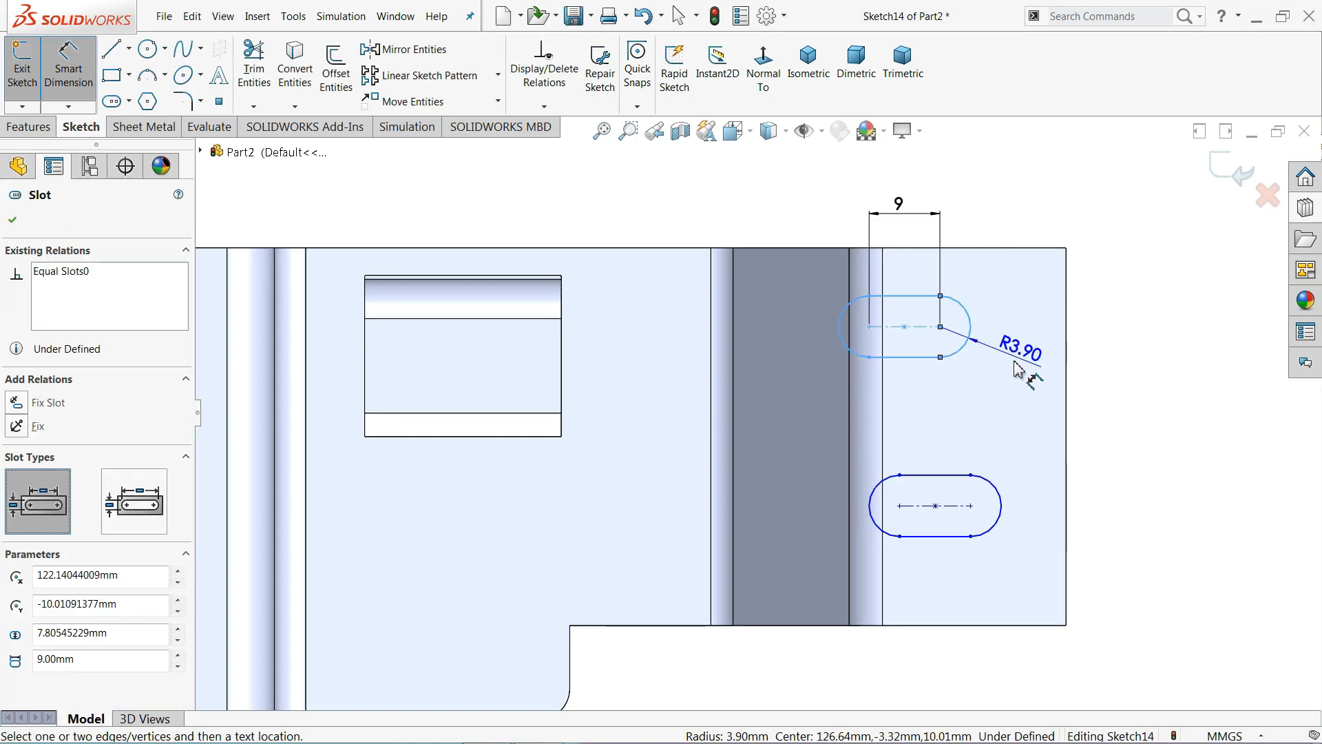
{"action": "left_click", "coordinate": [1019, 354]}
{"action": "type", "text": "10"}
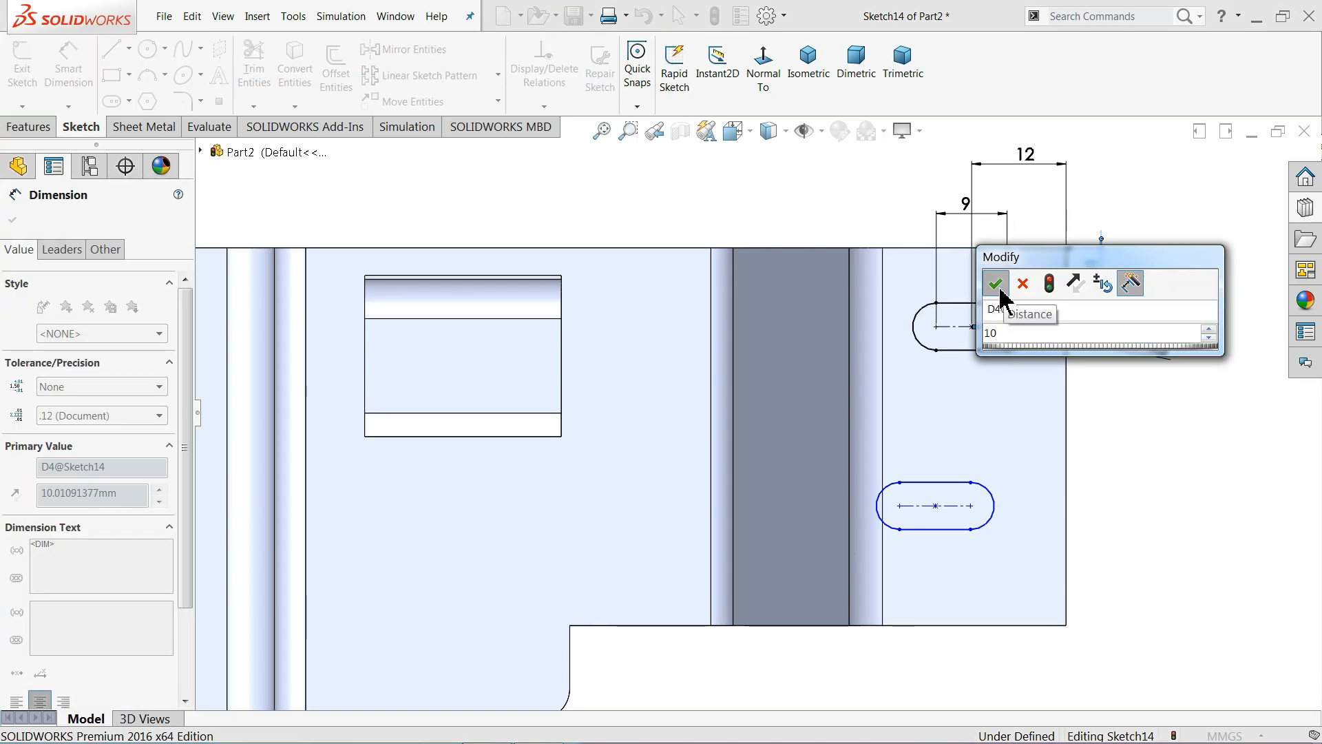
{"action": "left_click", "coordinate": [995, 284]}
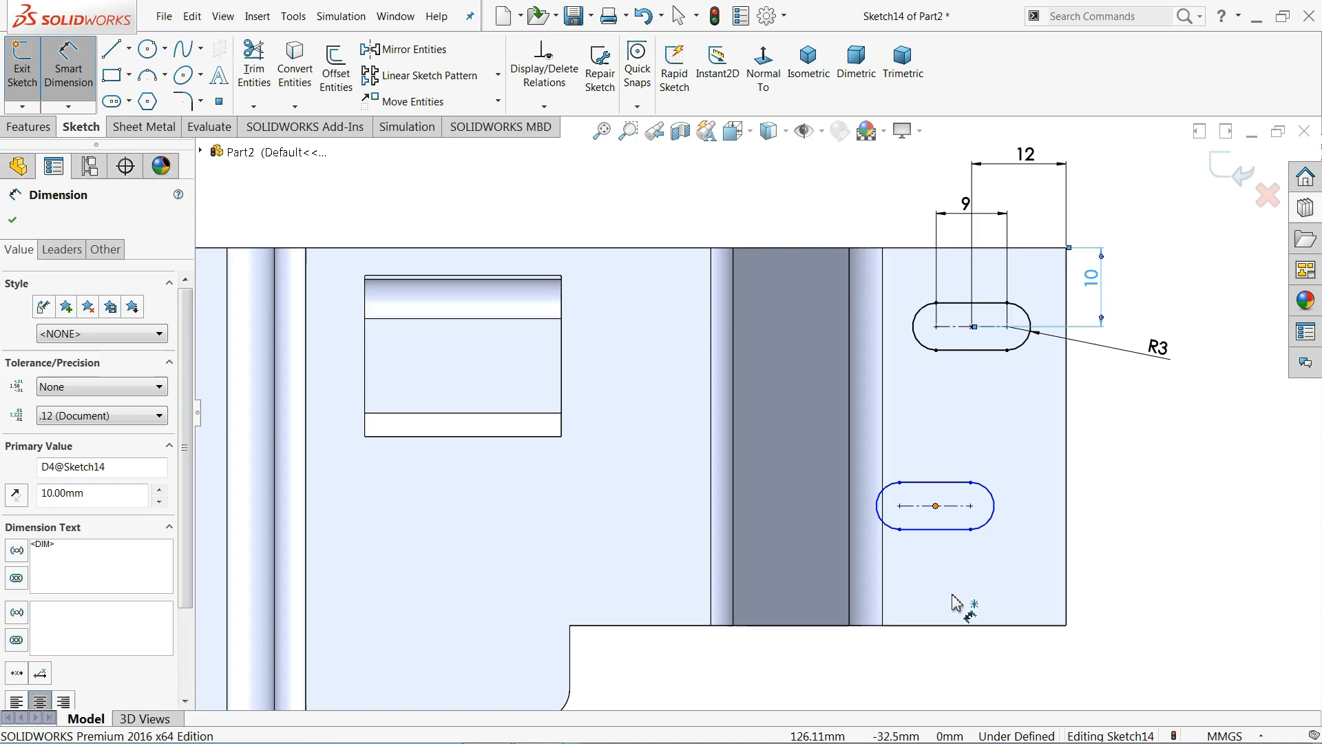
{"action": "left_click", "coordinate": [935, 505]}
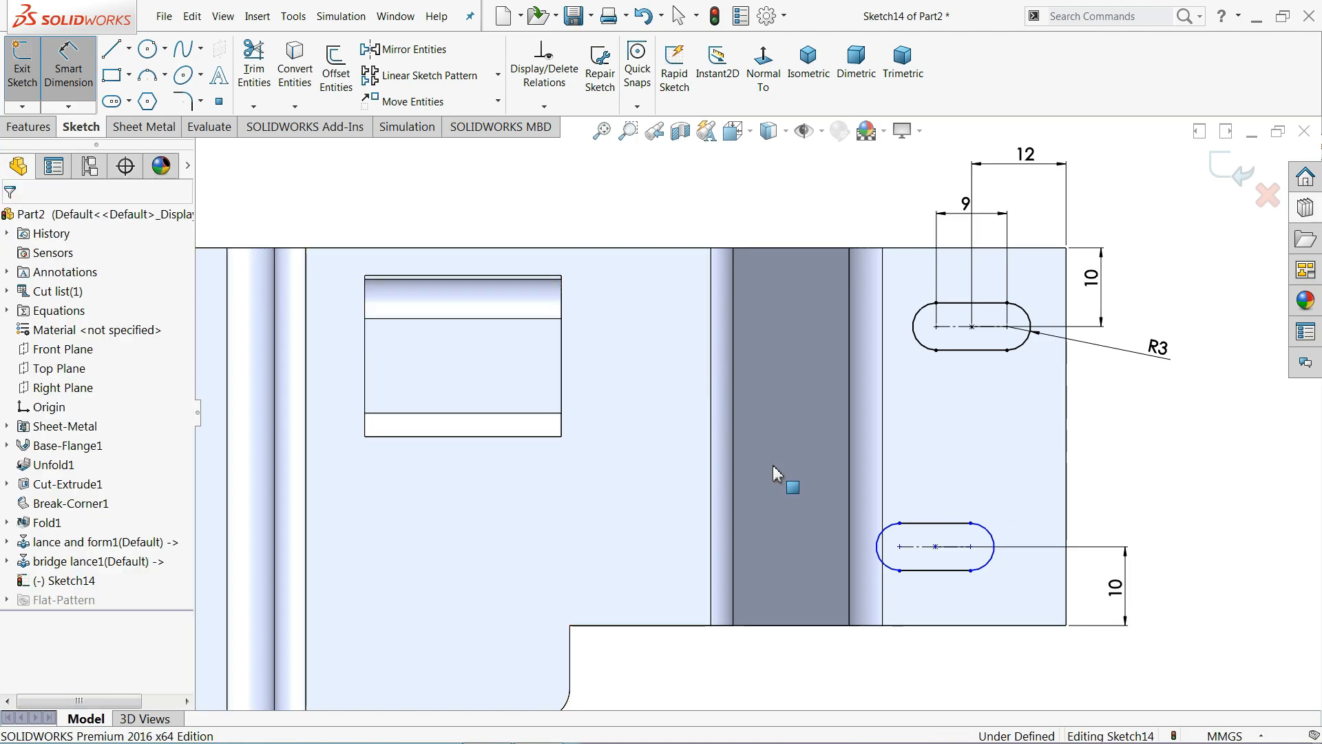
{"action": "left_click", "coordinate": [970, 327]}
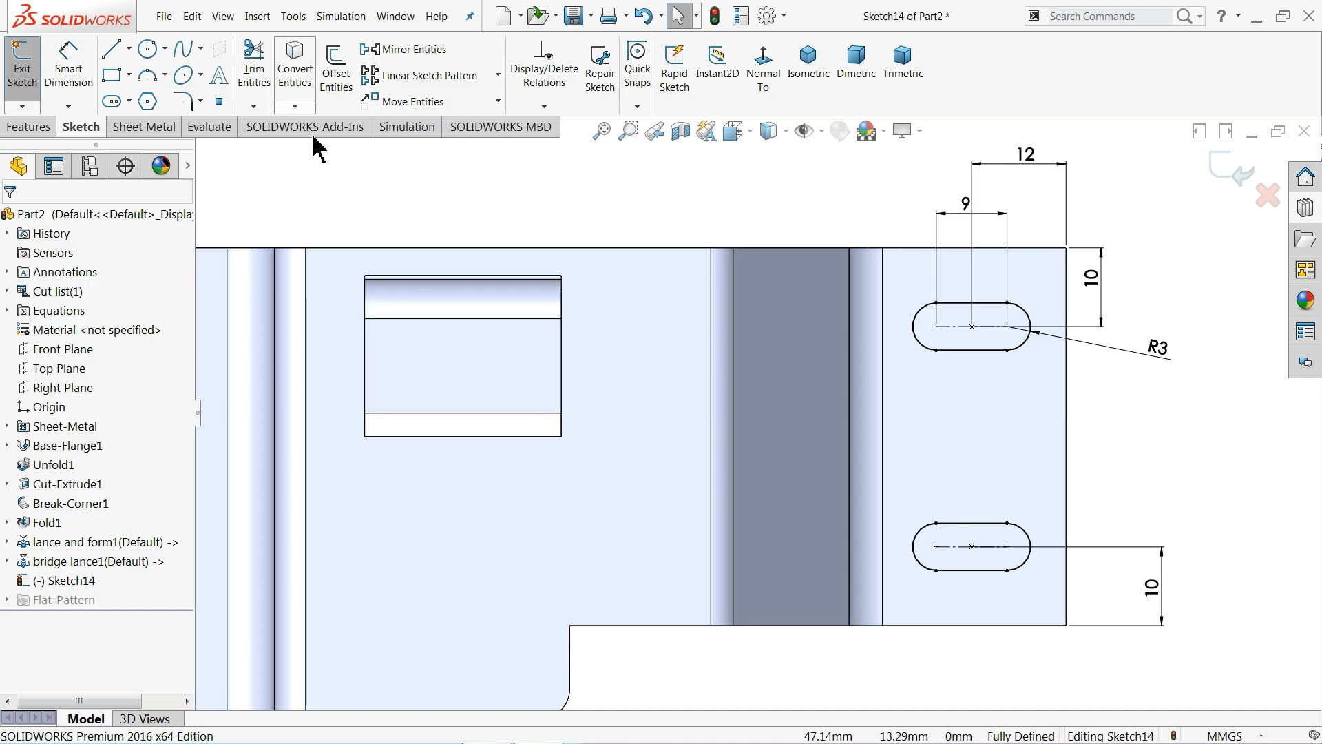
Step: Sketch five hole circles and make the left hole centres vertical
{"action": "left_click", "coordinate": [144, 48]}
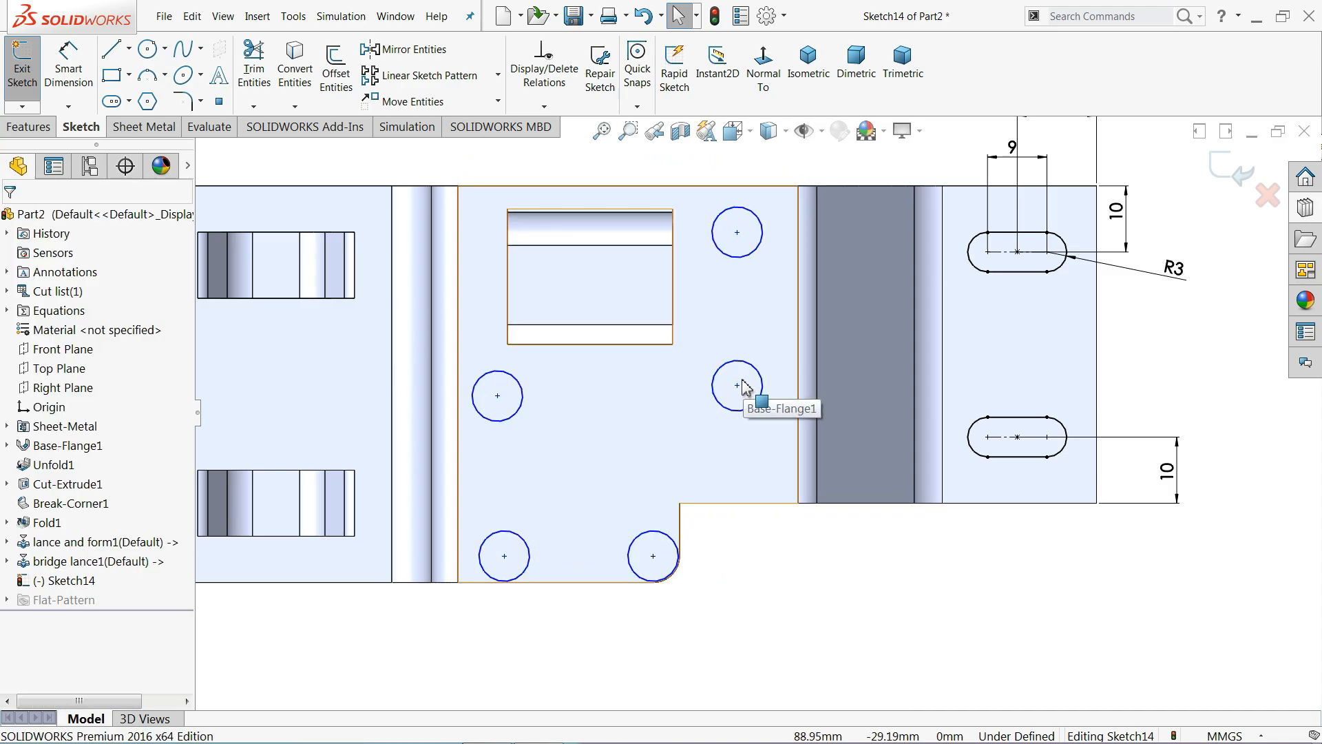
{"action": "left_click", "coordinate": [737, 385]}
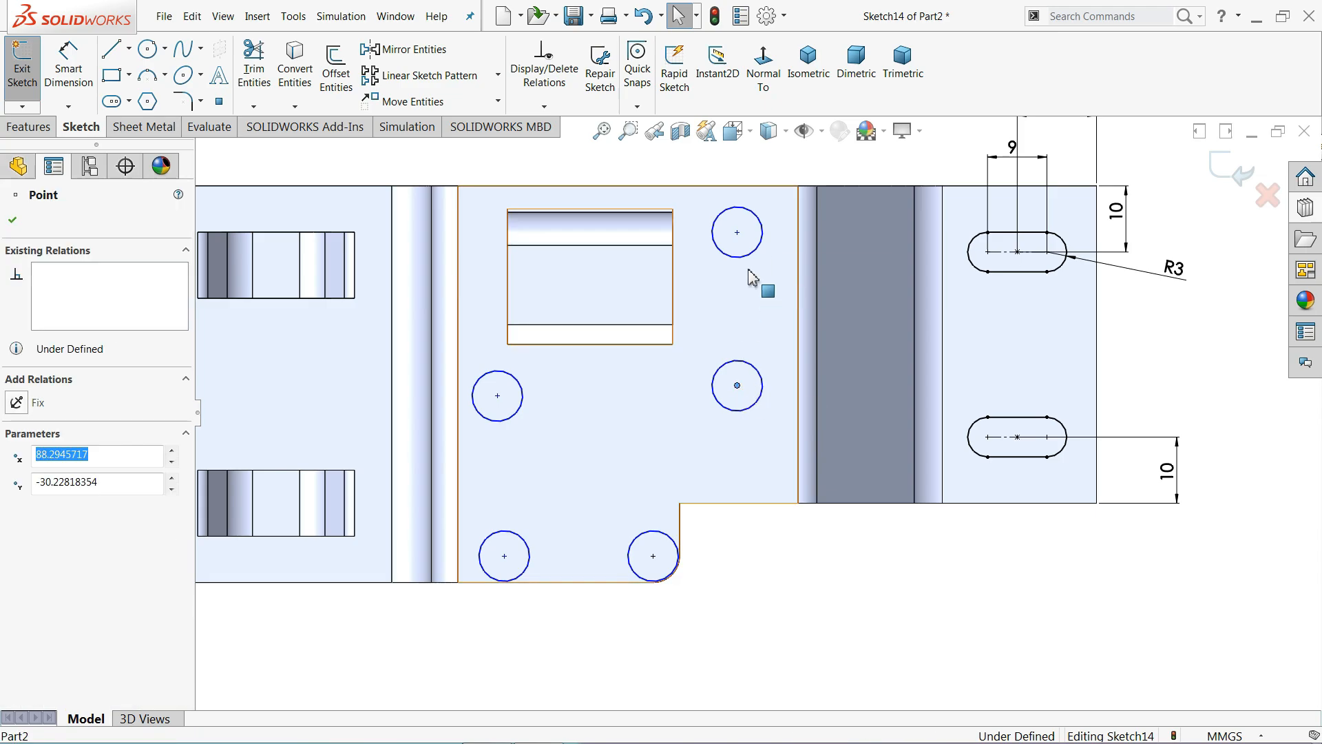
{"action": "left_click", "coordinate": [737, 232]}
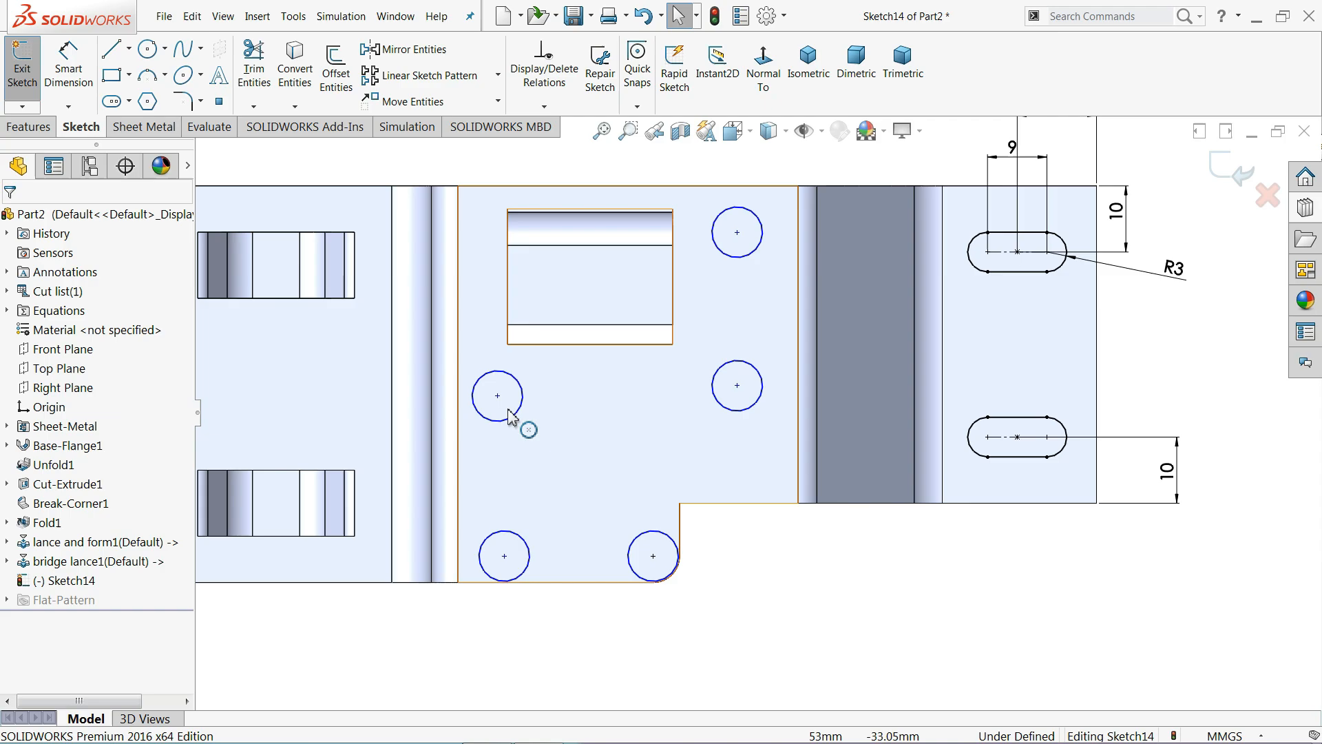
{"action": "left_click", "coordinate": [497, 395]}
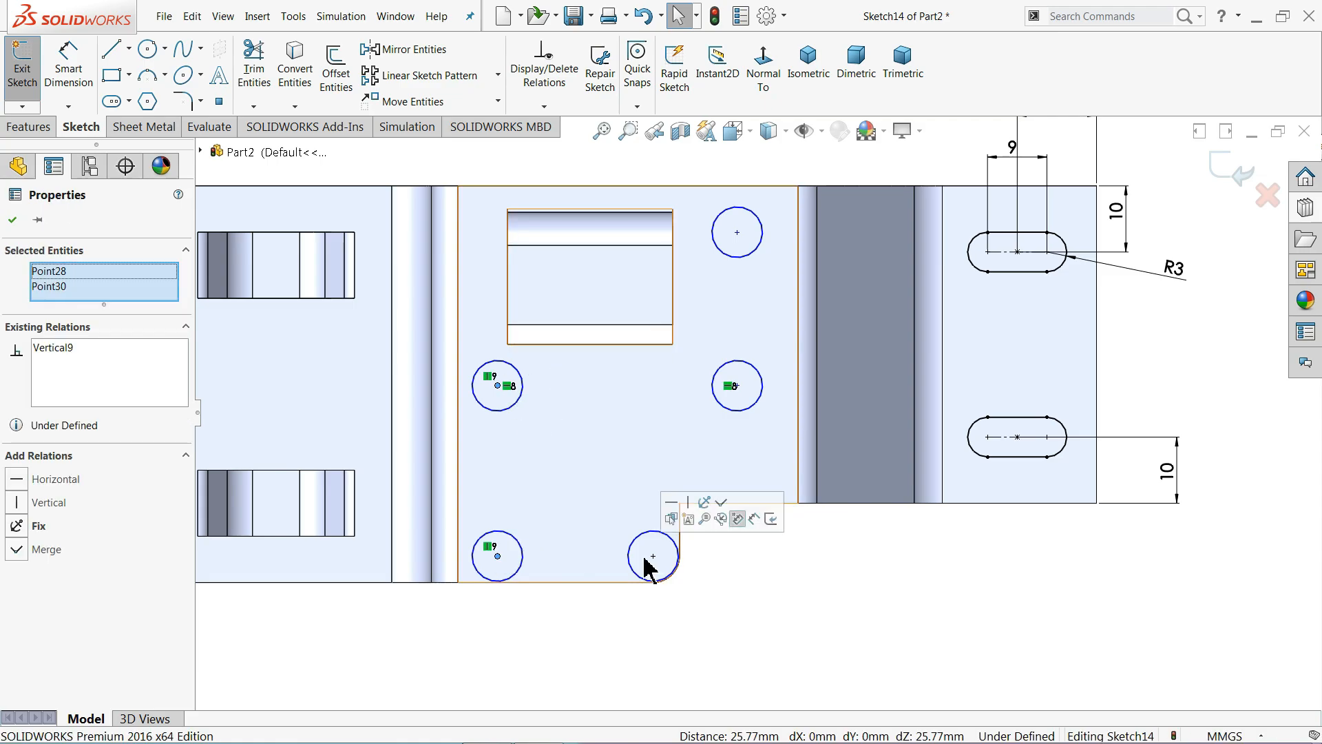
{"action": "left_click", "coordinate": [650, 556]}
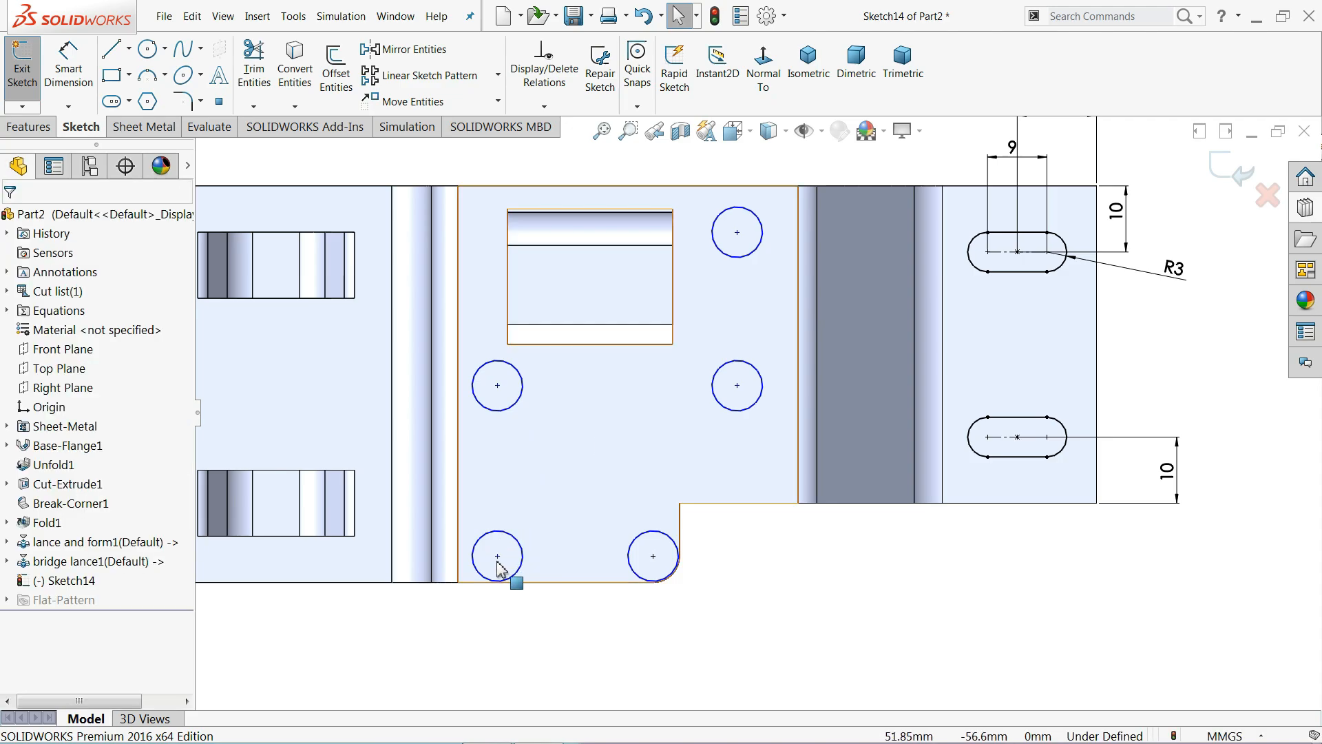
Step: Dimension the holes with Ø5 diameter and 22, 24, 35 and 25 mm spacings
{"action": "left_click", "coordinate": [652, 556]}
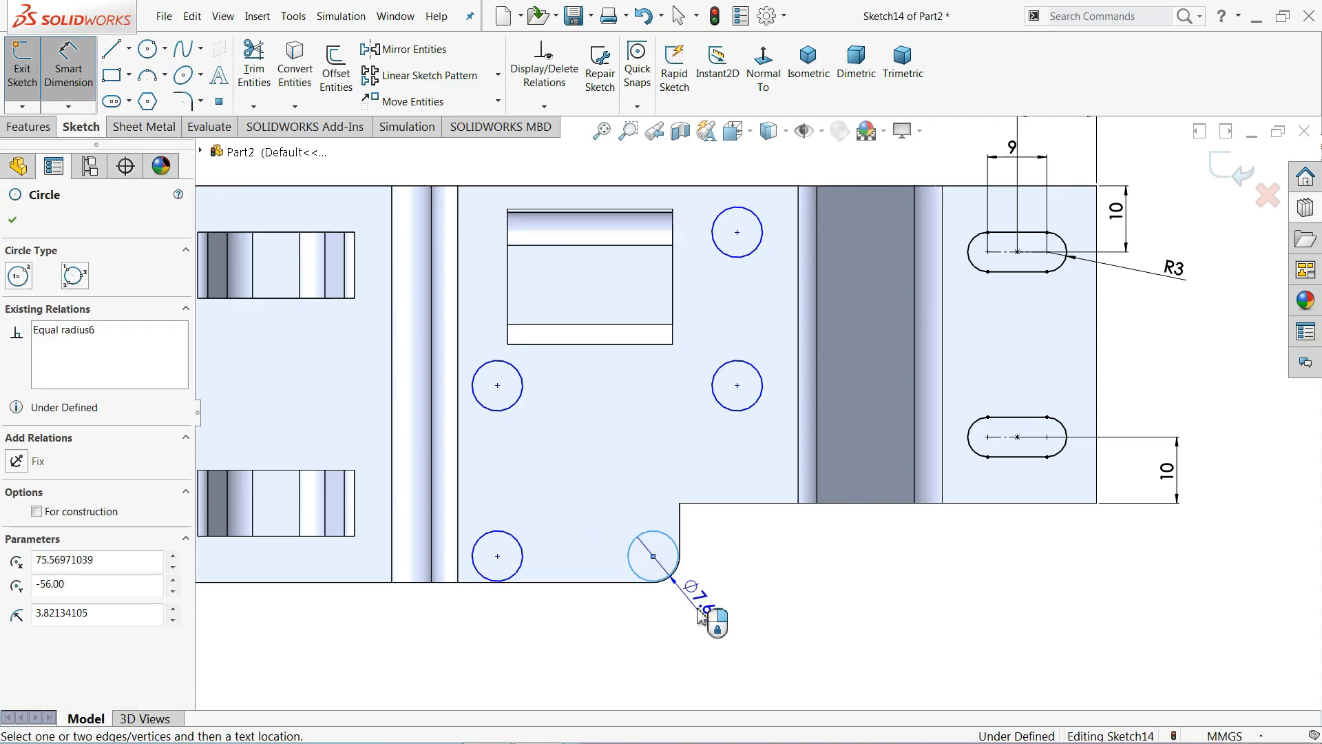
{"action": "left_click", "coordinate": [699, 609]}
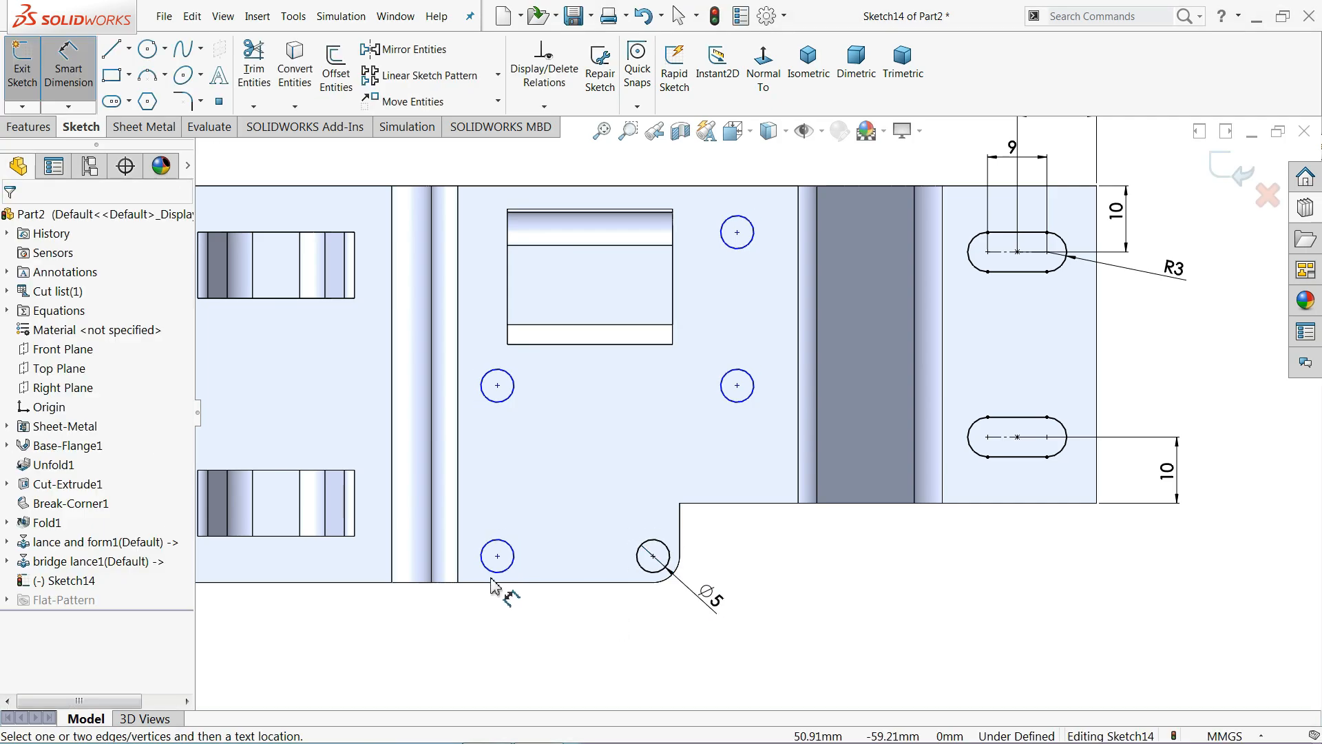
{"action": "left_click", "coordinate": [651, 574]}
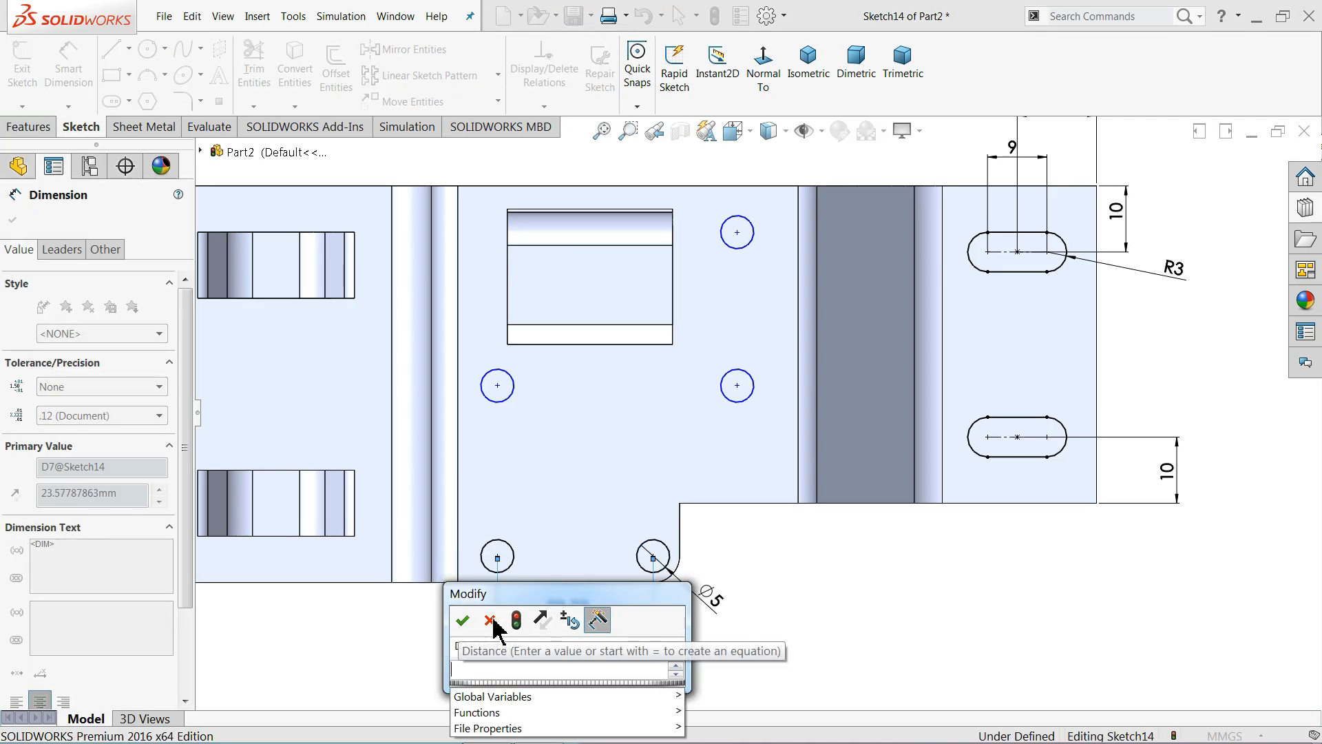
{"action": "left_click", "coordinate": [490, 619]}
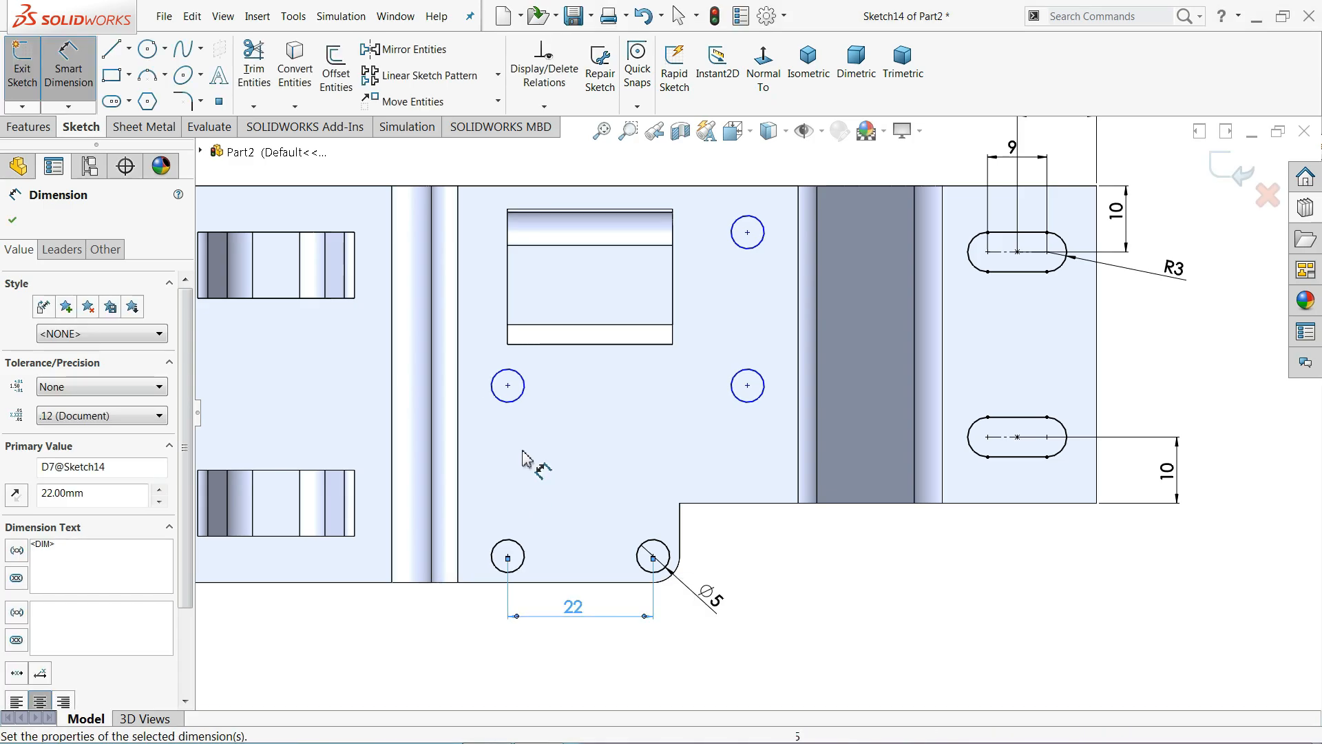
{"action": "left_click", "coordinate": [507, 556]}
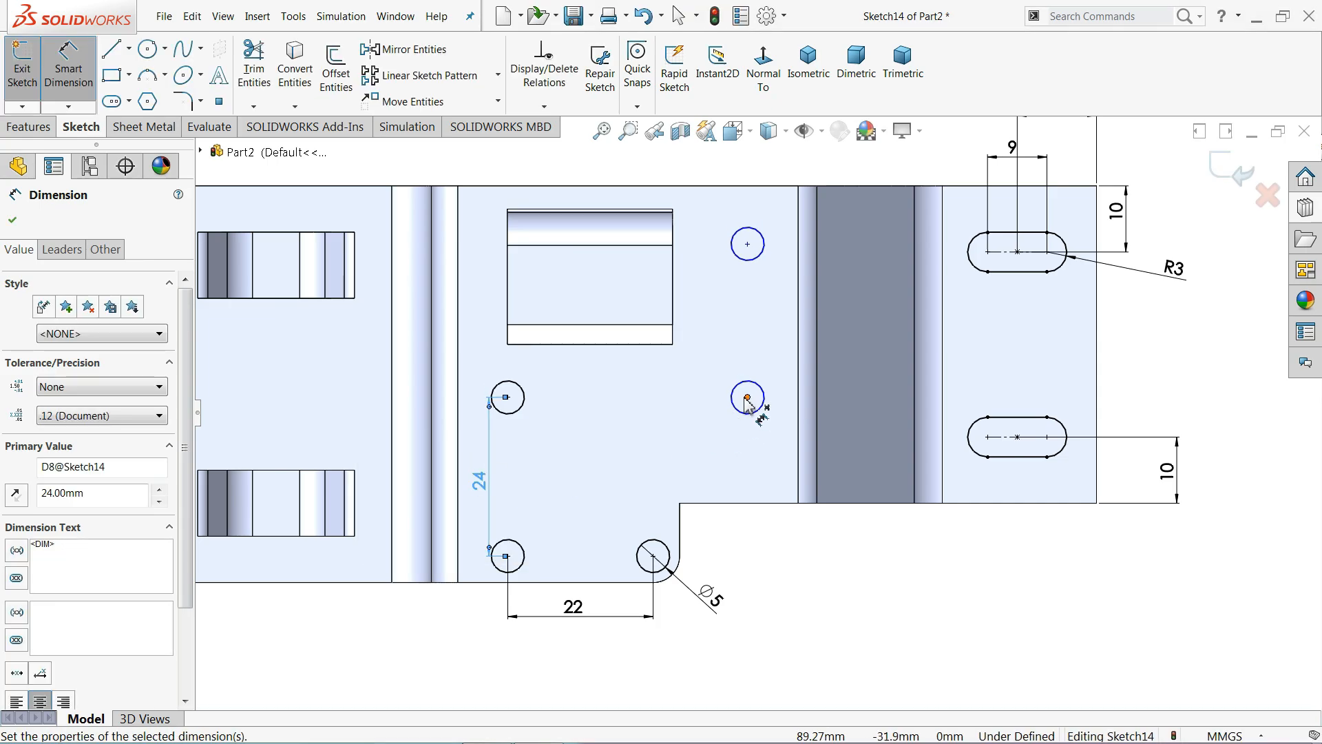
{"action": "left_click", "coordinate": [743, 397]}
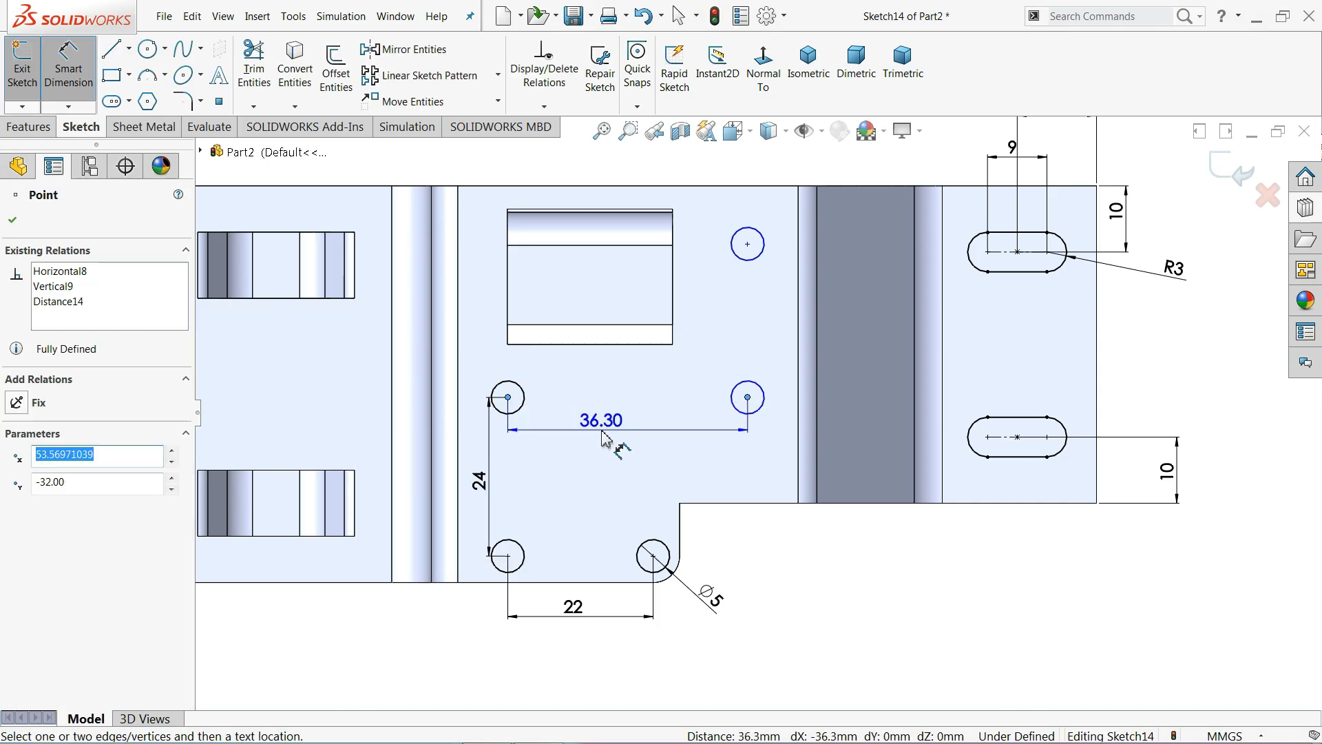
{"action": "double_click", "coordinate": [601, 421]}
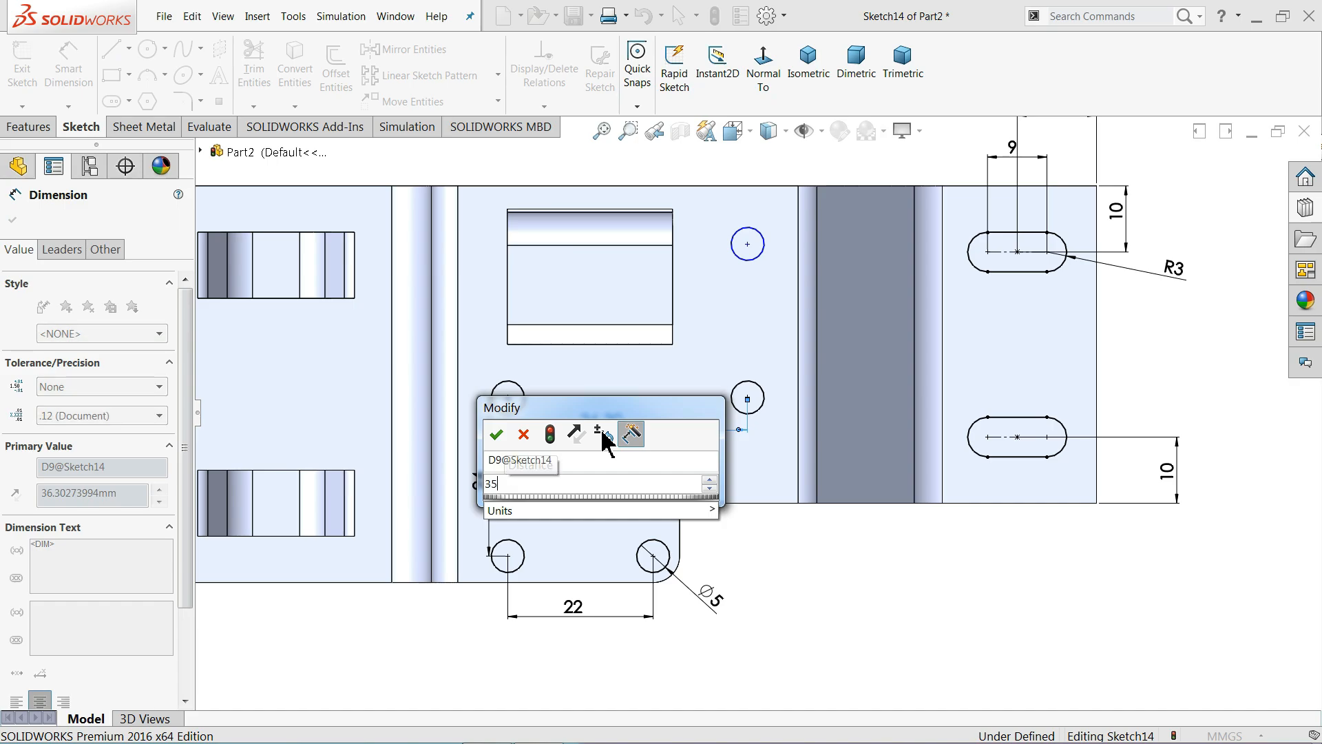
{"action": "left_click", "coordinate": [495, 434]}
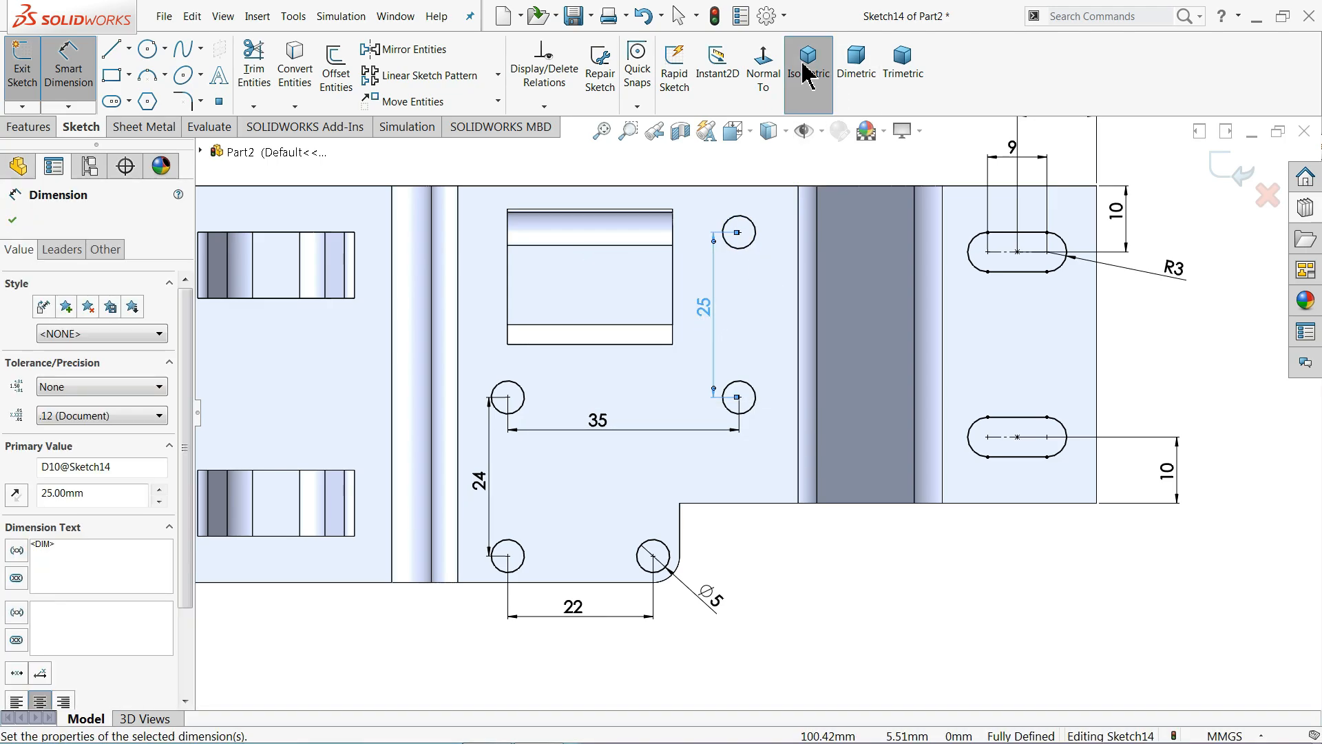
Step: Extrude-cut the five holes and two slots Through All
{"action": "left_click", "coordinate": [809, 55]}
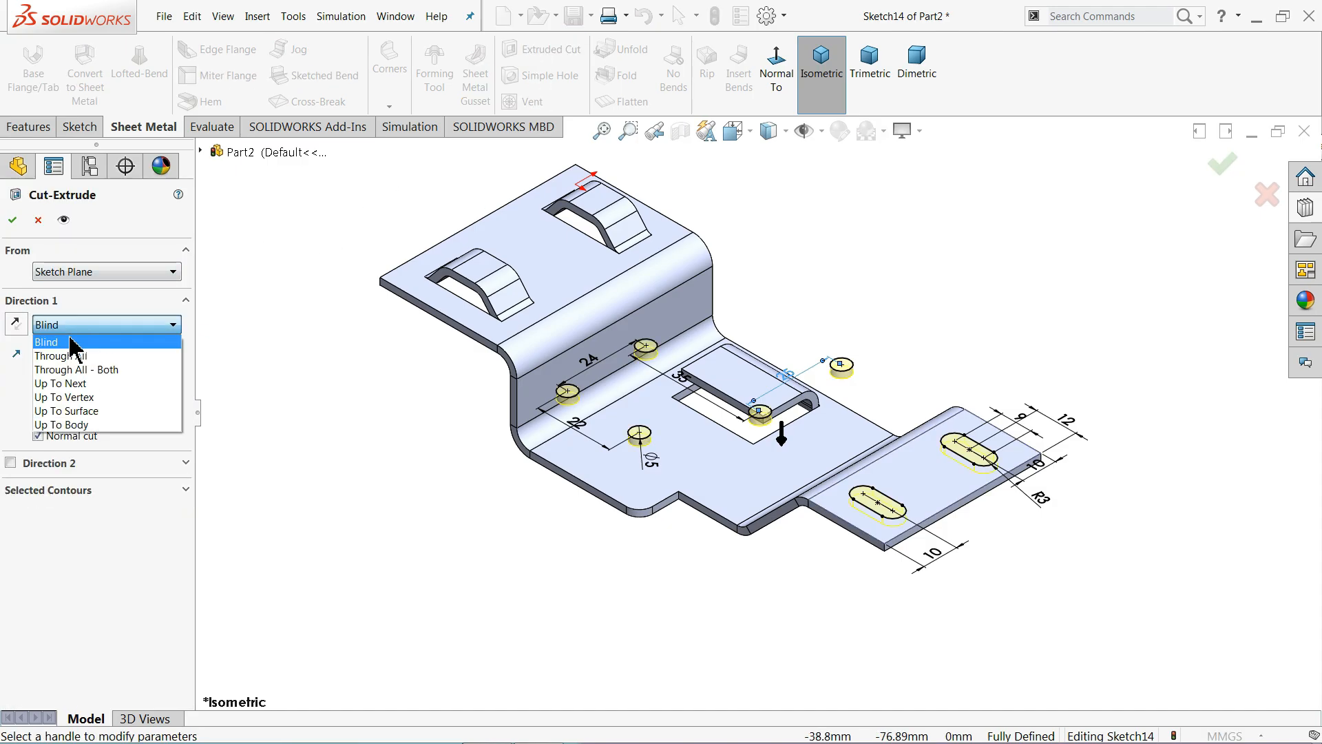
{"action": "left_click", "coordinate": [60, 355]}
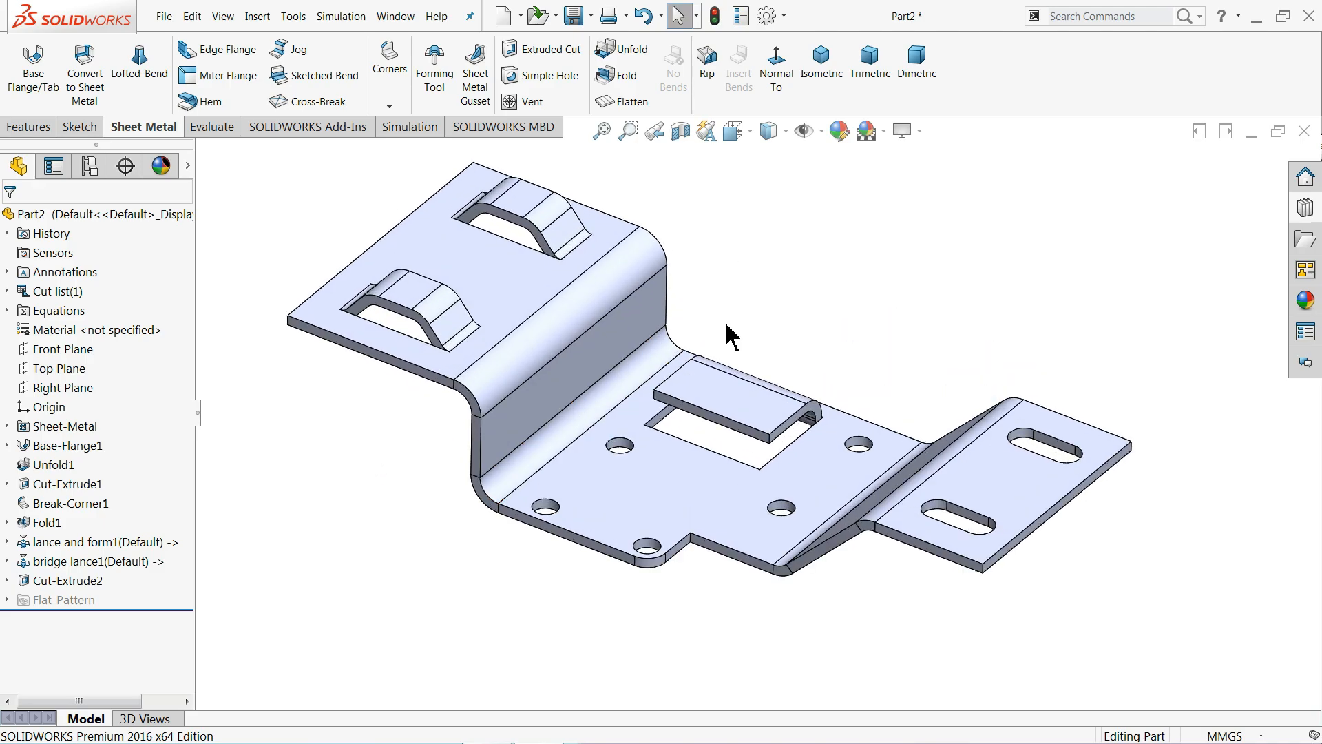
{"action": "mouse_move", "coordinate": [1295, 228]}
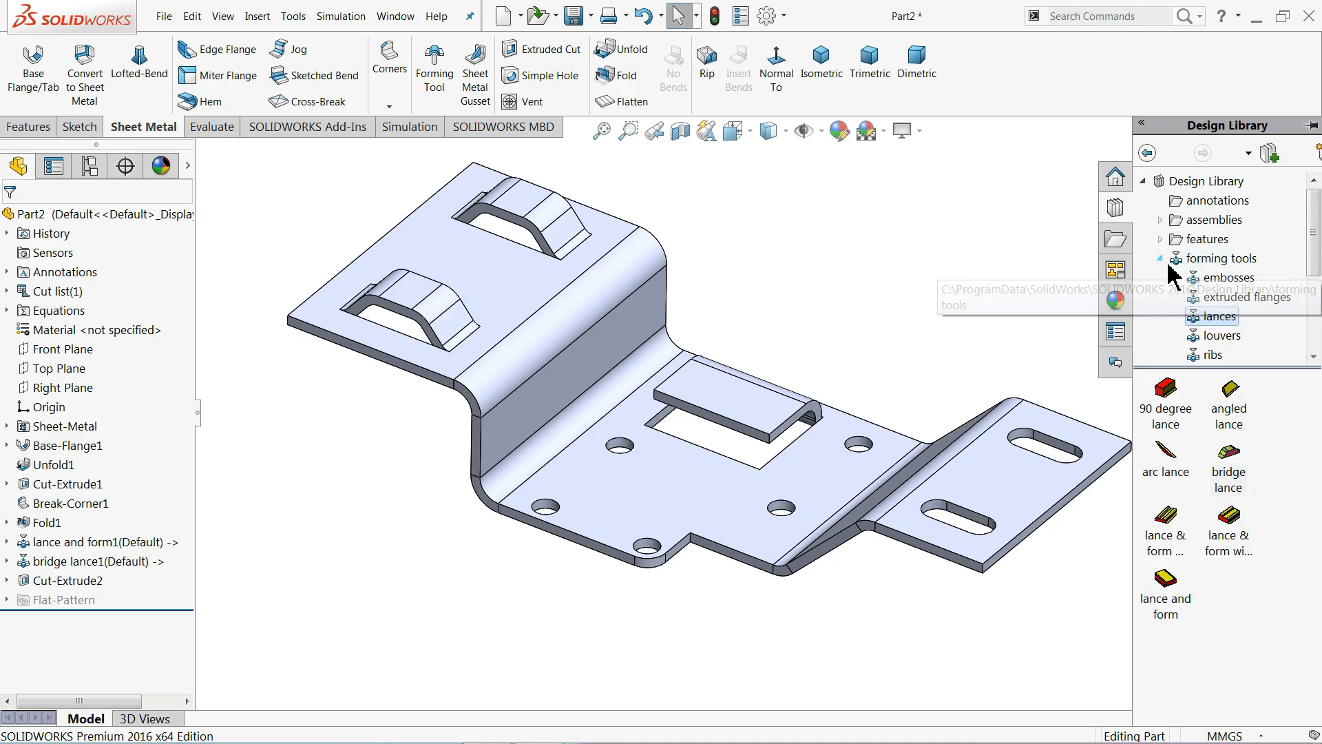
Step: Briefly browse and close the Design Library, then flatten the bracket
{"action": "left_click", "coordinate": [1160, 259]}
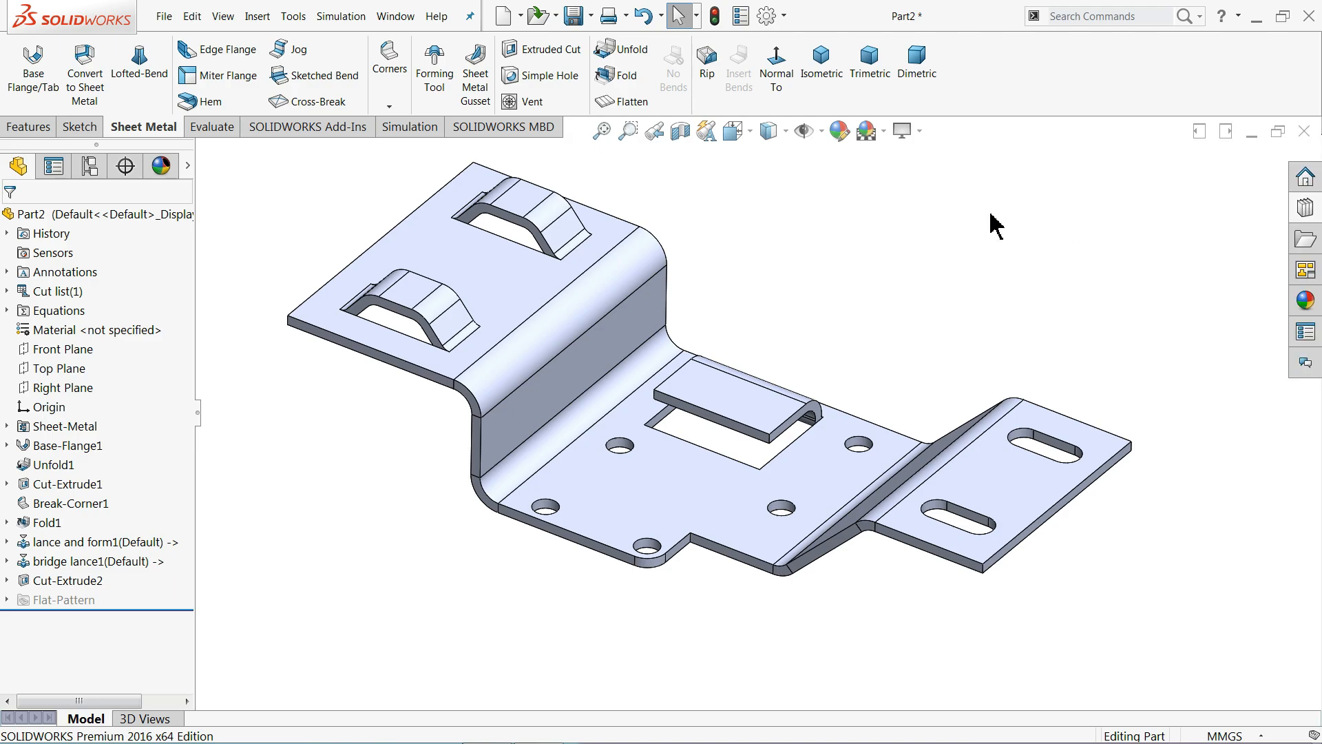
{"action": "left_click", "coordinate": [41, 213]}
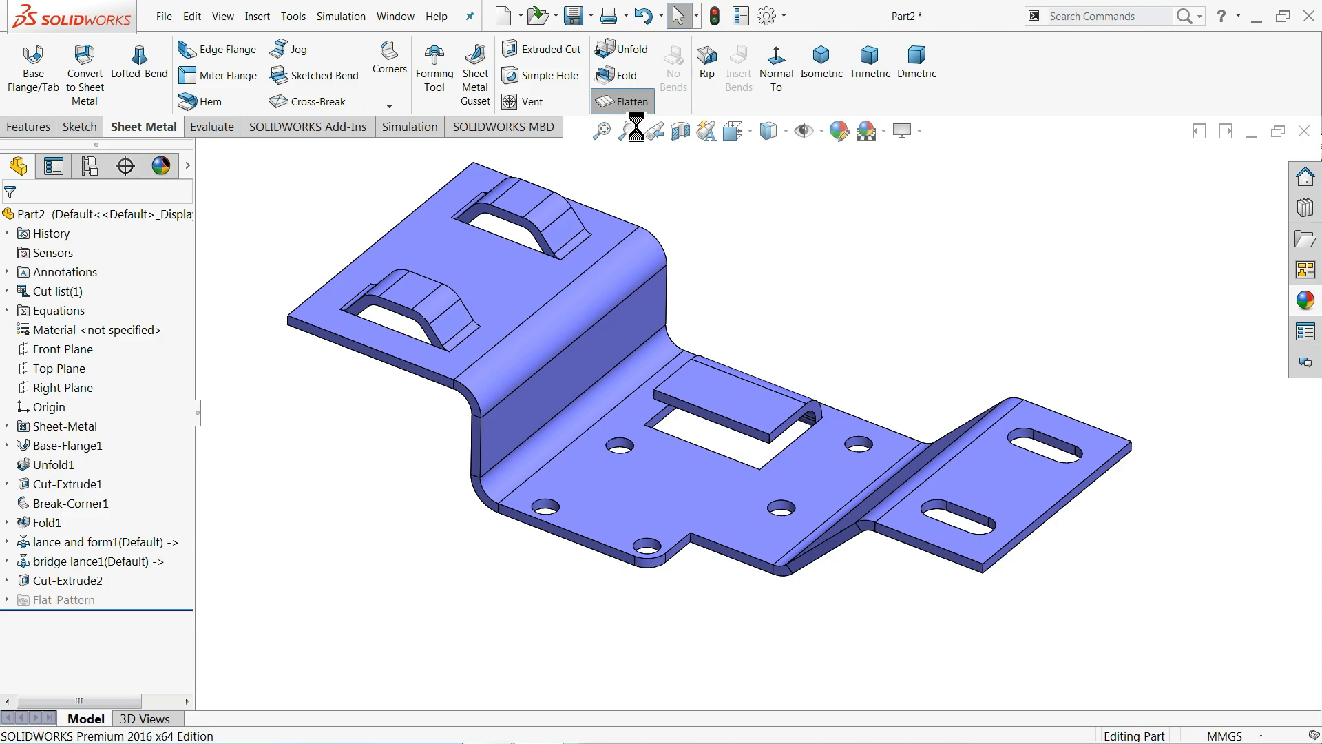
{"action": "left_click", "coordinate": [625, 101]}
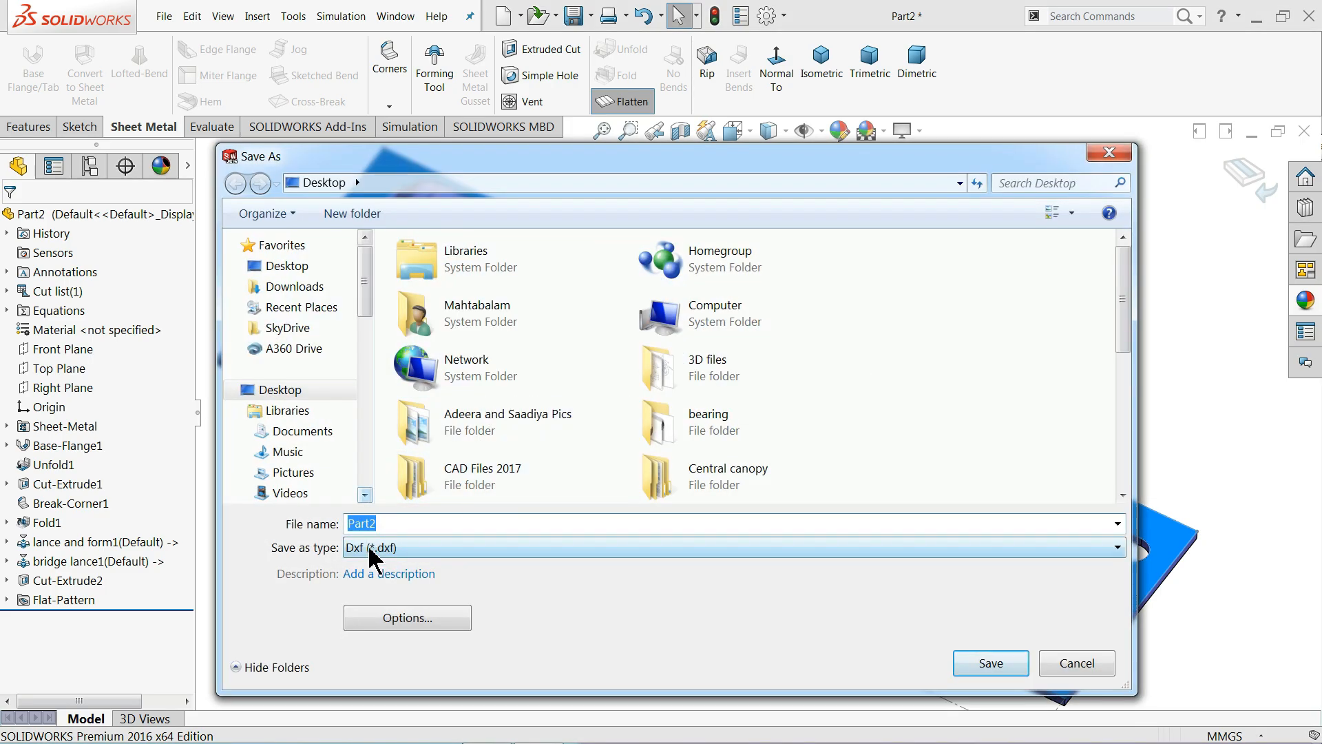
Step: Export the sheet metal flat pattern to a DXF file, then return the bracket to its bent state
{"action": "left_click", "coordinate": [991, 663]}
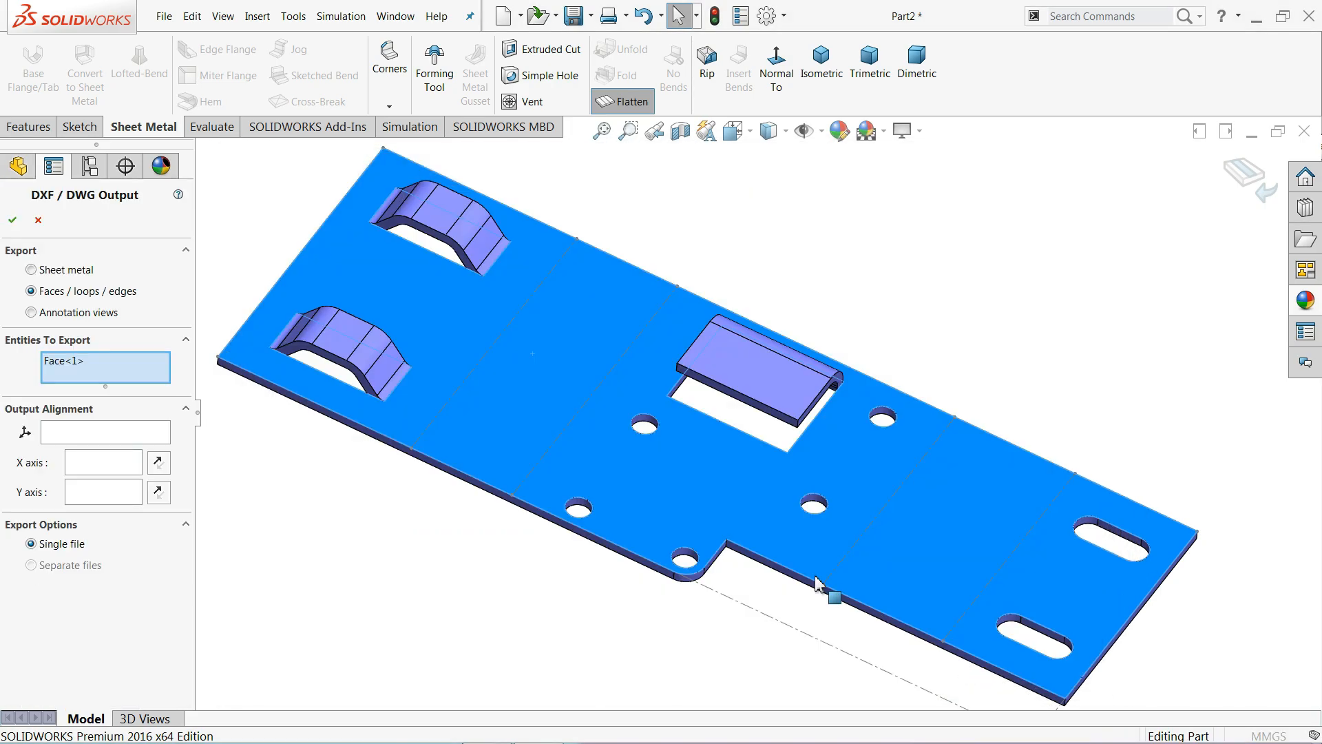
{"action": "left_click", "coordinate": [31, 269]}
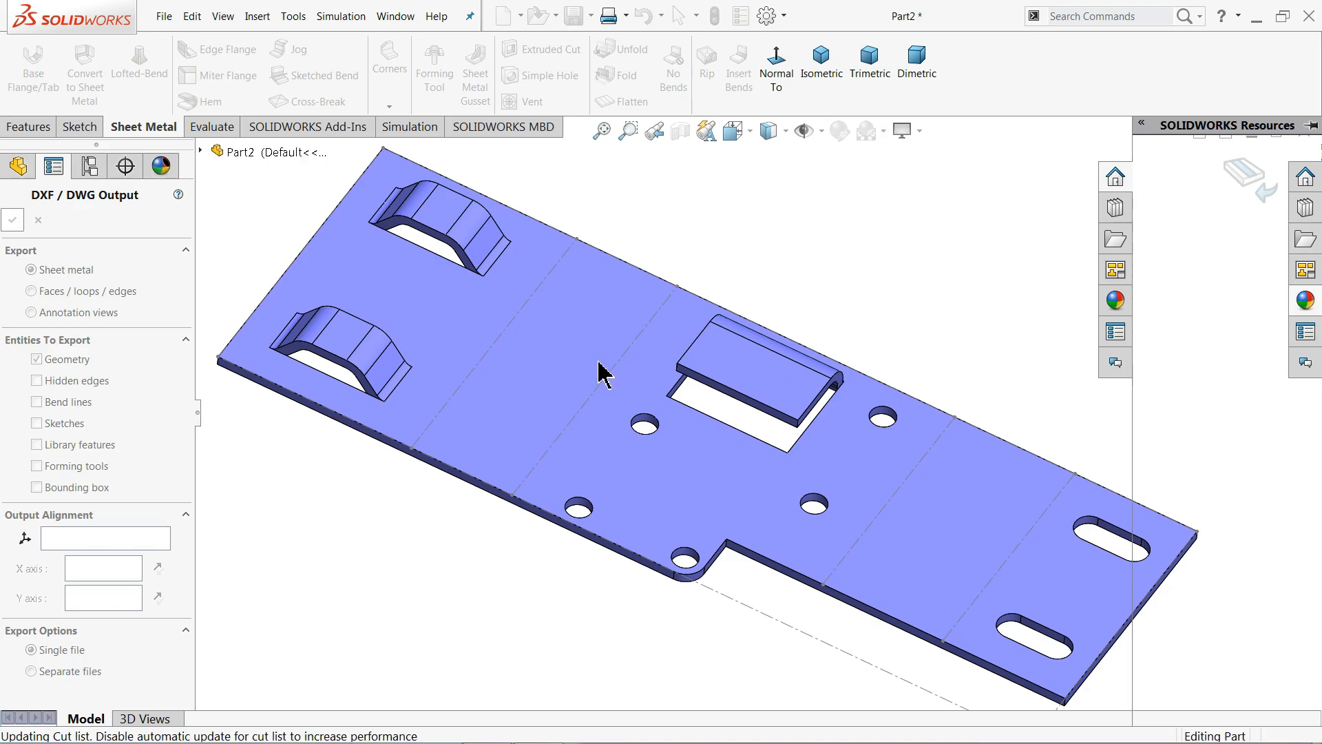
{"action": "mouse_move", "coordinate": [552, 327]}
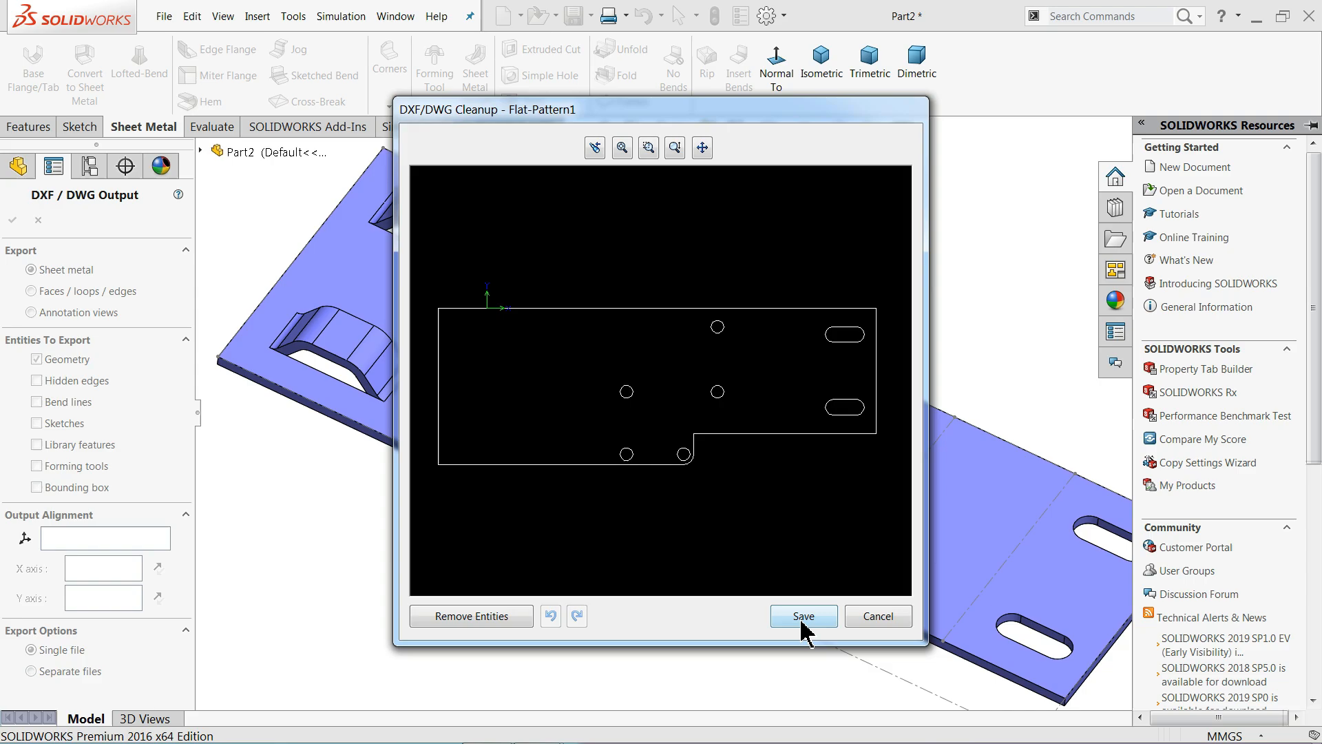
{"action": "left_click", "coordinate": [804, 615]}
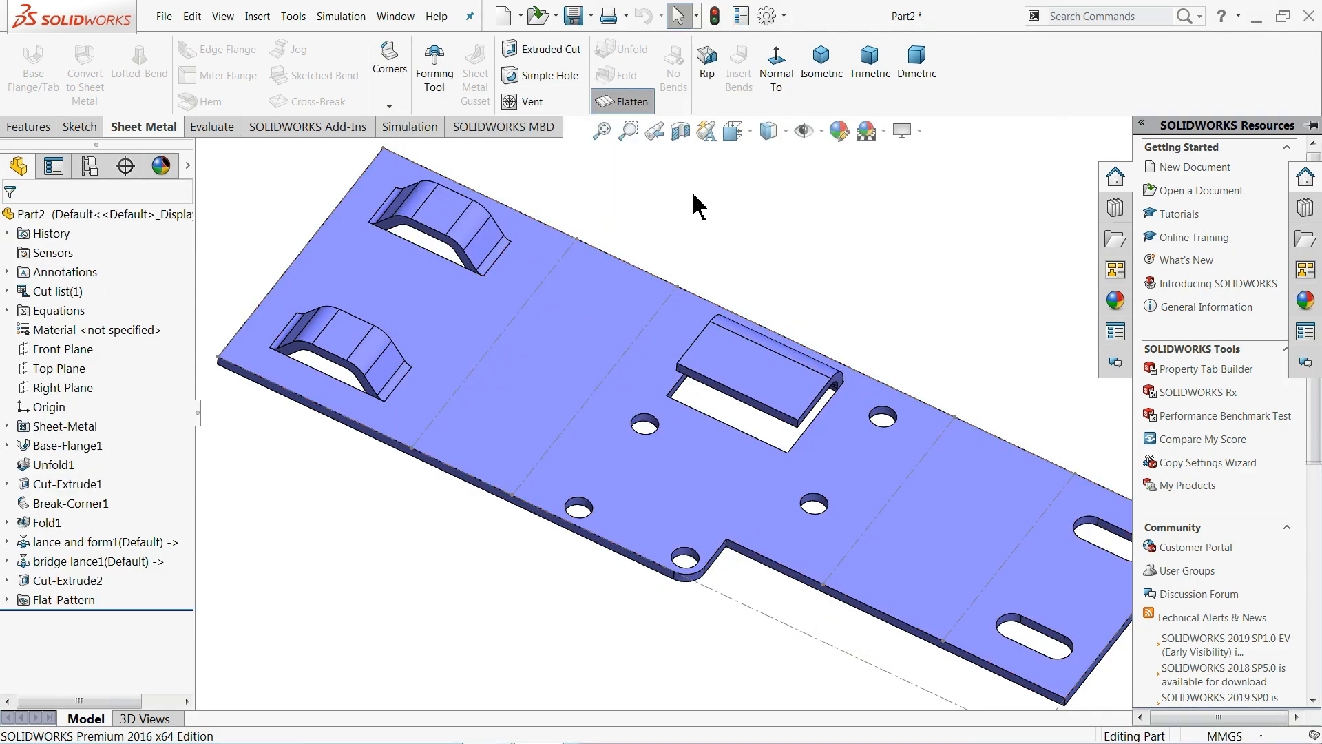
{"action": "left_click", "coordinate": [623, 102]}
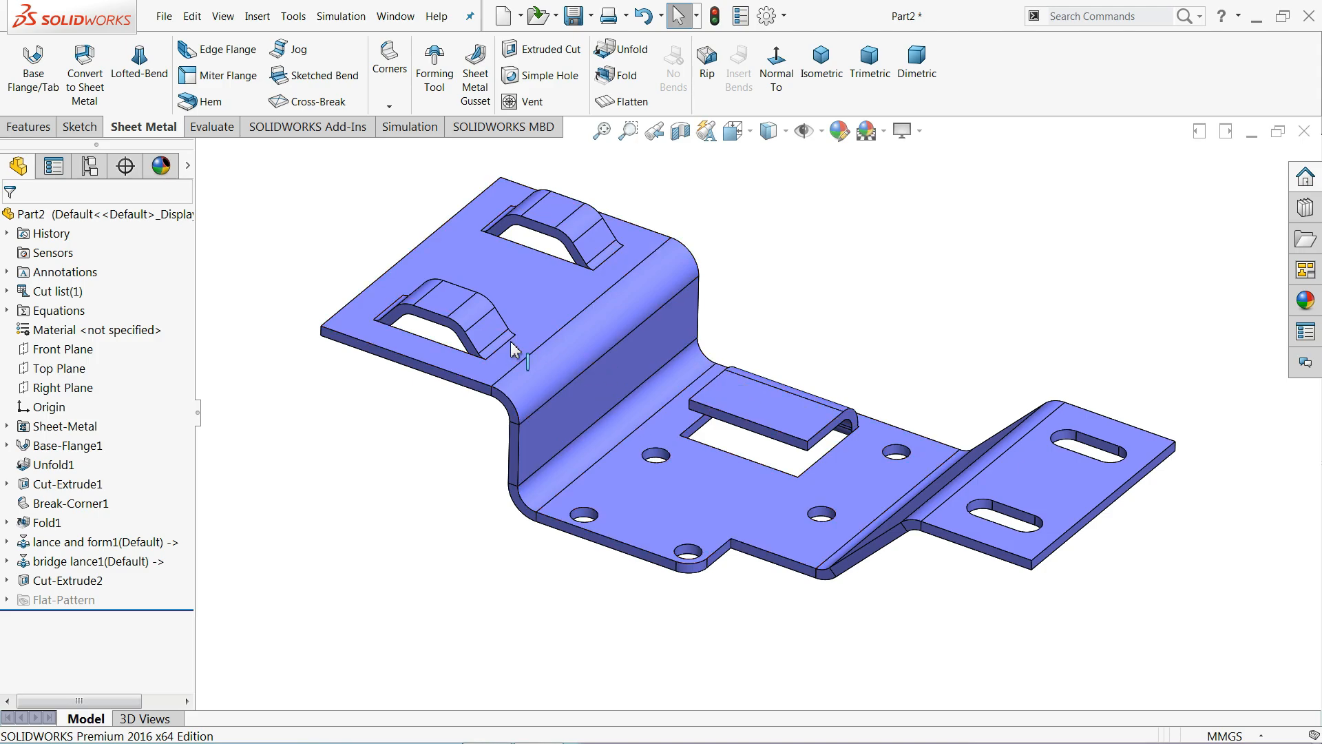
{"action": "mouse_move", "coordinate": [697, 444]}
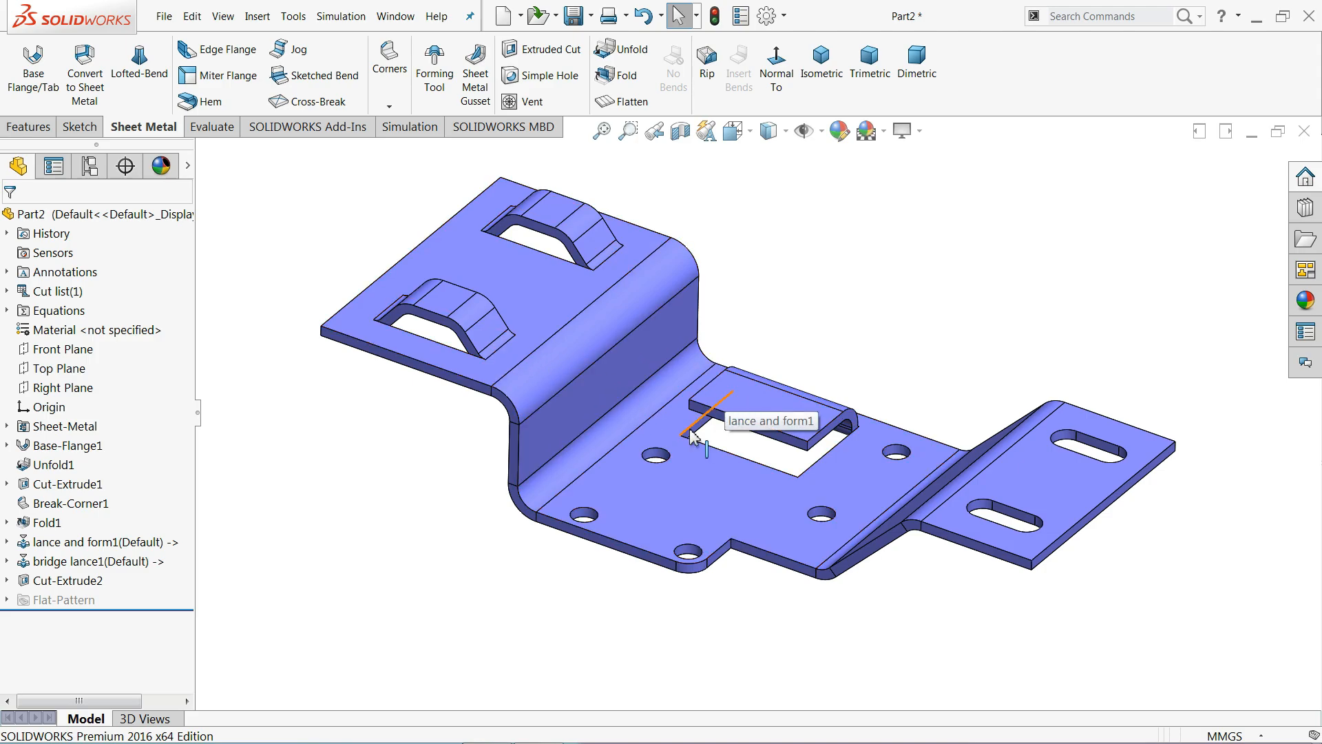